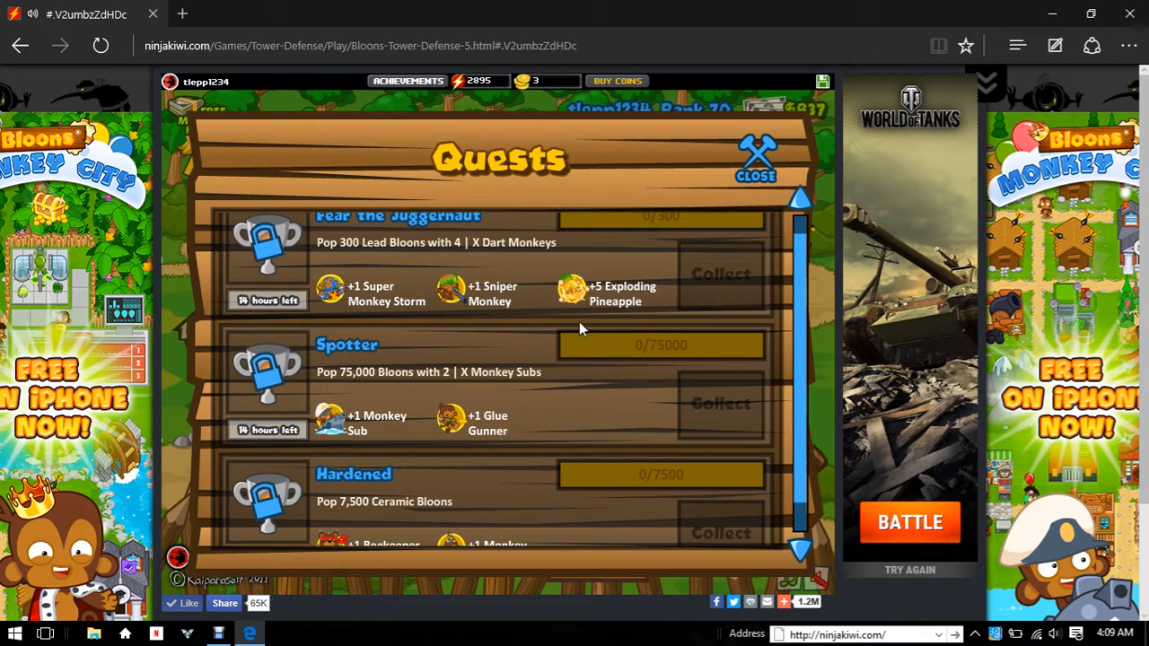
mouse_move(616, 231)
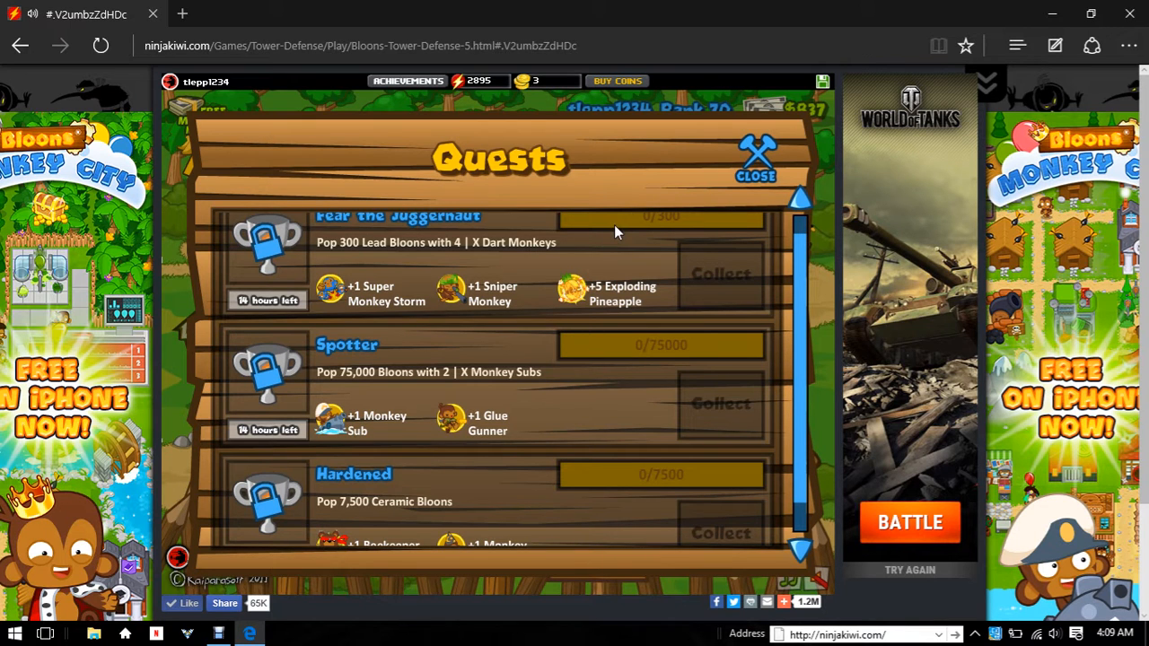
mouse_move(599, 231)
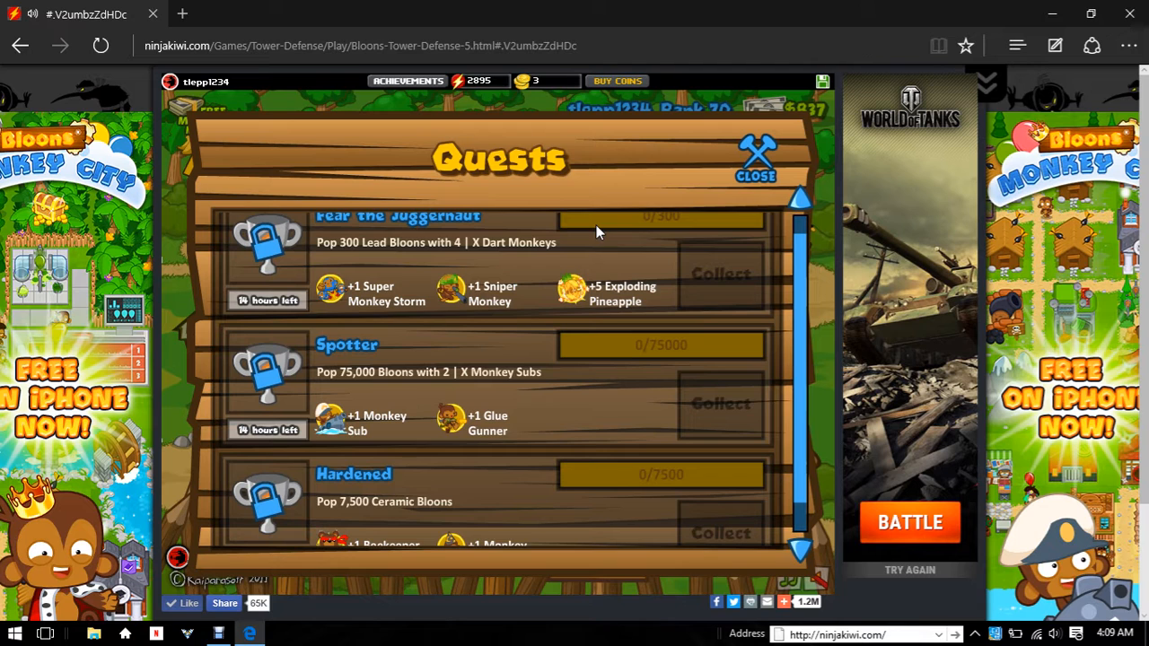
mouse_move(528, 235)
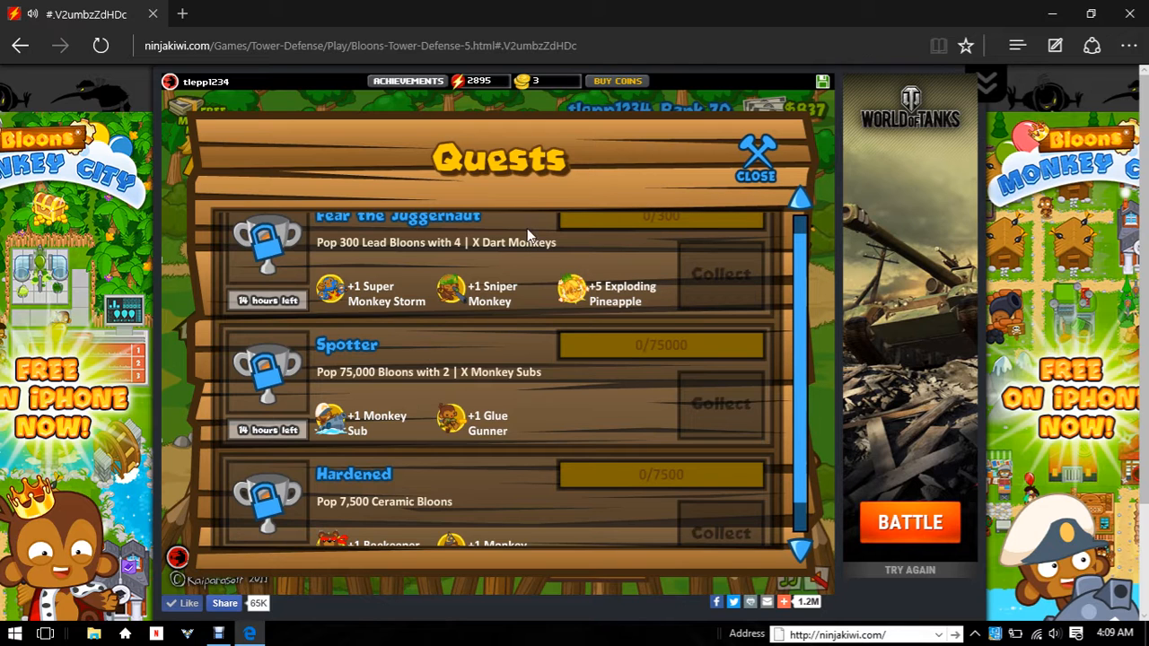
mouse_move(816, 325)
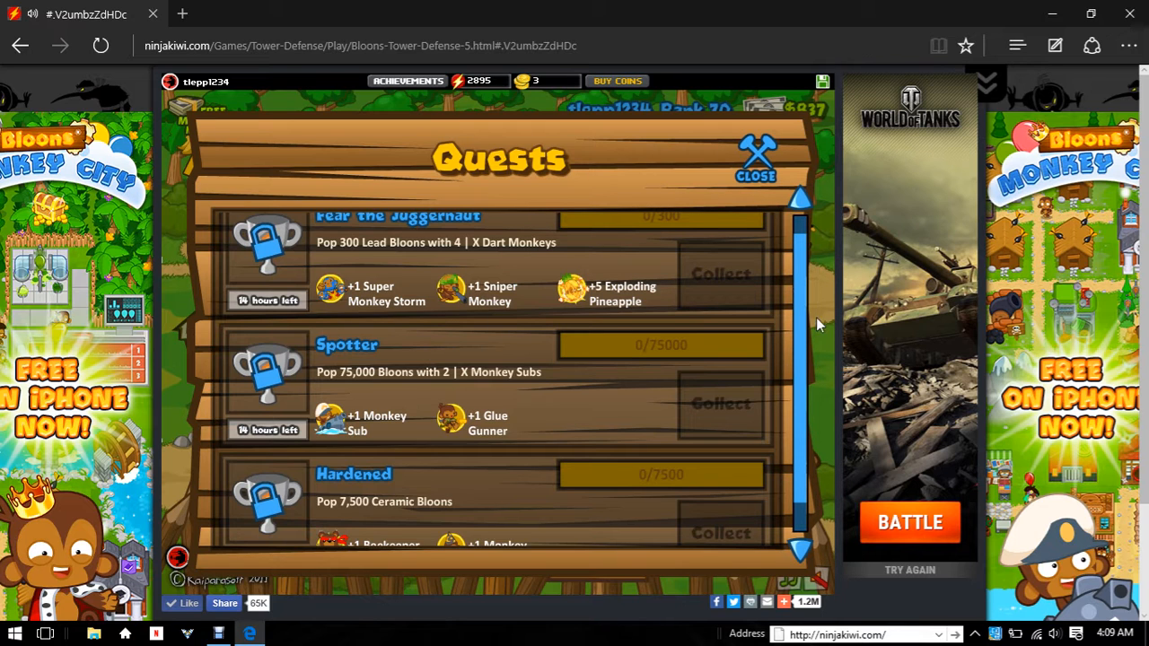
mouse_move(805, 345)
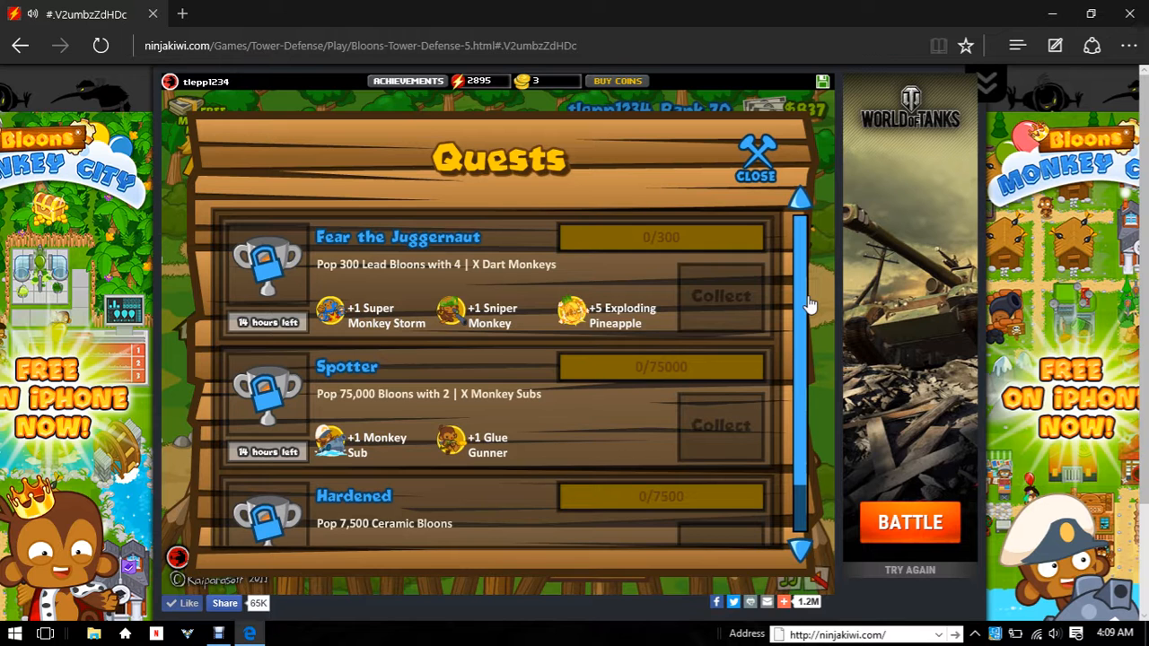
- Close the quests list and browse the specialty buildings list
scroll("down", 3)
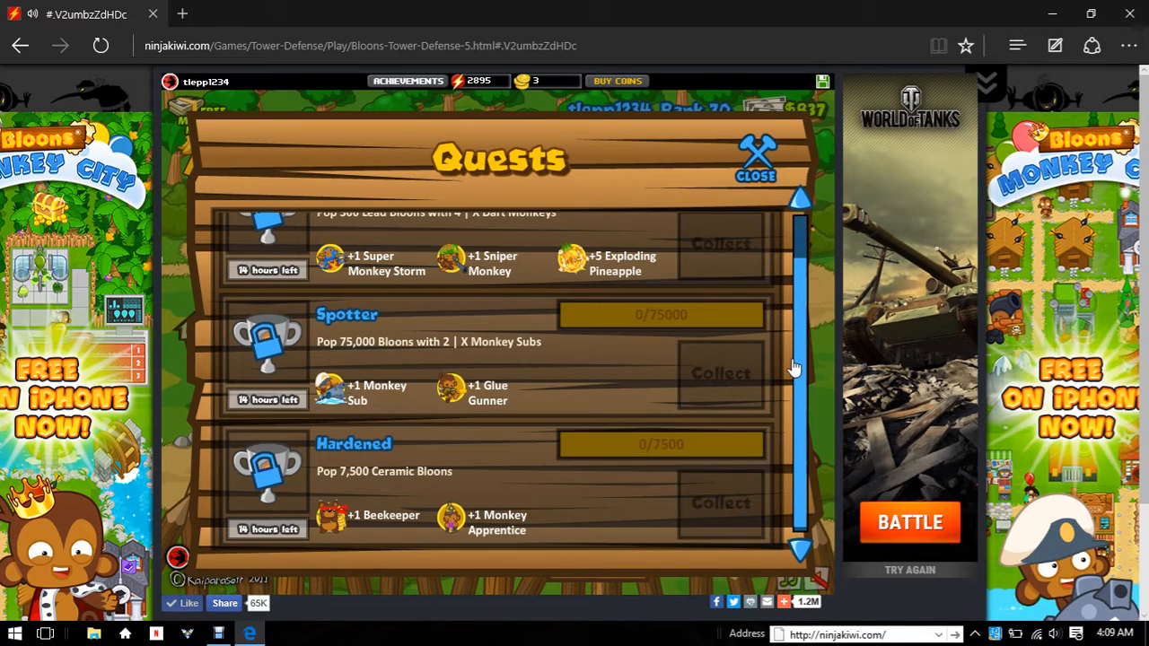
mouse_move(426, 404)
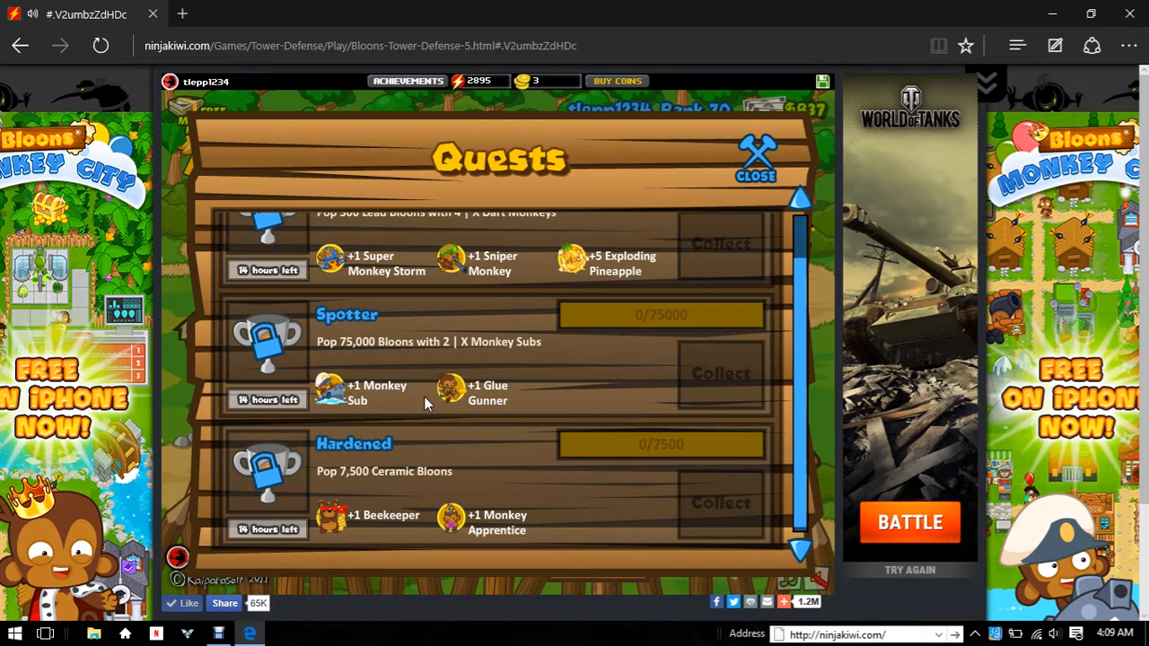
mouse_move(265, 345)
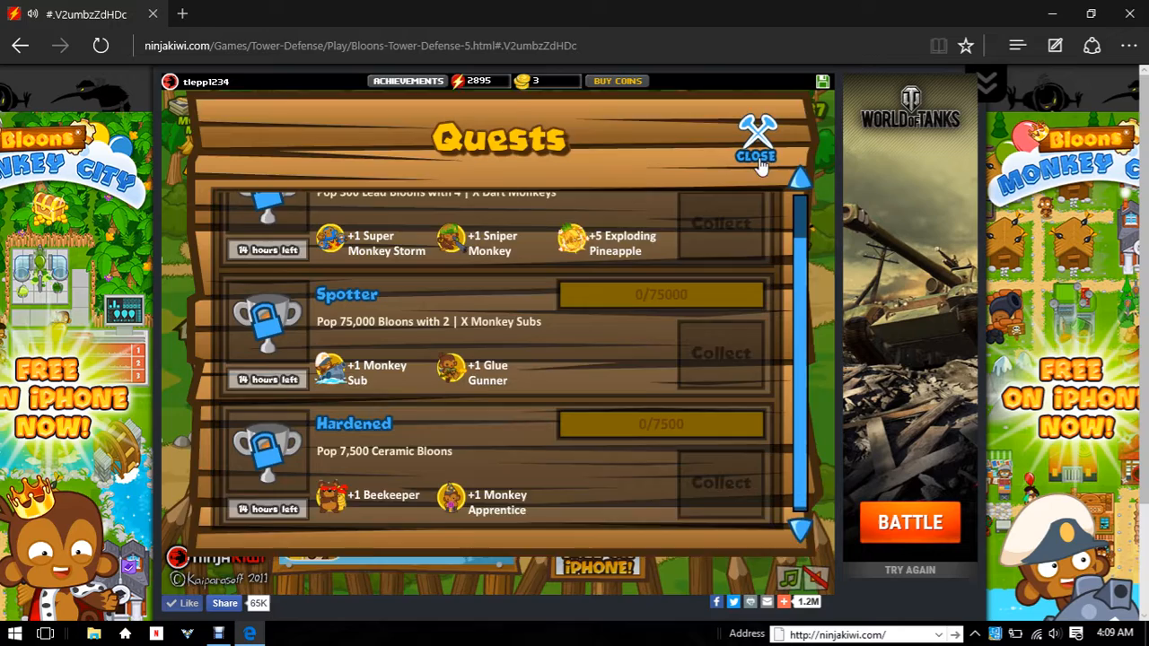
left_click(756, 148)
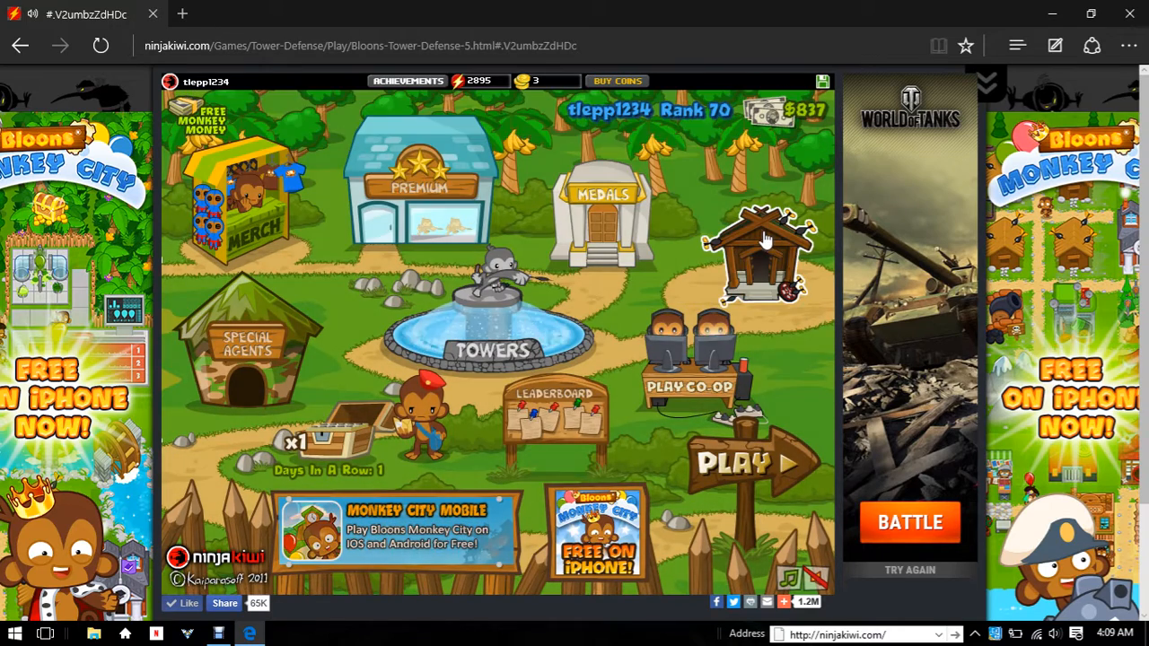
left_click(762, 251)
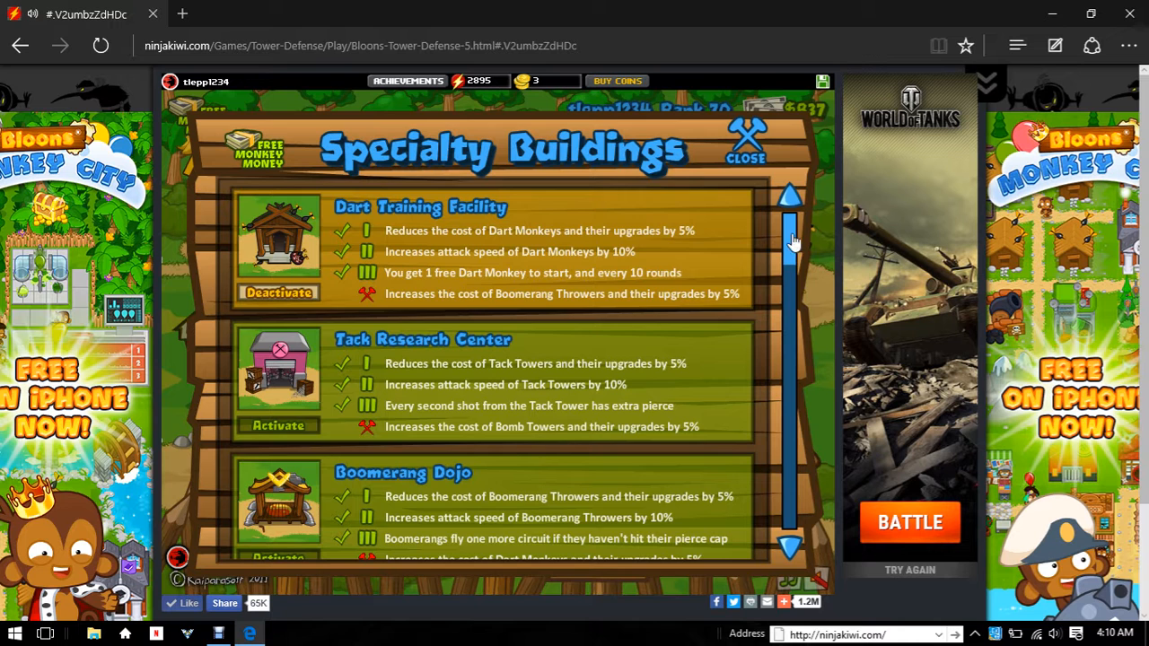
scroll("down", 3)
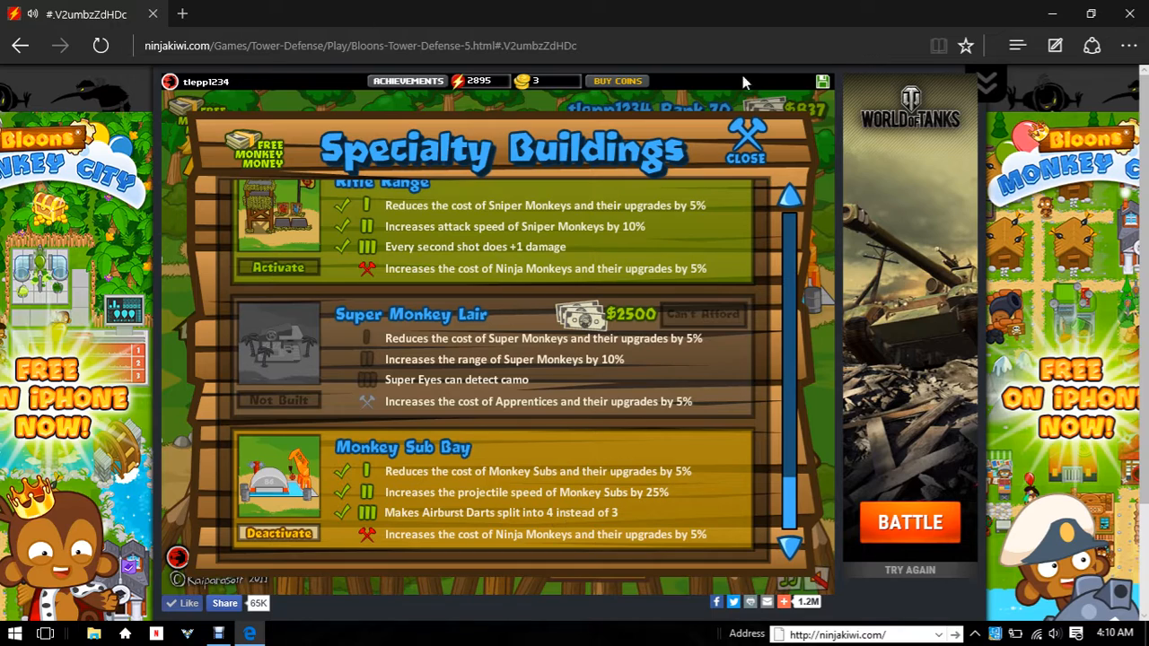
scroll("down", 3)
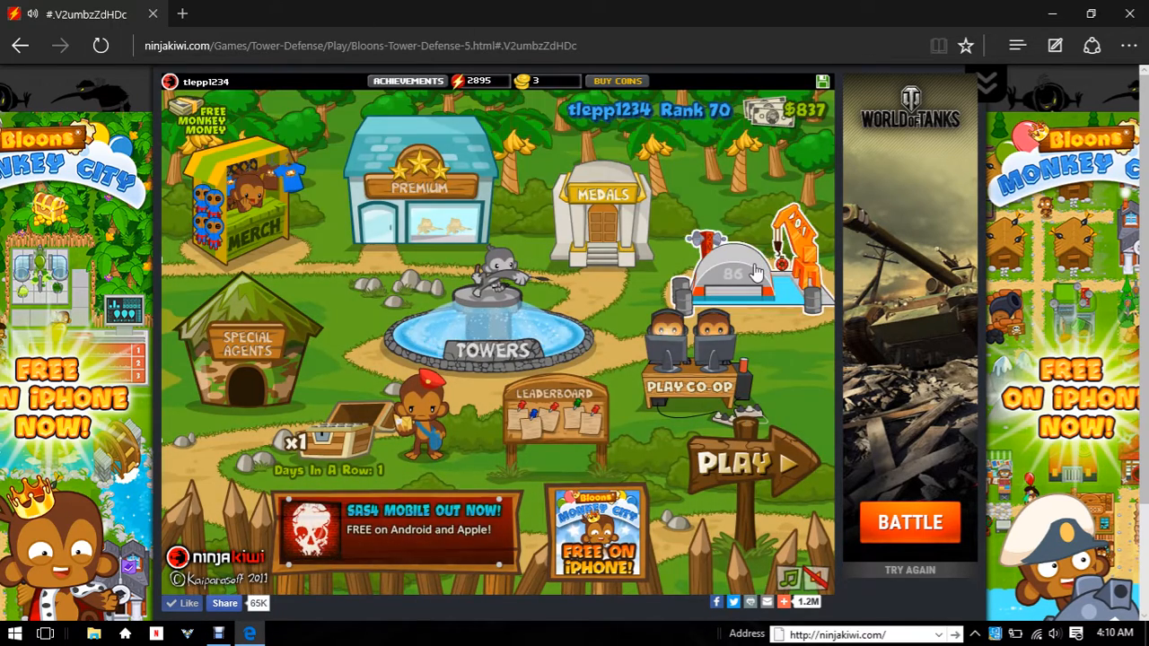
- Activate the Dart Training Facility and close the Specialty Buildings panel
left_click(736, 270)
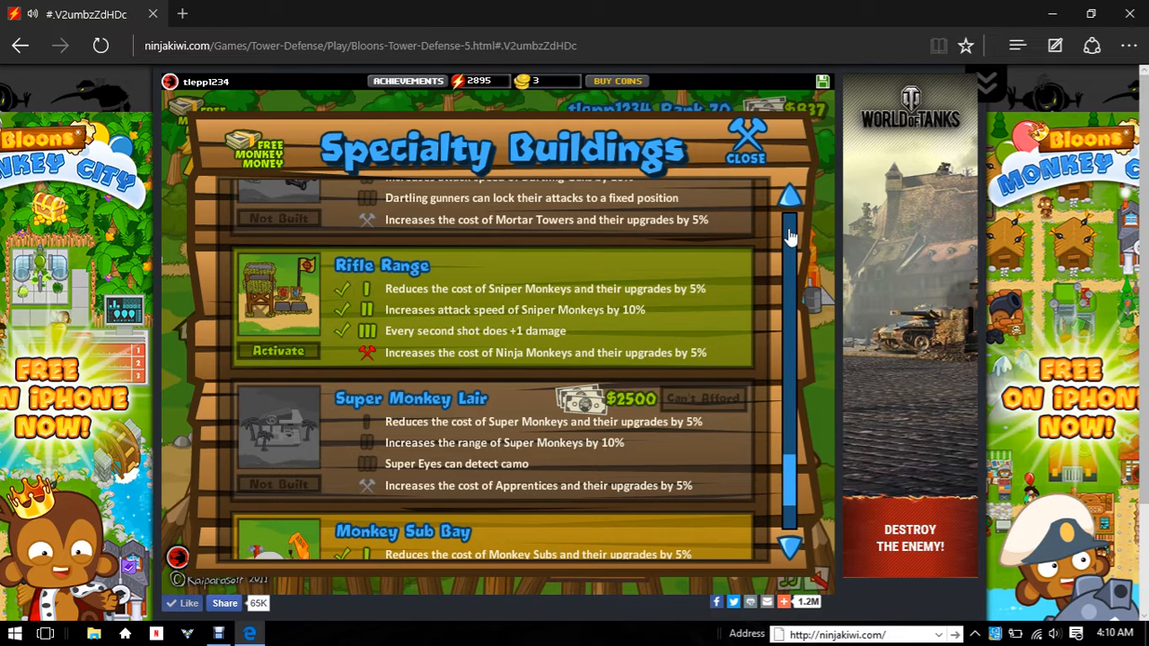
scroll("up", 3)
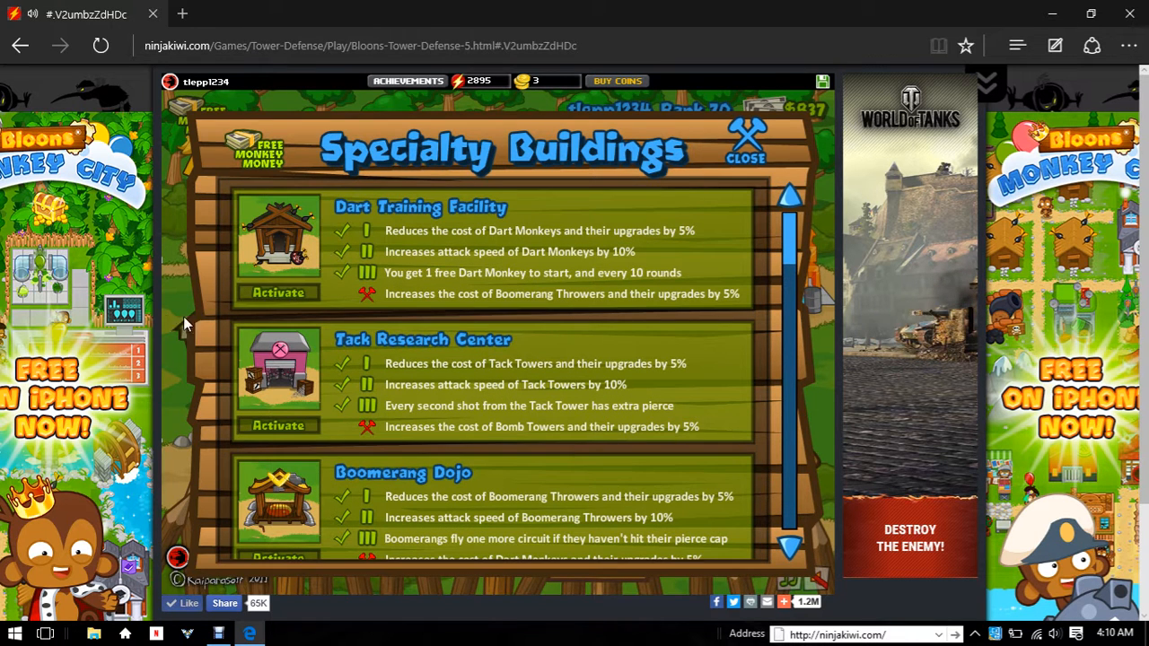
left_click(278, 293)
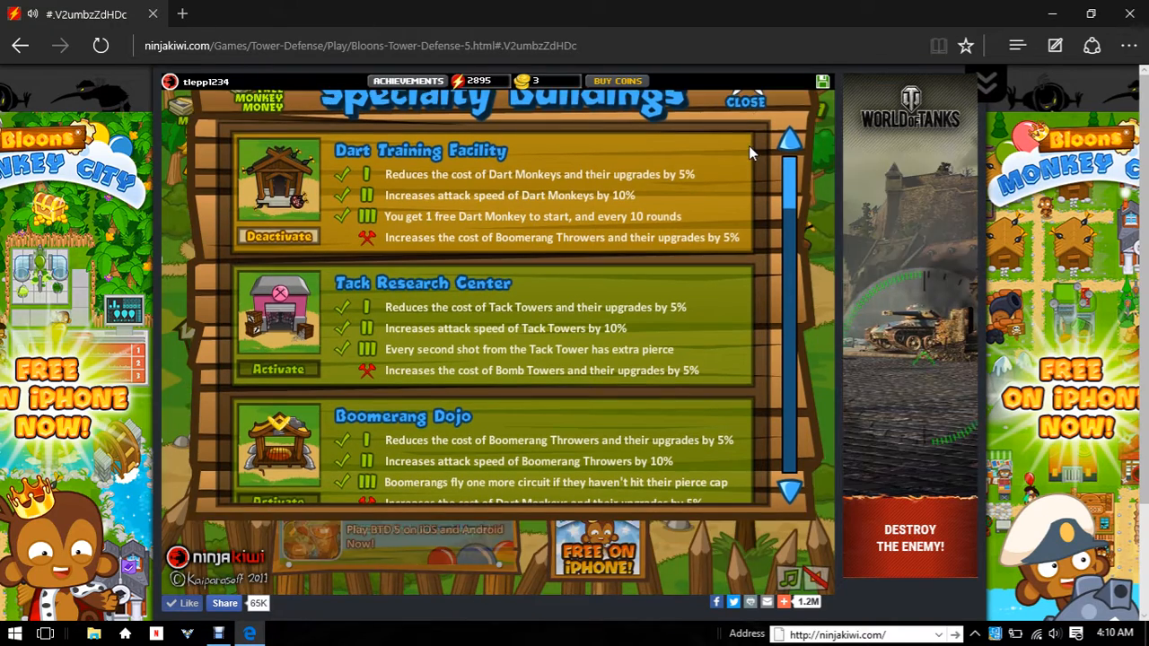
scroll("down", 3)
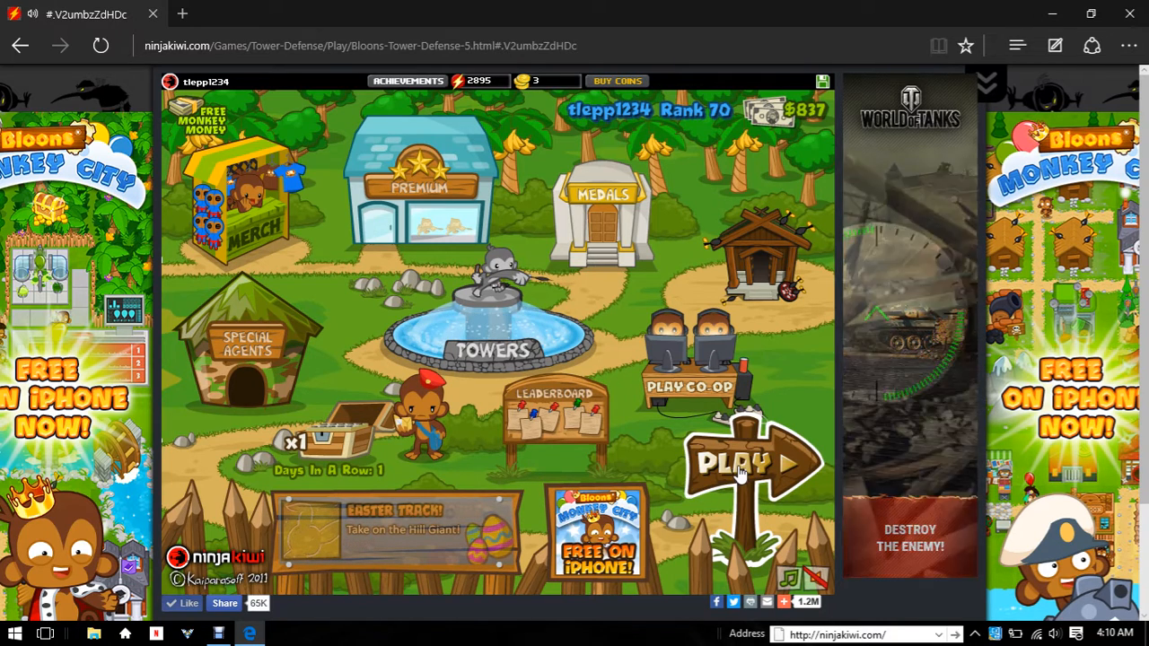
- Choose New Game from the PLAY signpost to reach the Tracks page
left_click(736, 463)
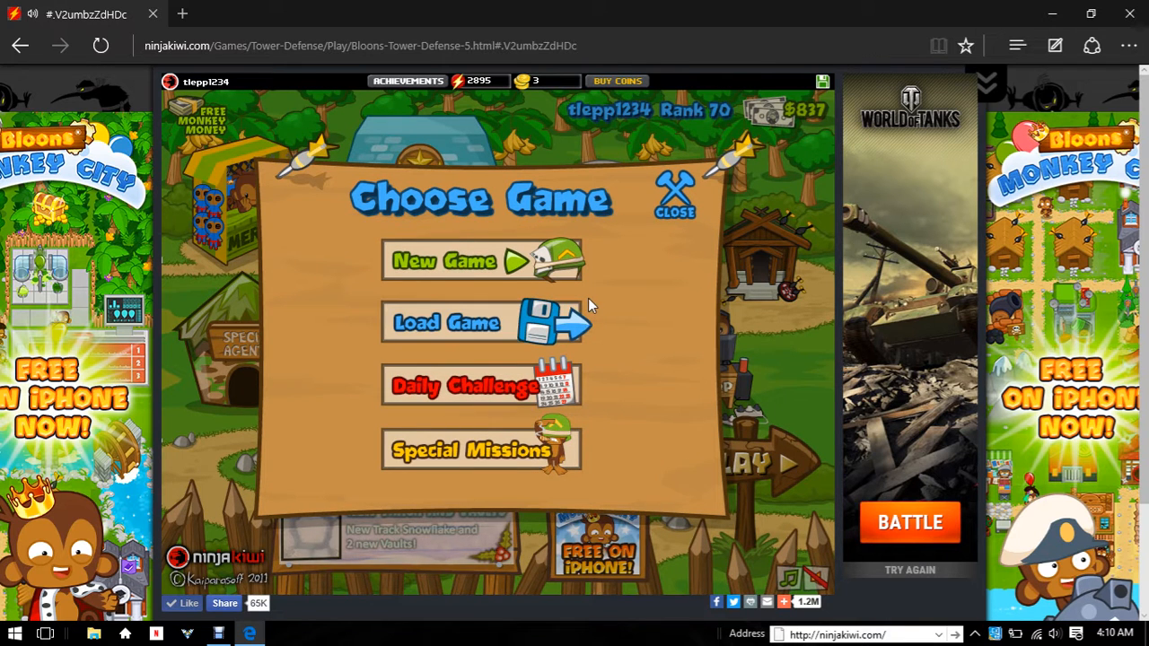
mouse_move(592, 286)
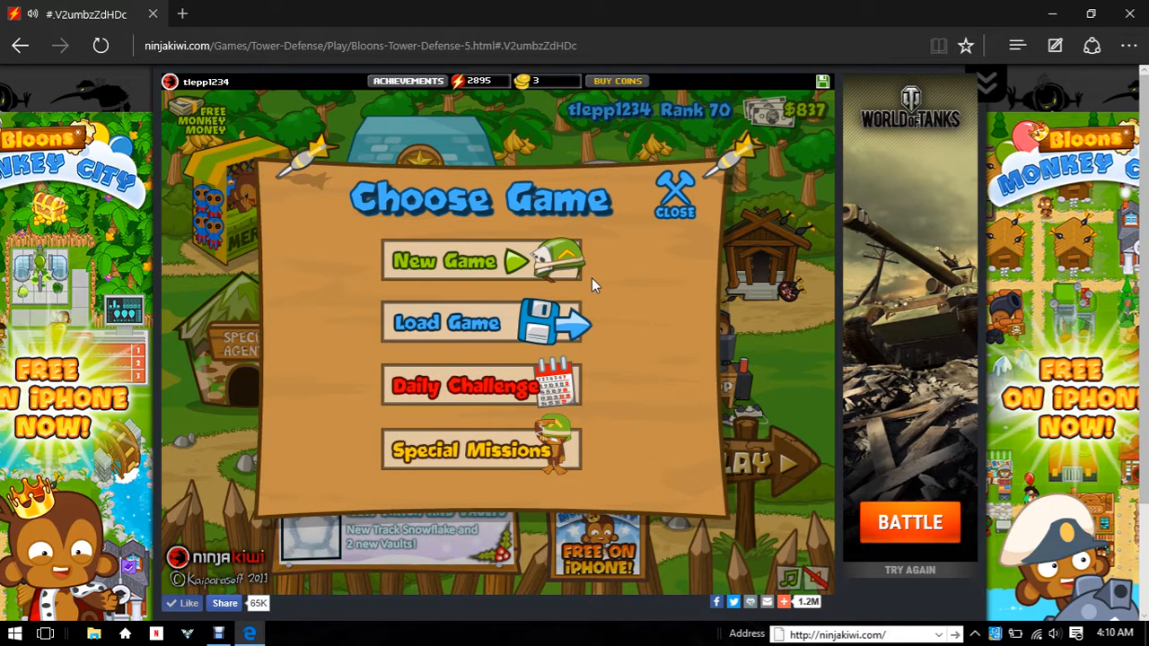
left_click(482, 260)
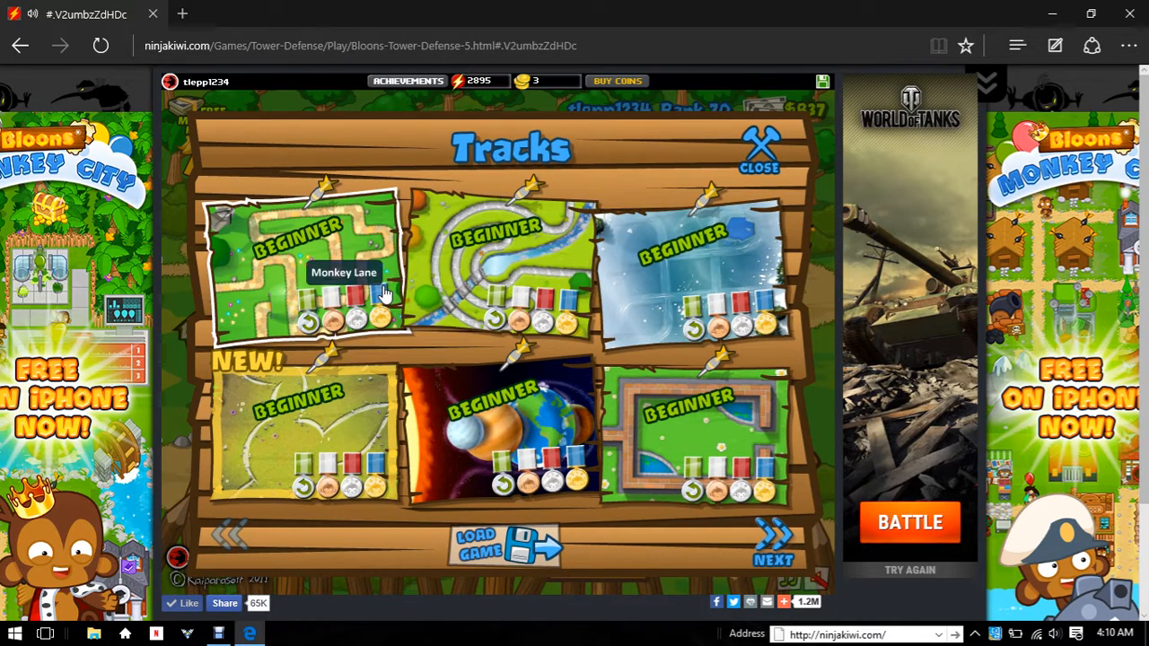
mouse_move(364, 493)
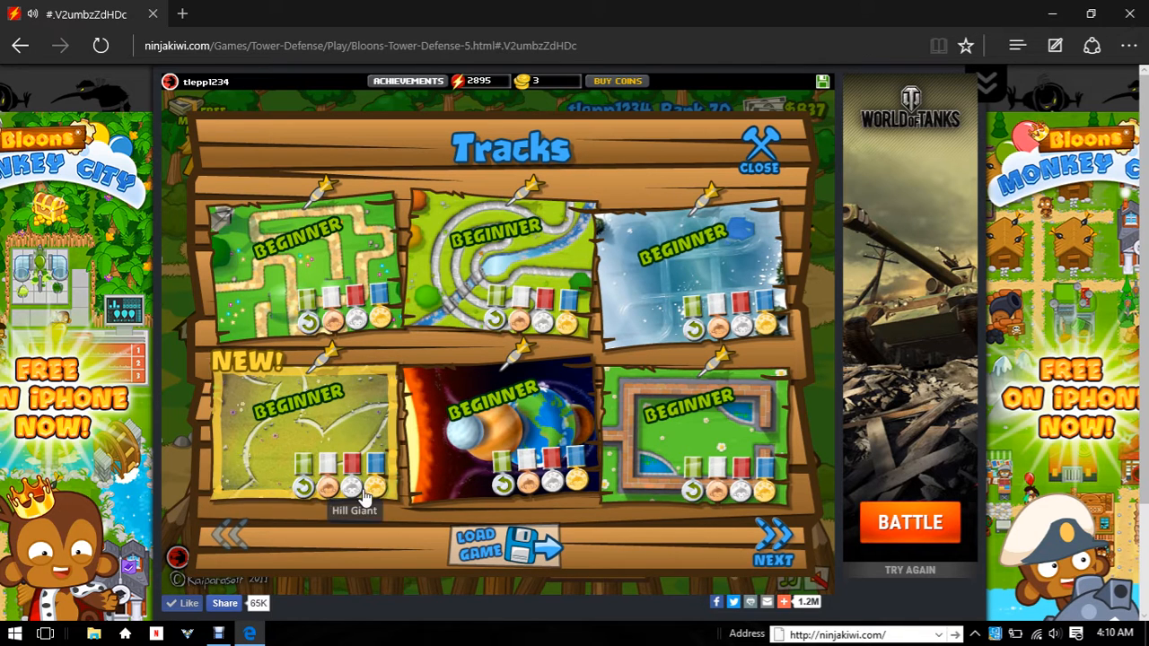
mouse_move(328, 348)
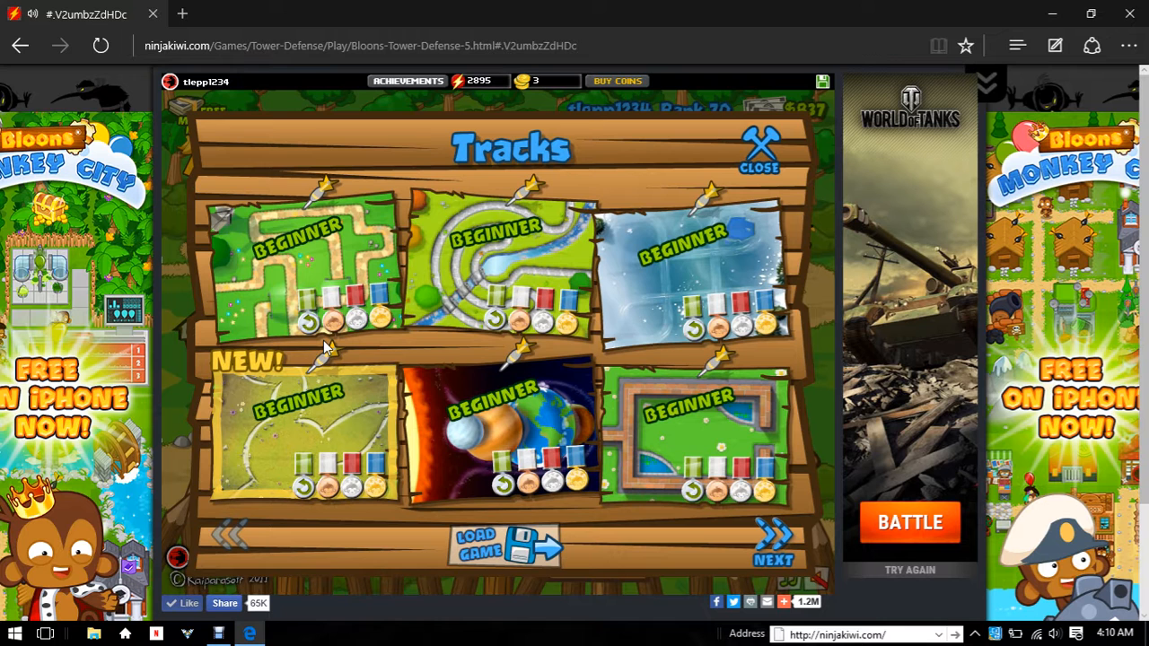
mouse_move(552, 273)
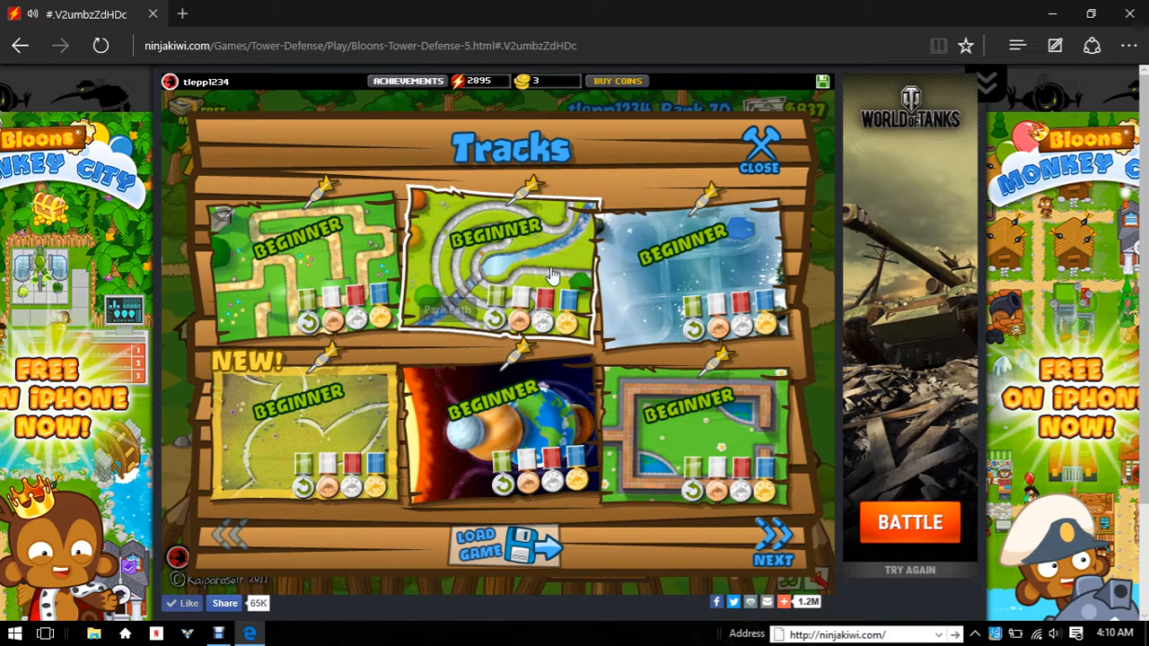
mouse_move(772, 552)
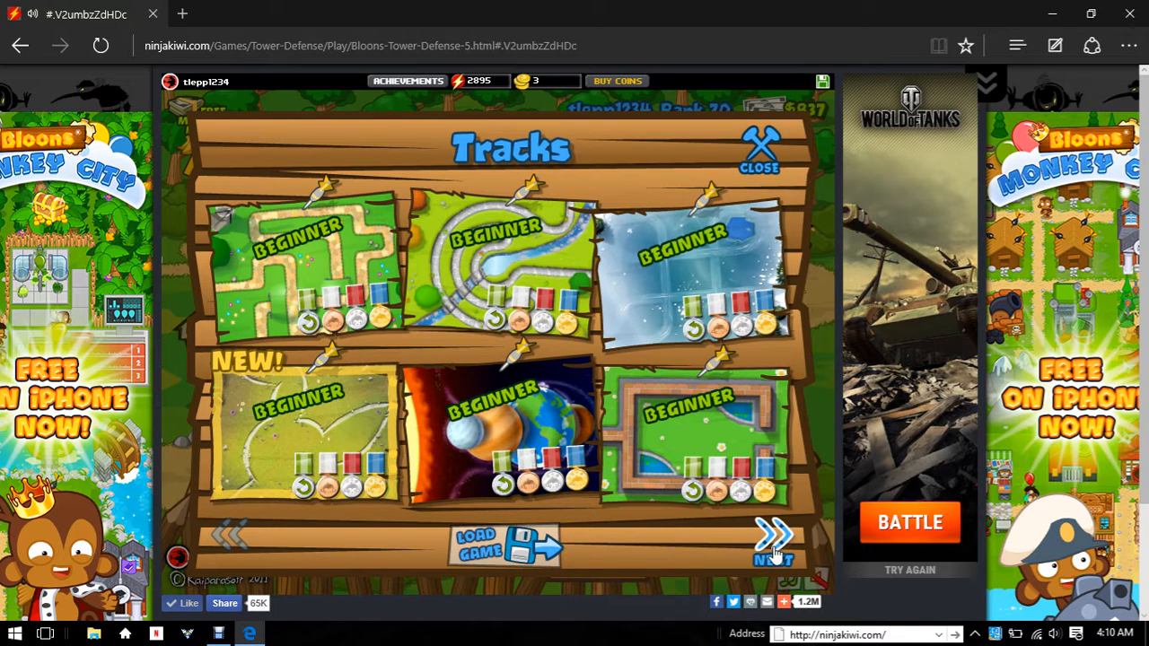
mouse_move(773, 545)
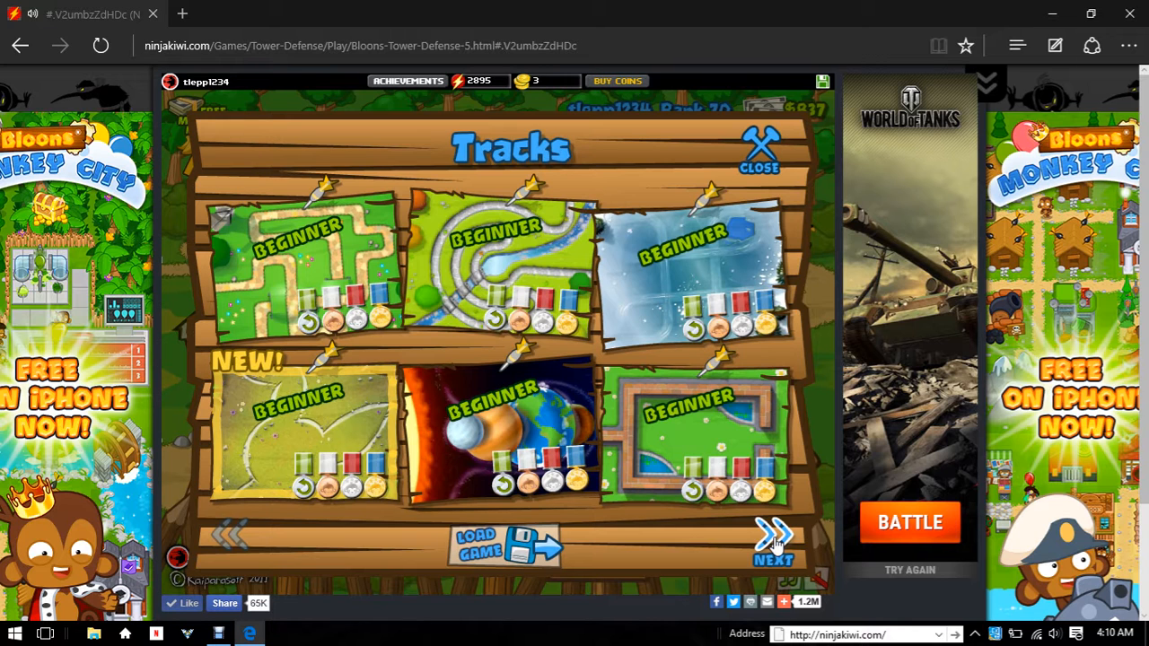
mouse_move(597, 482)
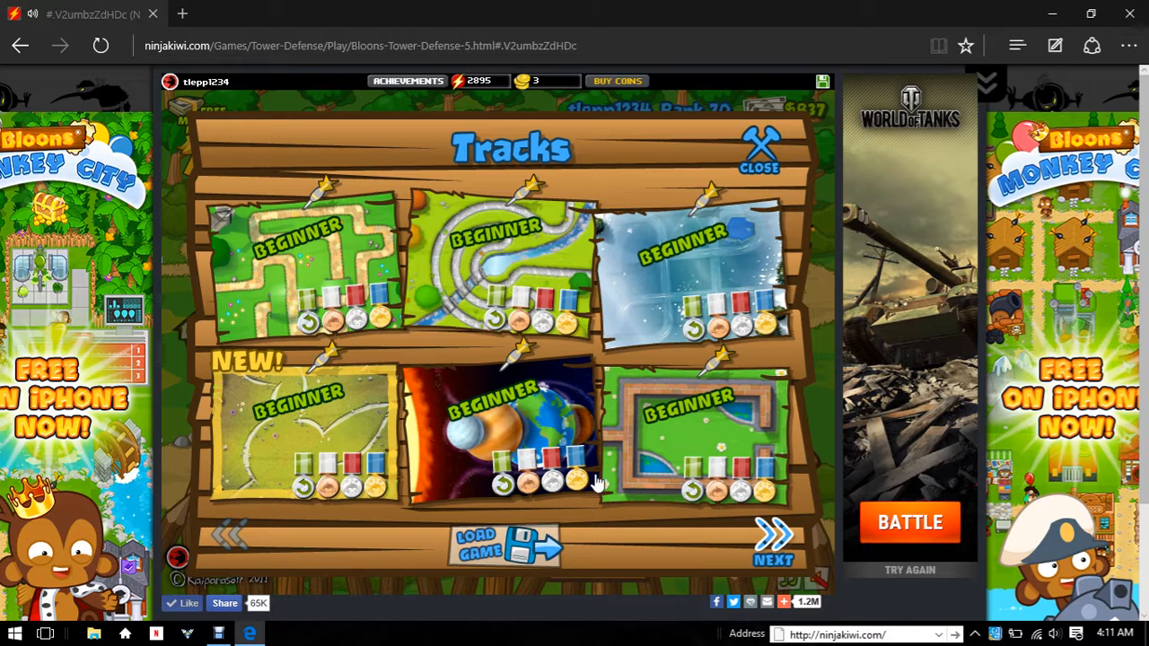
mouse_move(601, 372)
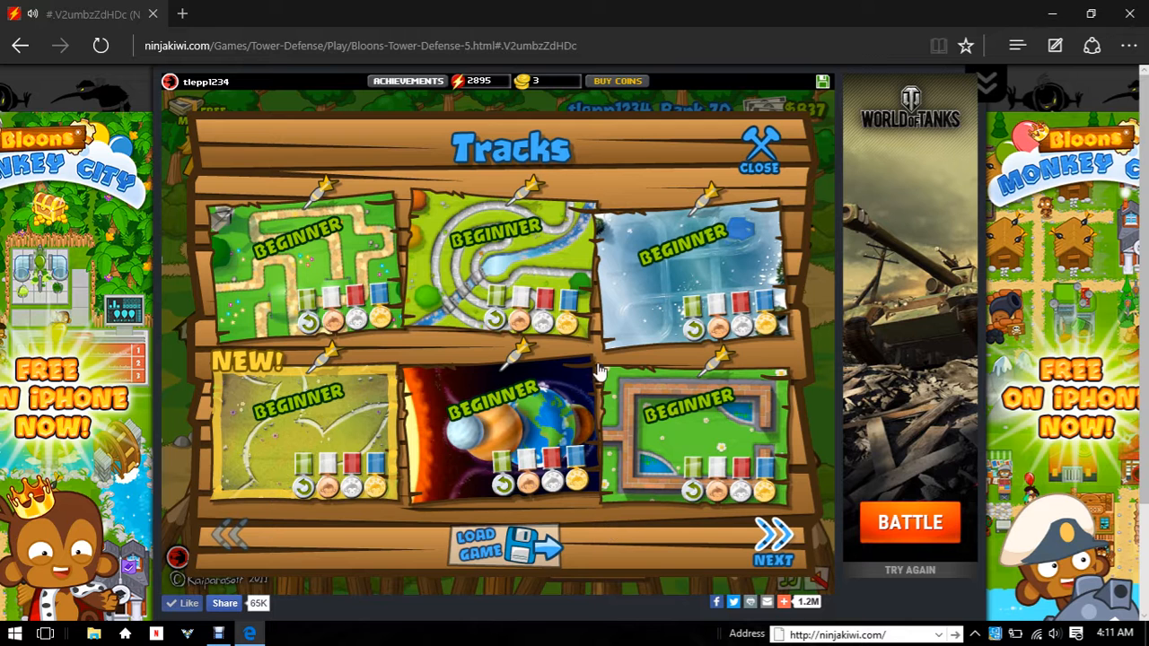
mouse_move(604, 361)
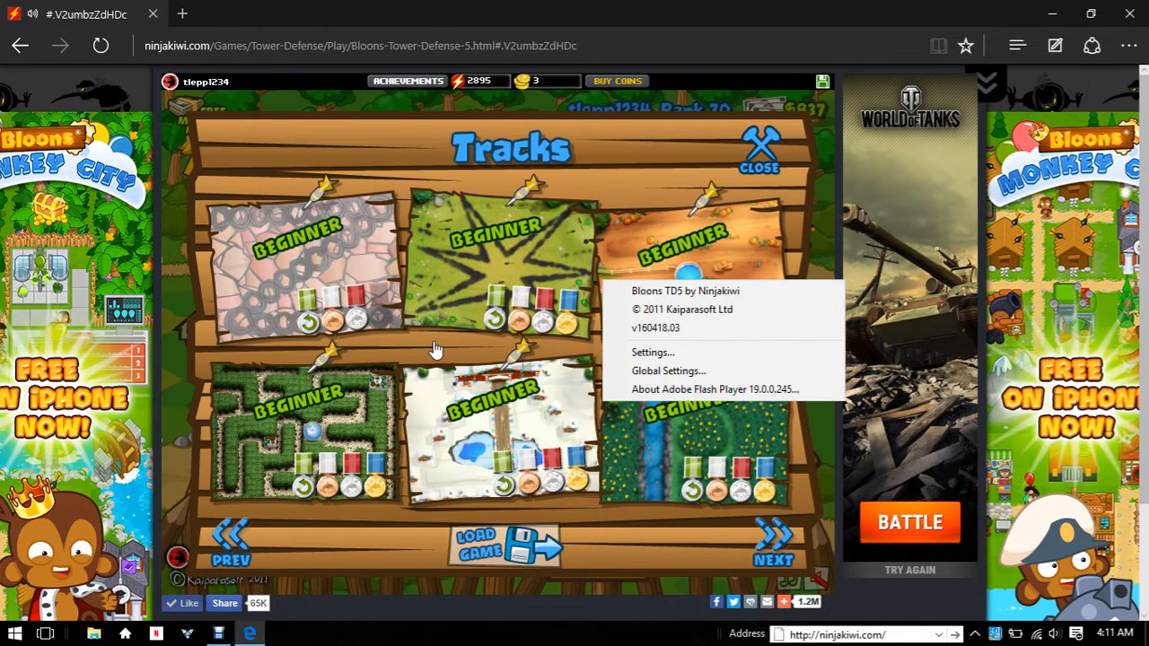
- Dismiss the Flash Player storage settings and browse to the space track
left_click(653, 352)
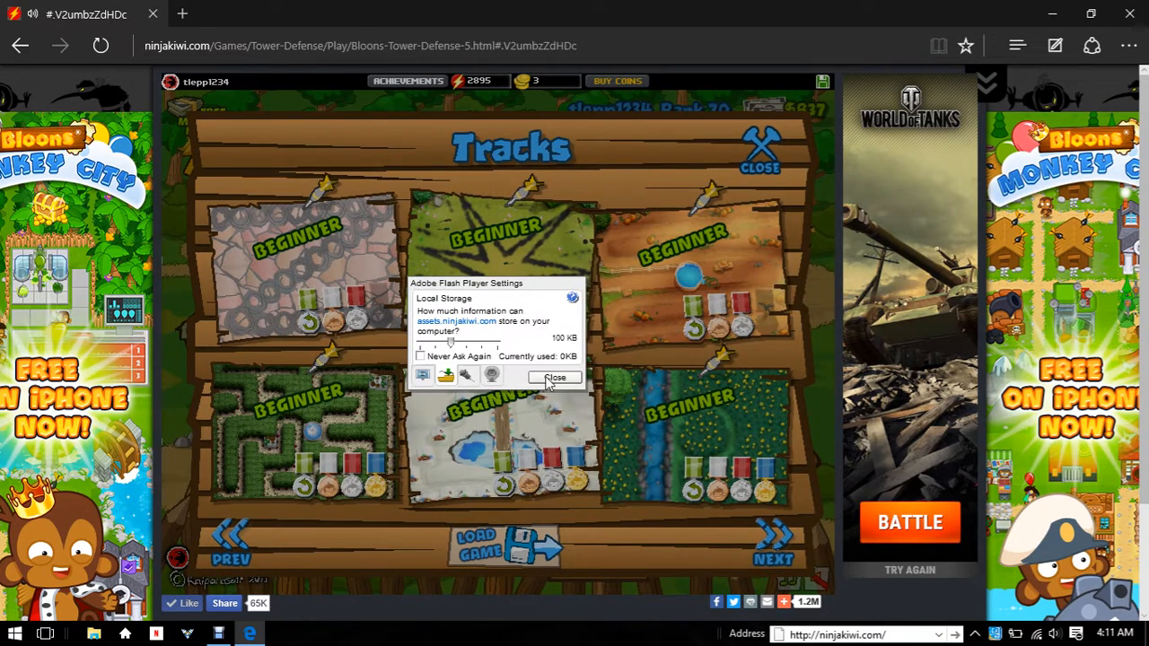
left_click(554, 376)
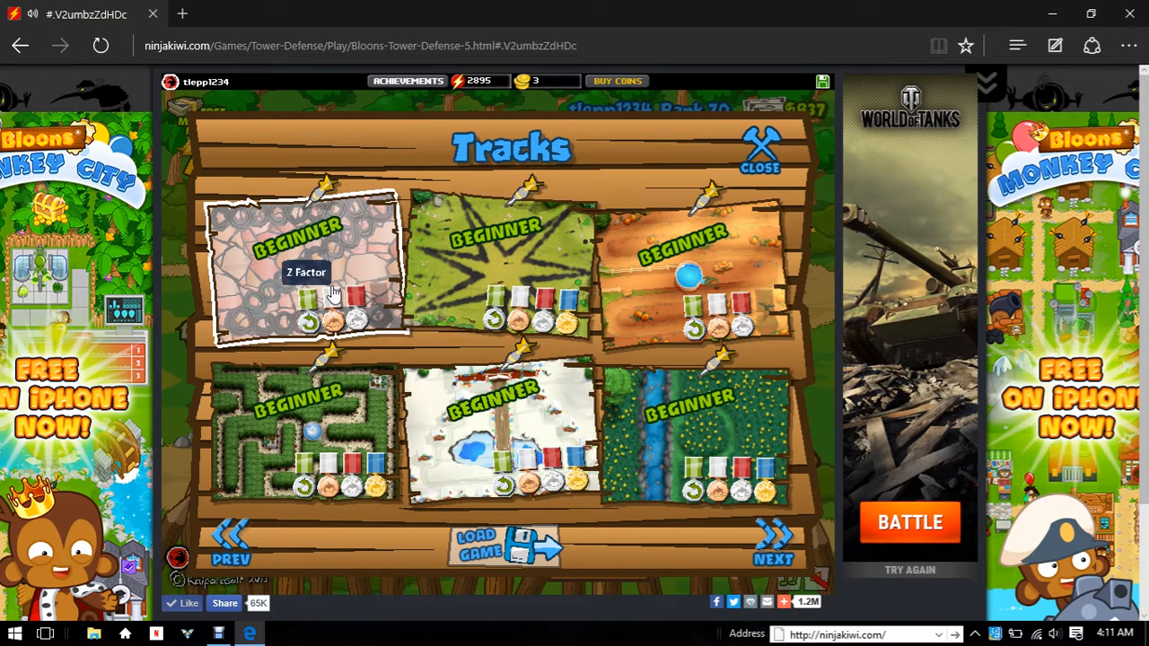
mouse_move(696, 448)
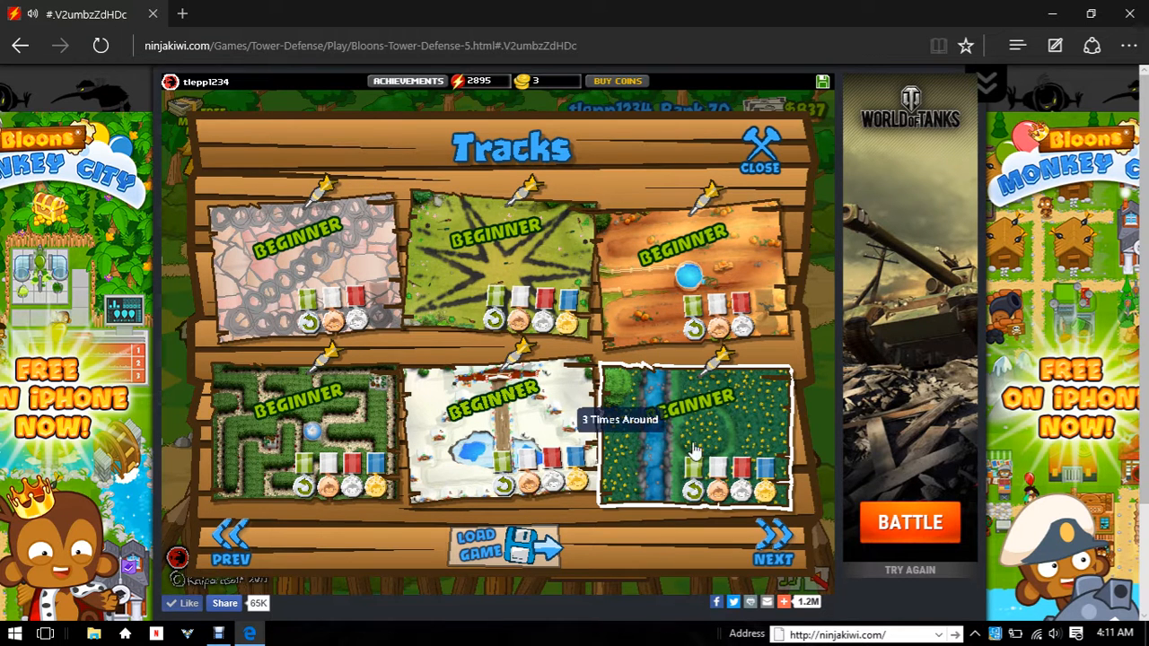
mouse_move(220, 534)
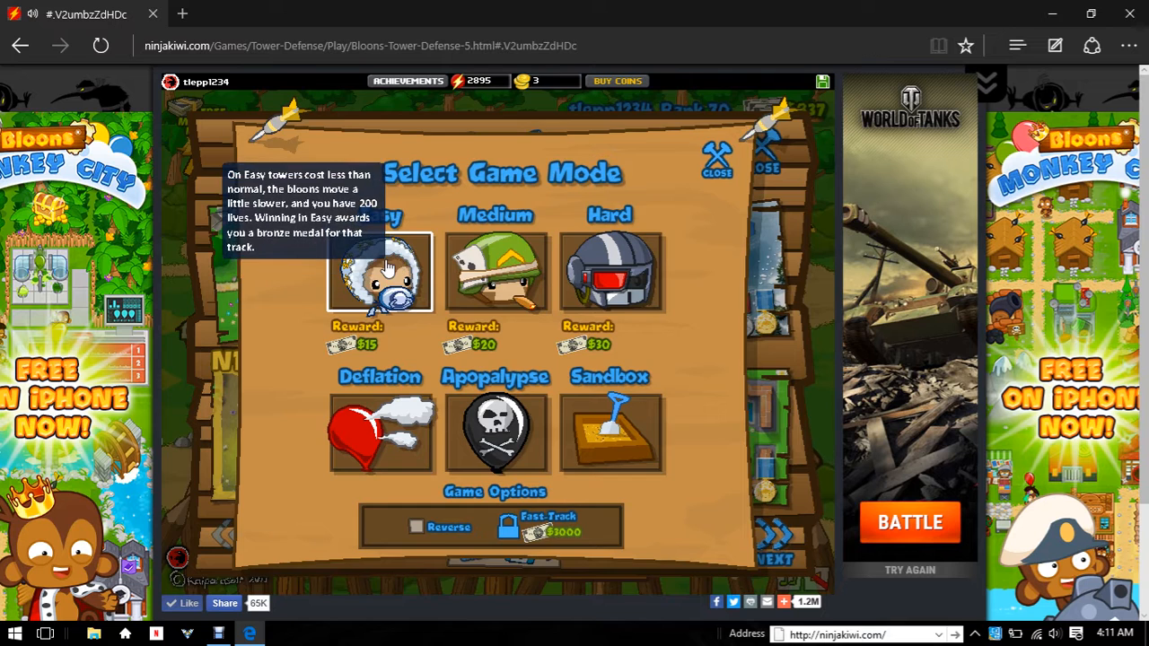
- Choose Easy mode and let the space track load
left_click(379, 271)
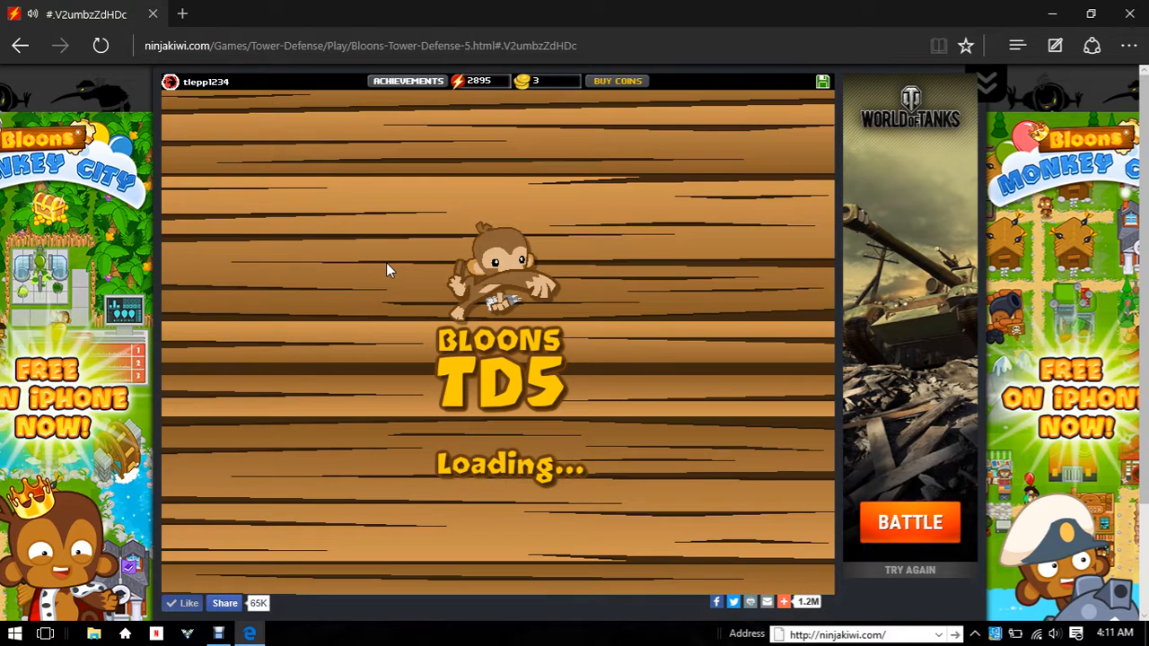
mouse_move(379, 284)
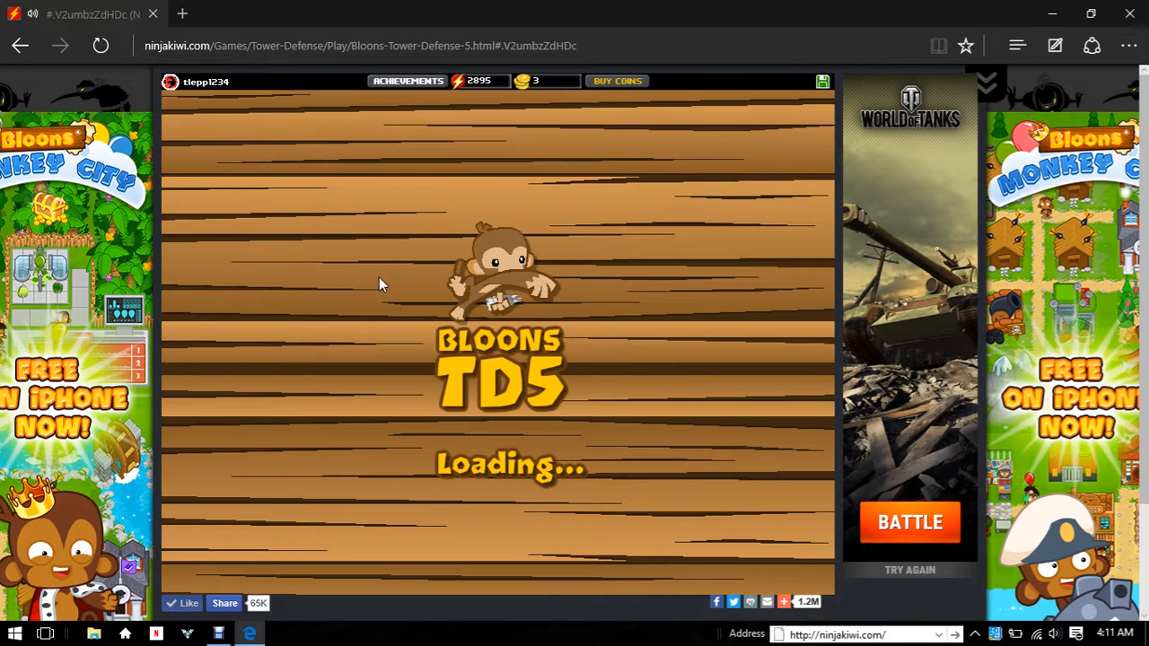
mouse_move(408, 220)
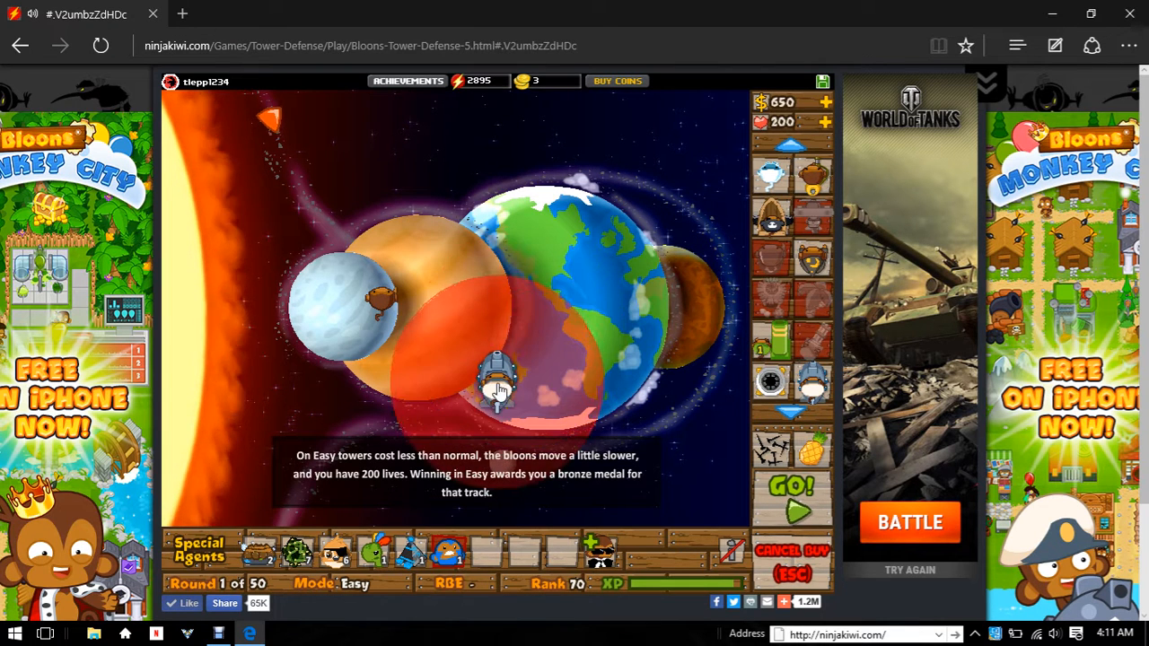
- Place a Monkey Sub beside the Earth, then play round one on fast forward
left_click(498, 391)
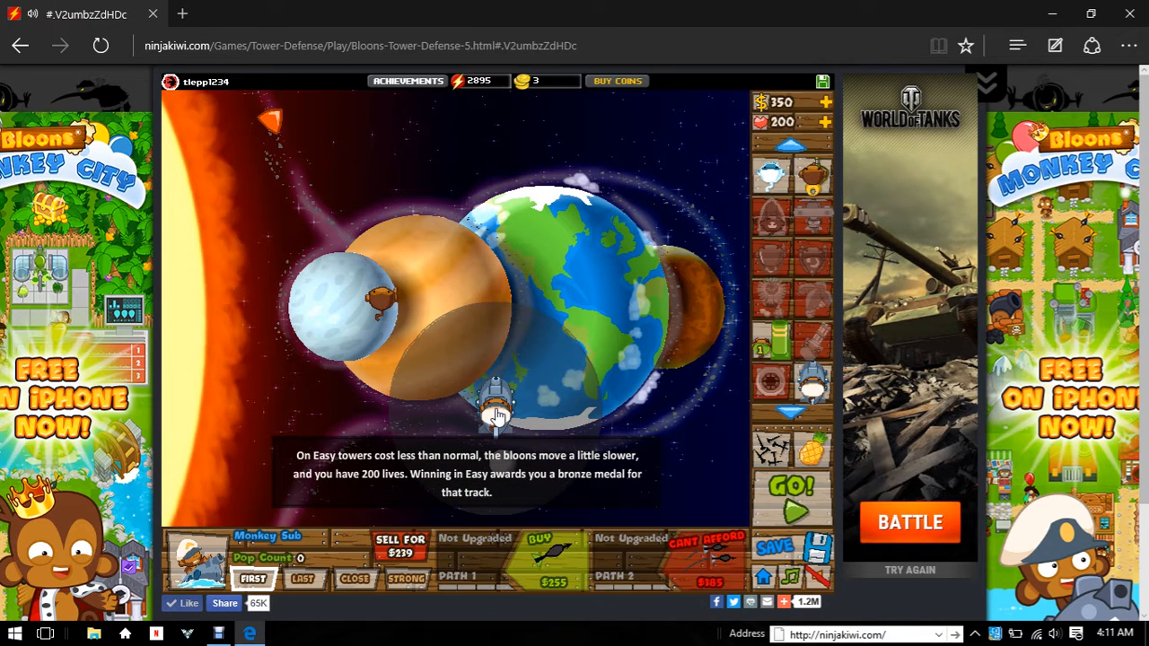
mouse_move(539, 556)
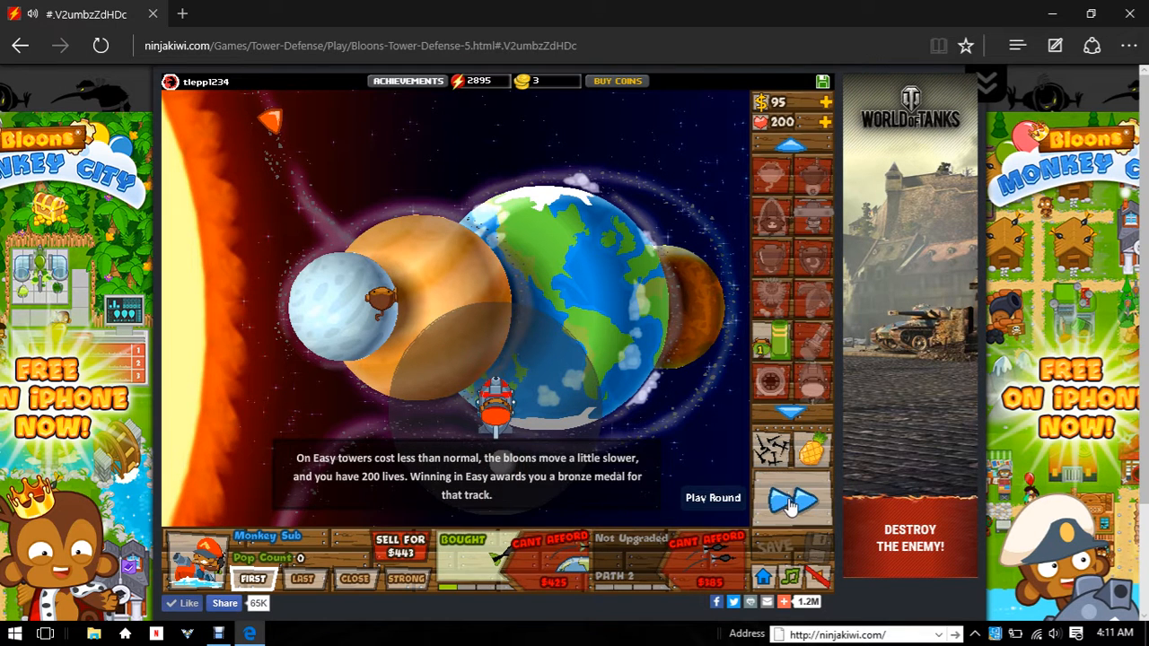
left_click(792, 499)
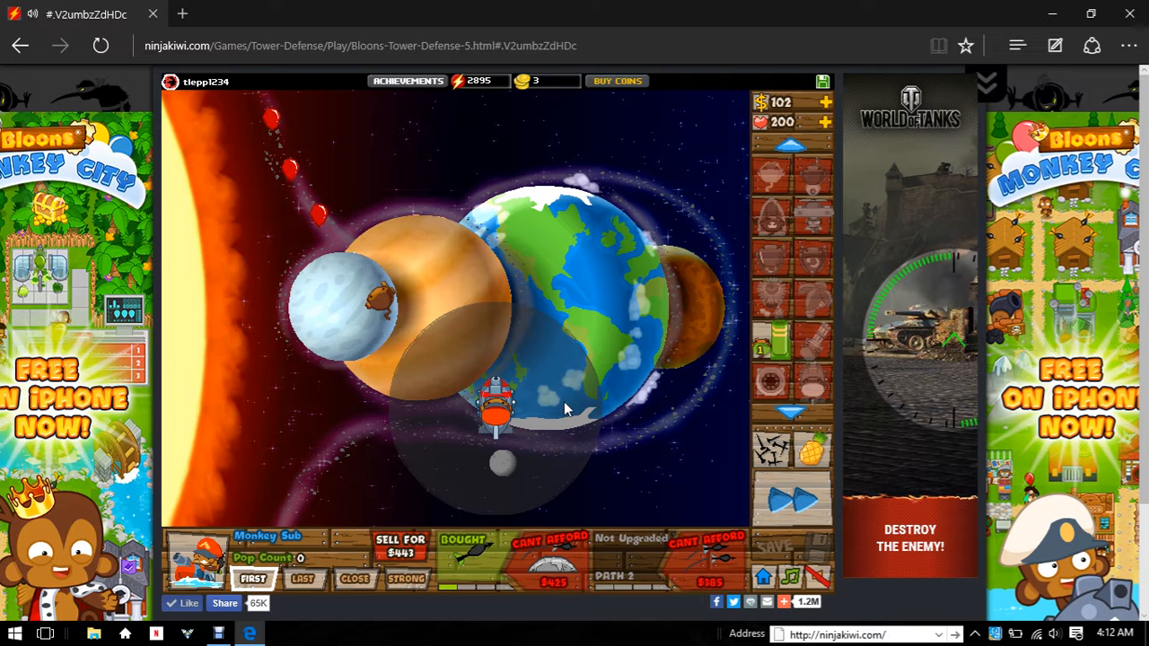
mouse_move(459, 449)
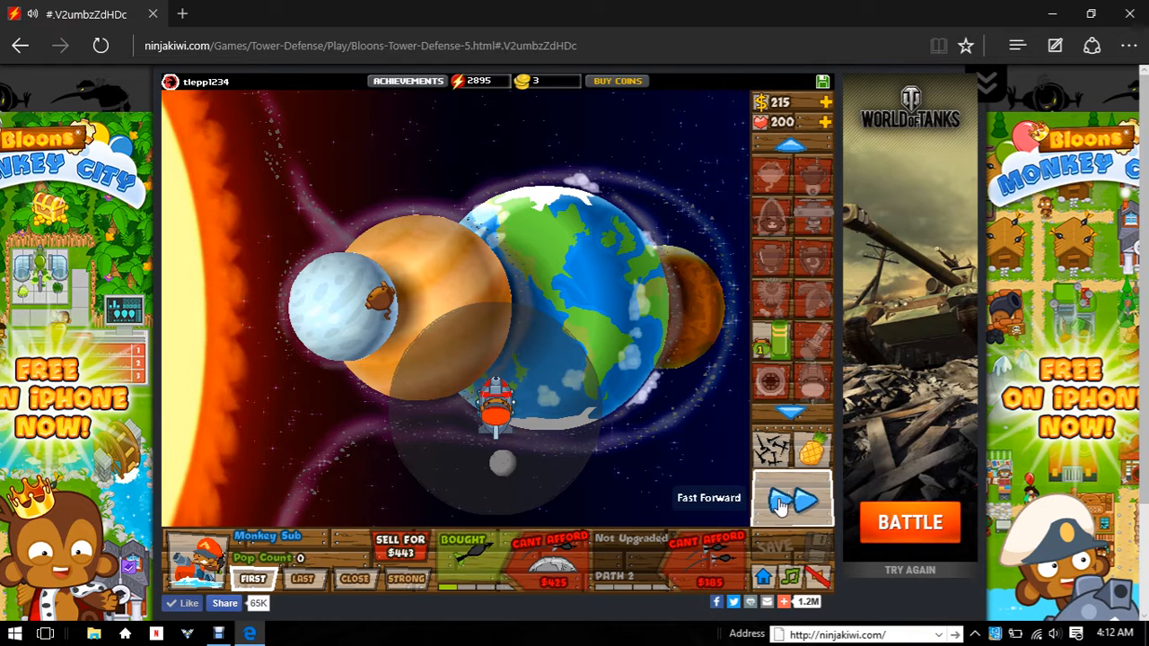
left_click(792, 499)
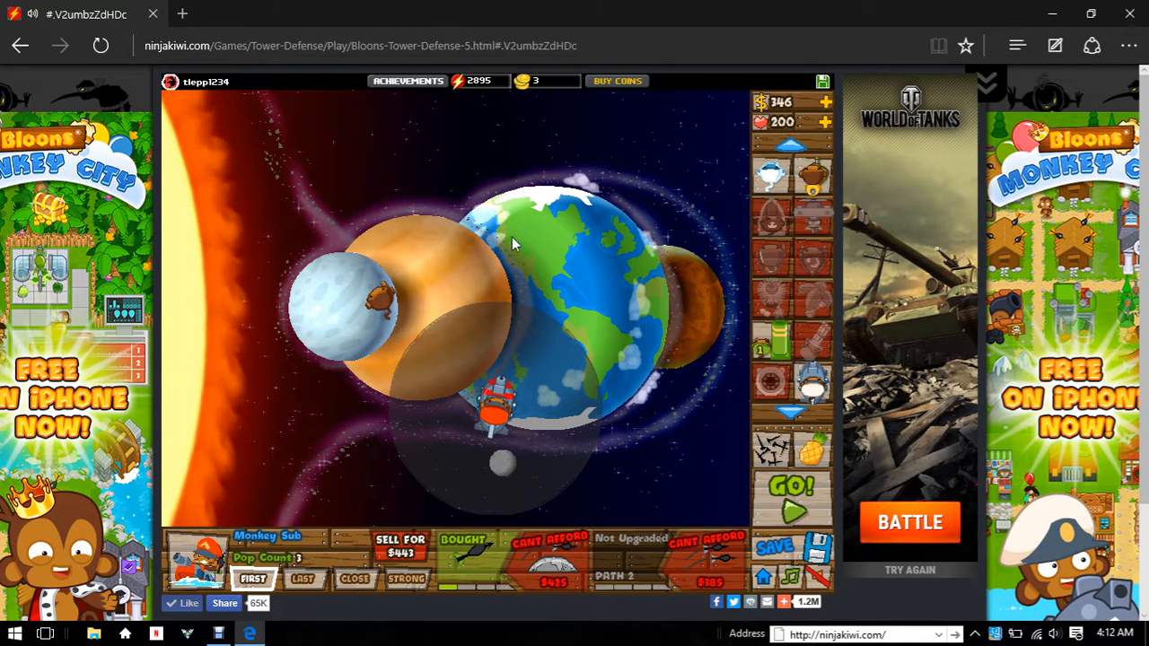
- Start round two, buy the Monkey Sub's second Path 1 upgrade, and start the next round
left_click(790, 508)
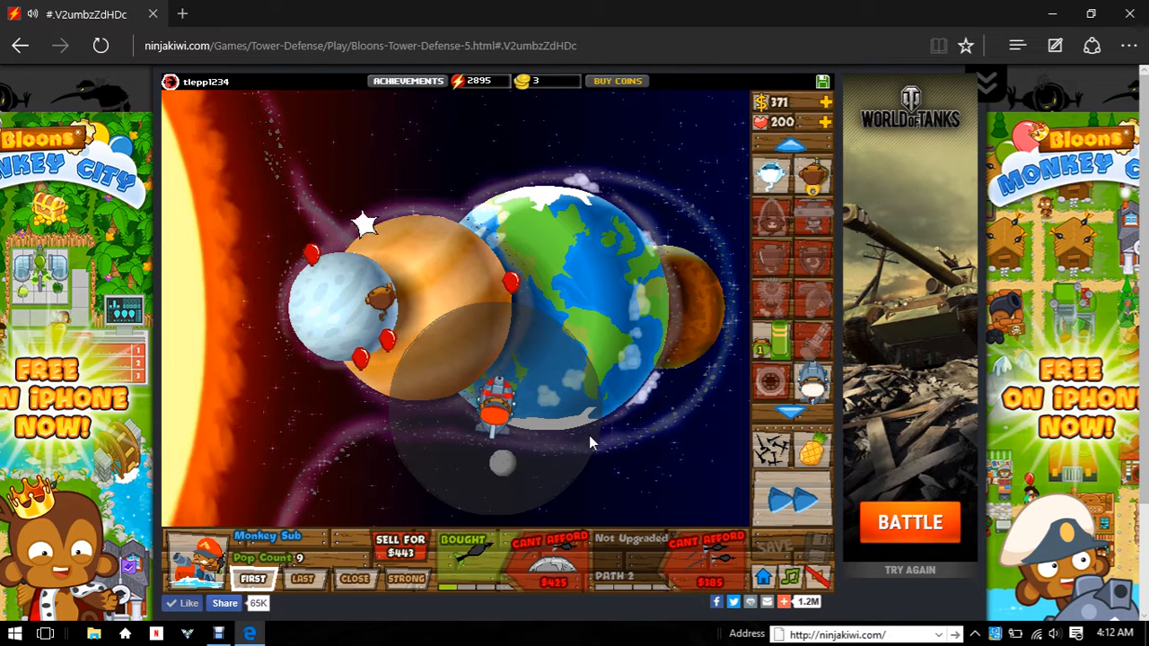
left_click(789, 498)
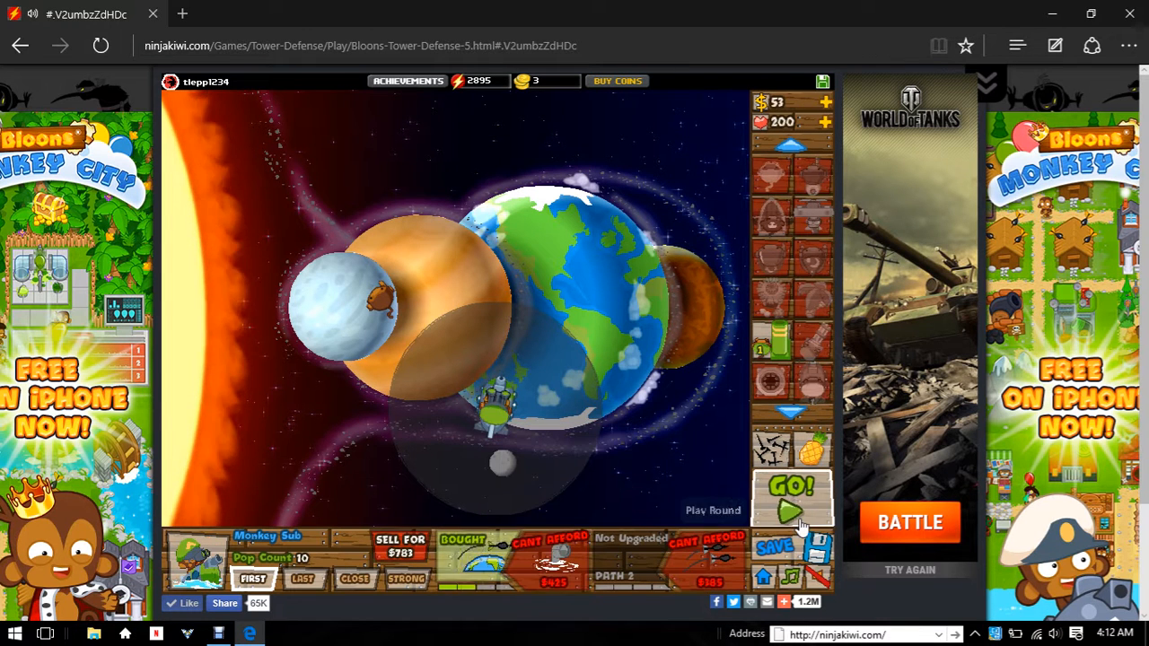
left_click(792, 491)
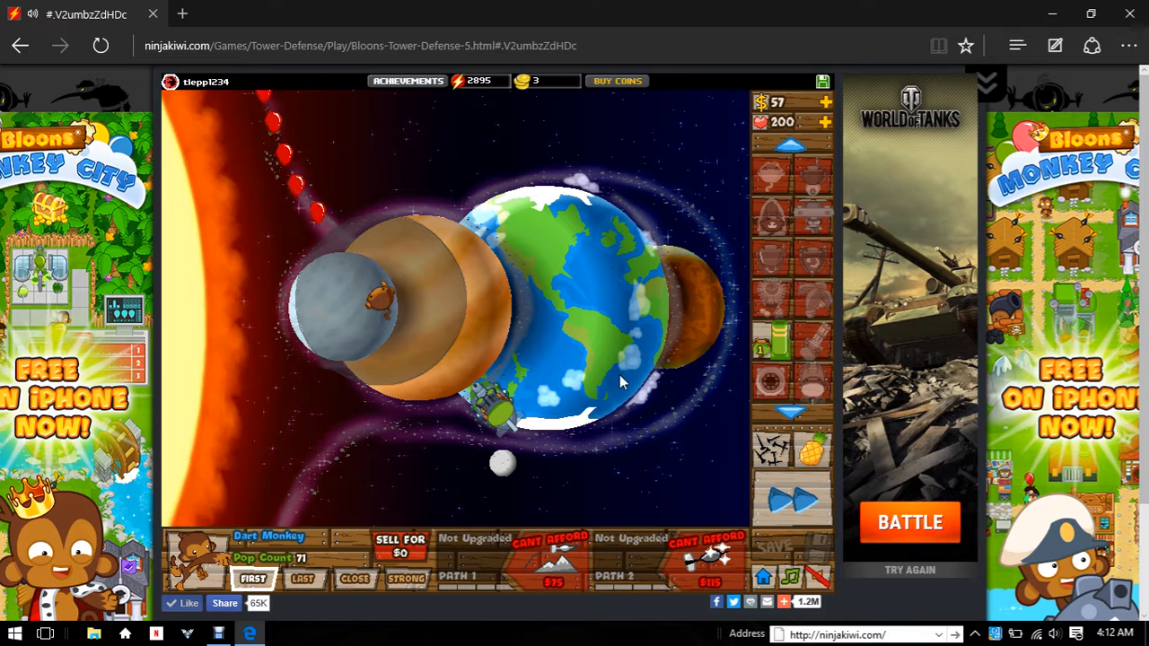
mouse_move(552, 560)
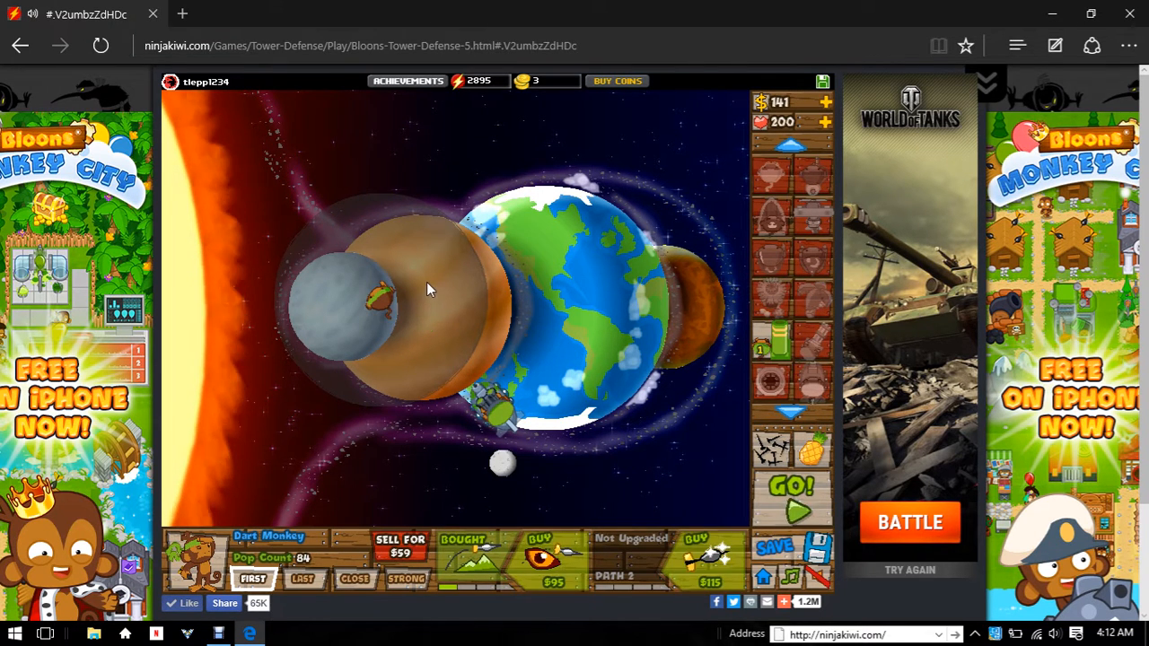
mouse_move(538, 561)
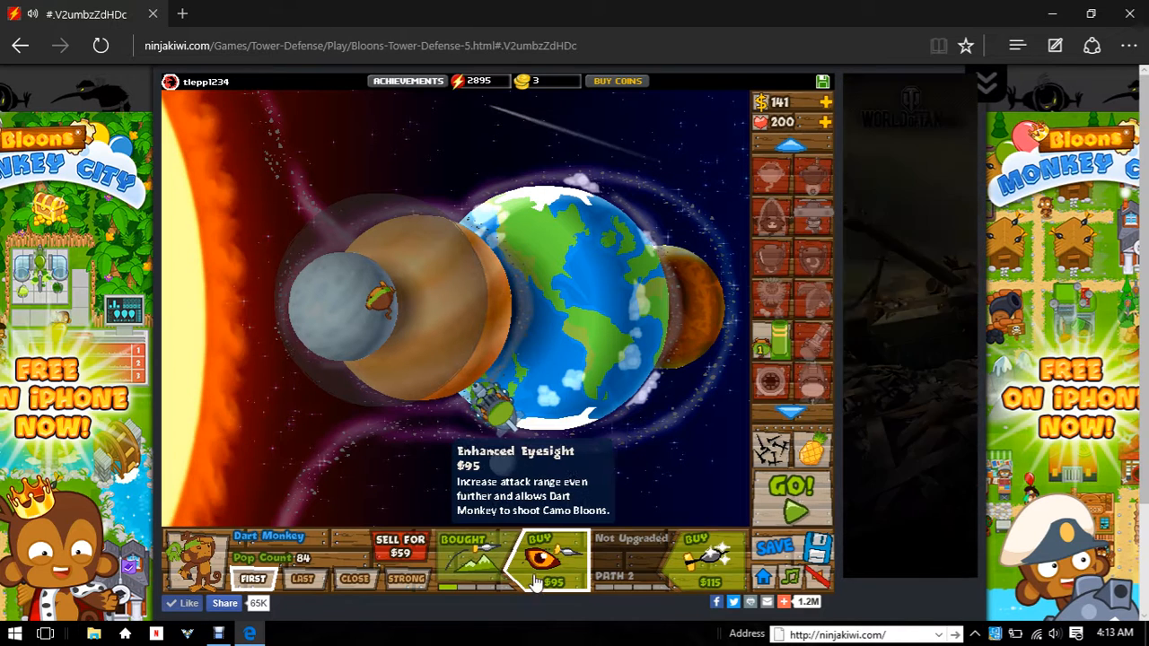
- Buy Enhanced Eyesight ($95) for the Dart Monkey and deselect it
left_click(547, 561)
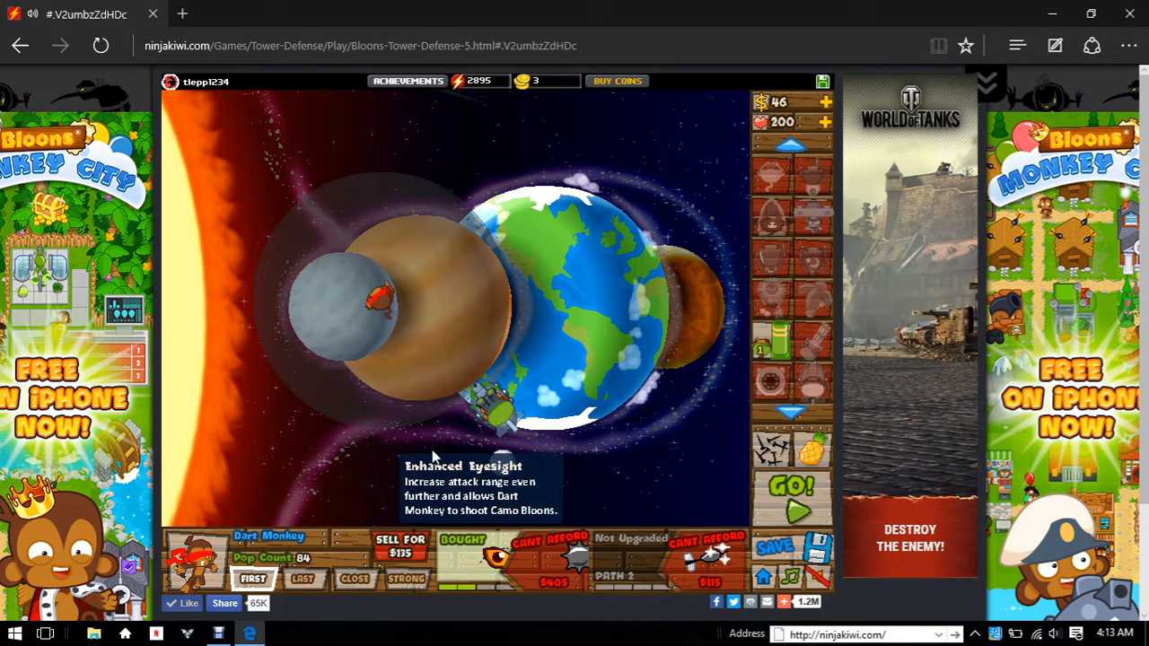
mouse_move(592, 298)
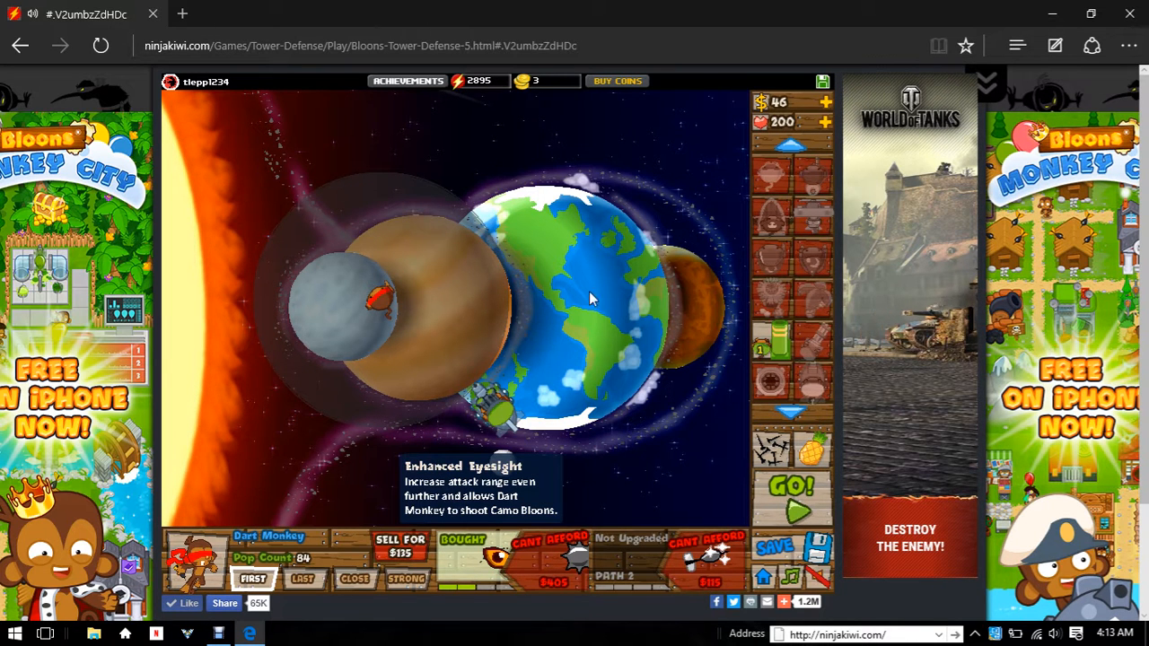
left_click(493, 413)
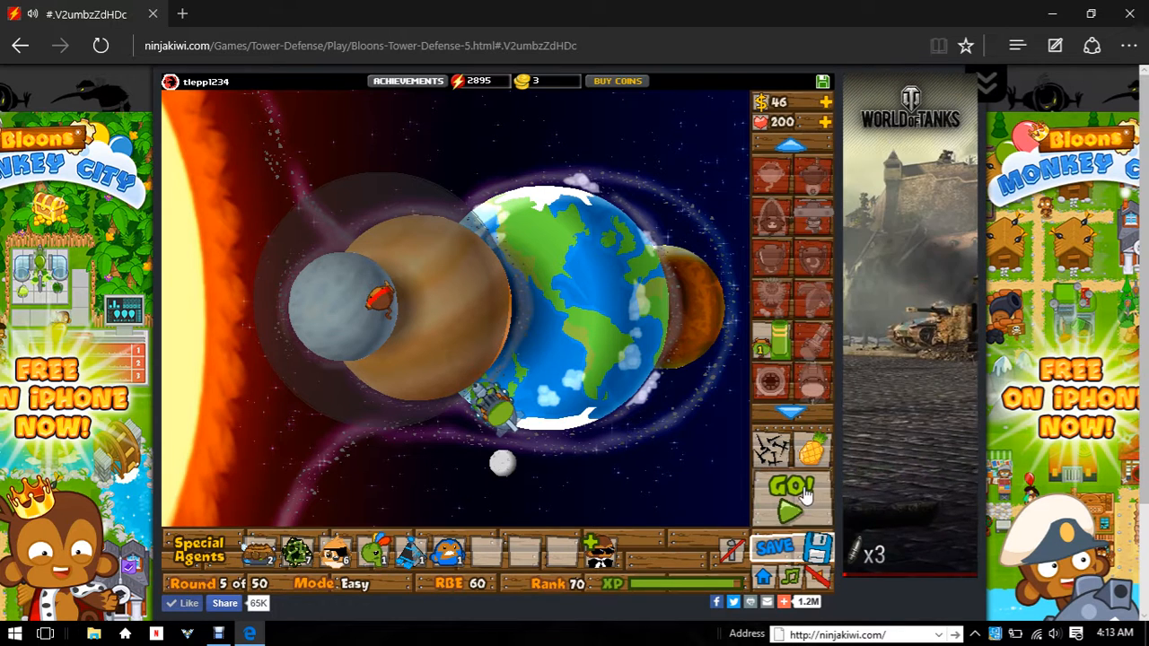
- Play round 5, check a tower, and start round 6
left_click(791, 493)
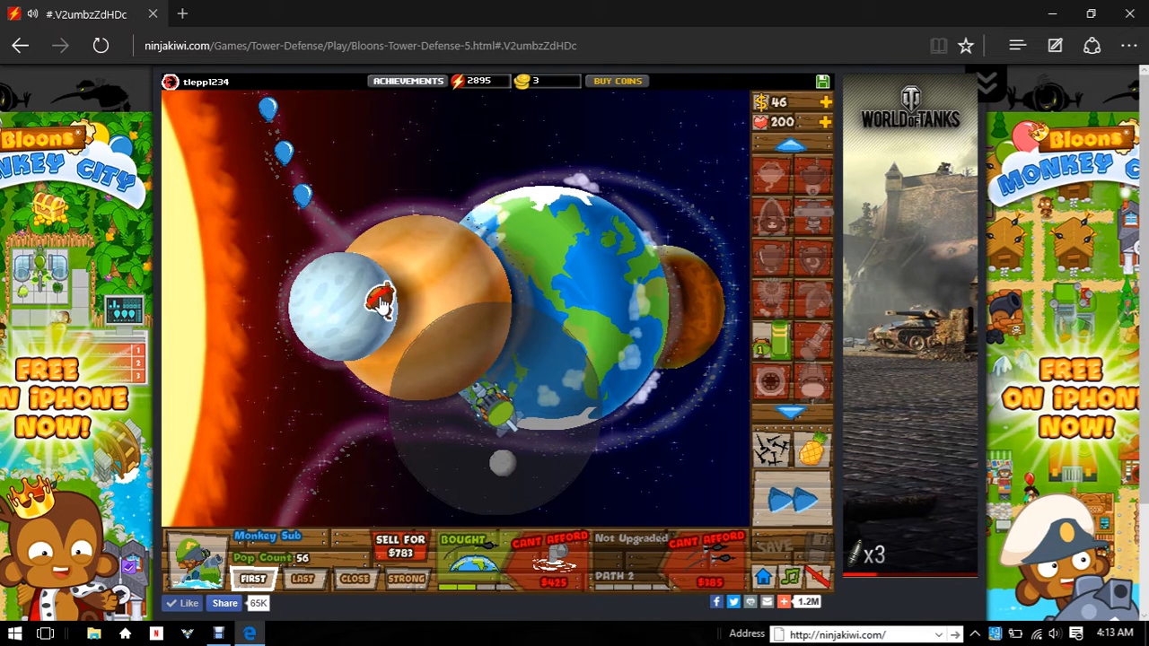
left_click(382, 301)
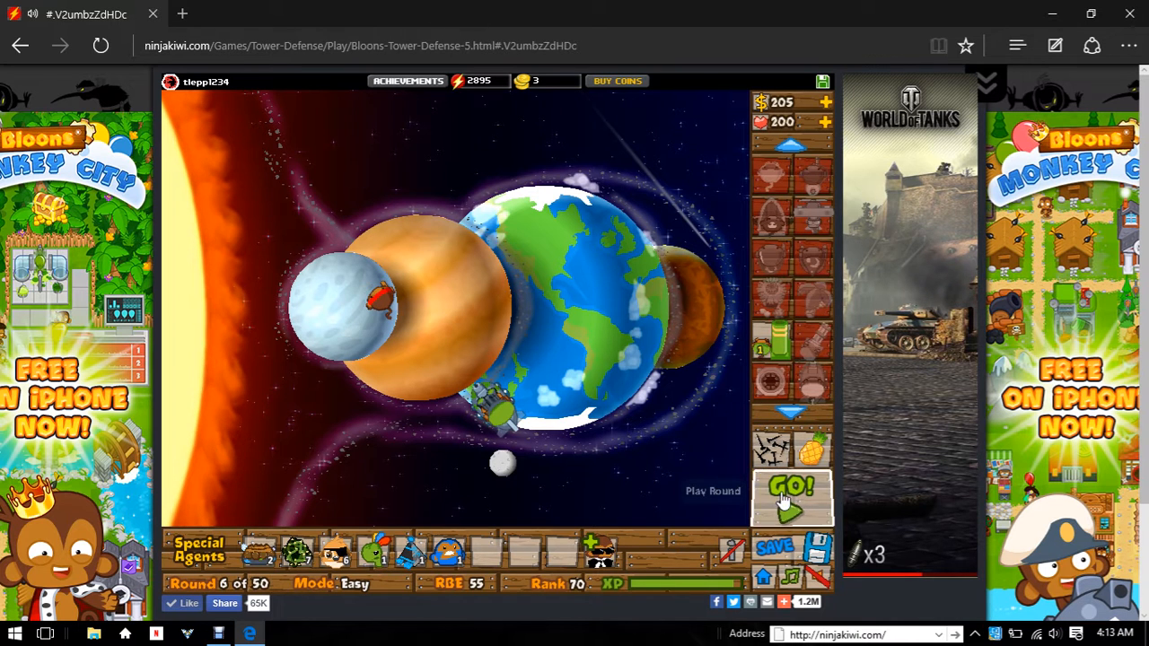
left_click(790, 498)
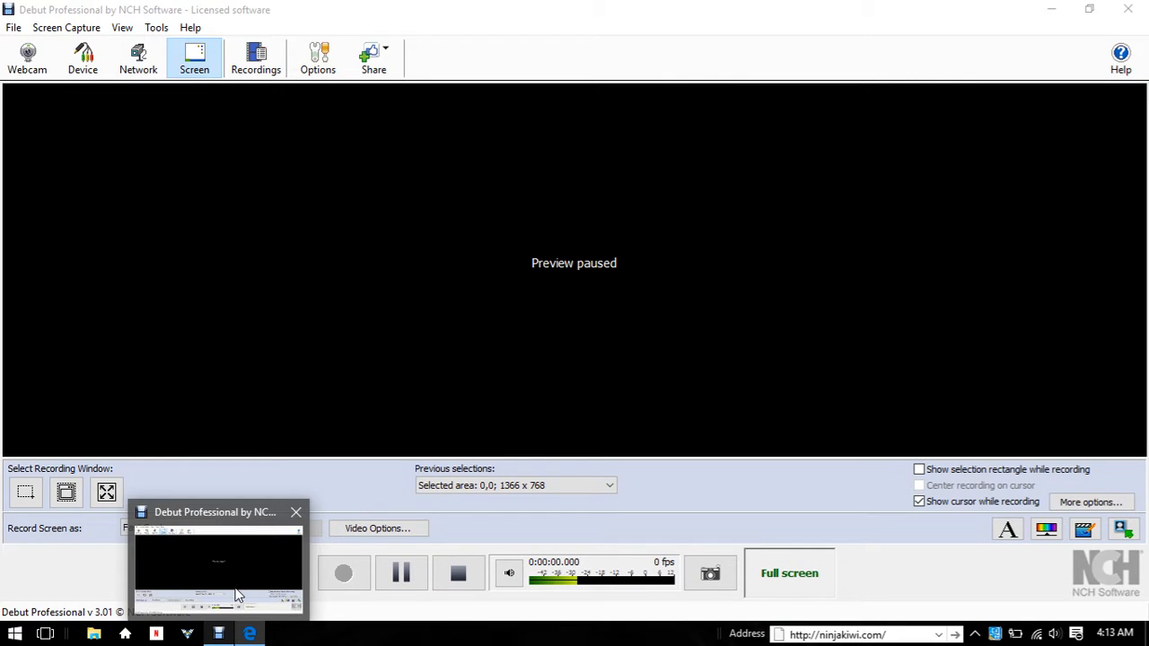
left_click(249, 634)
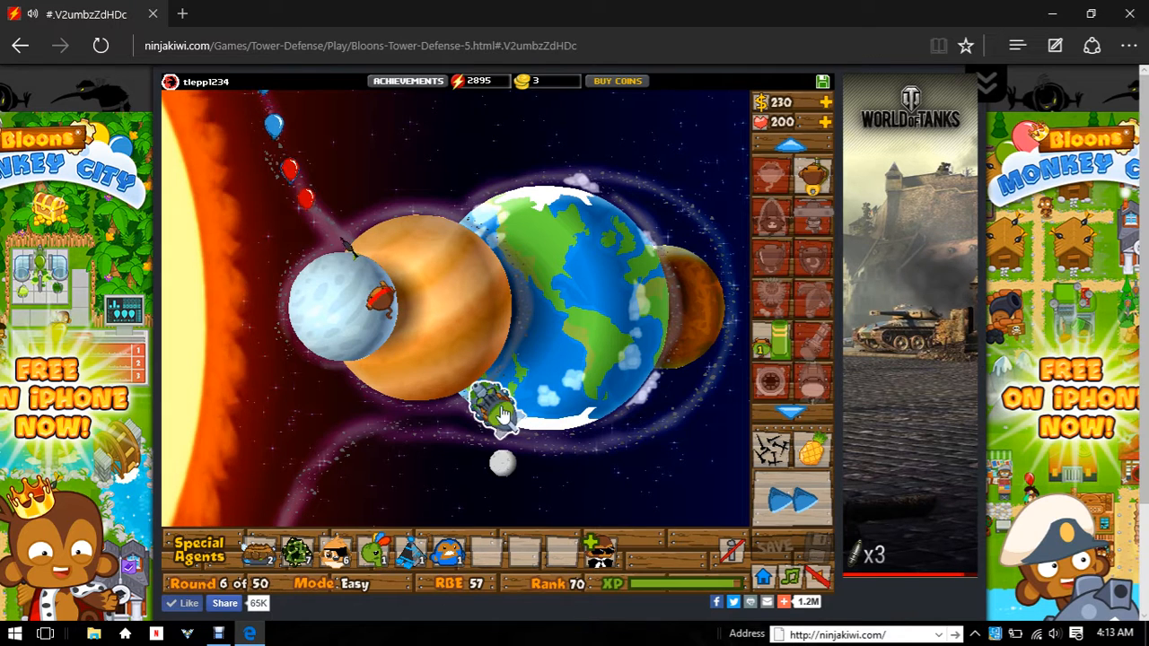
- Check the Monkey Sub's upgrades, then start the next round on fast forward
left_click(489, 412)
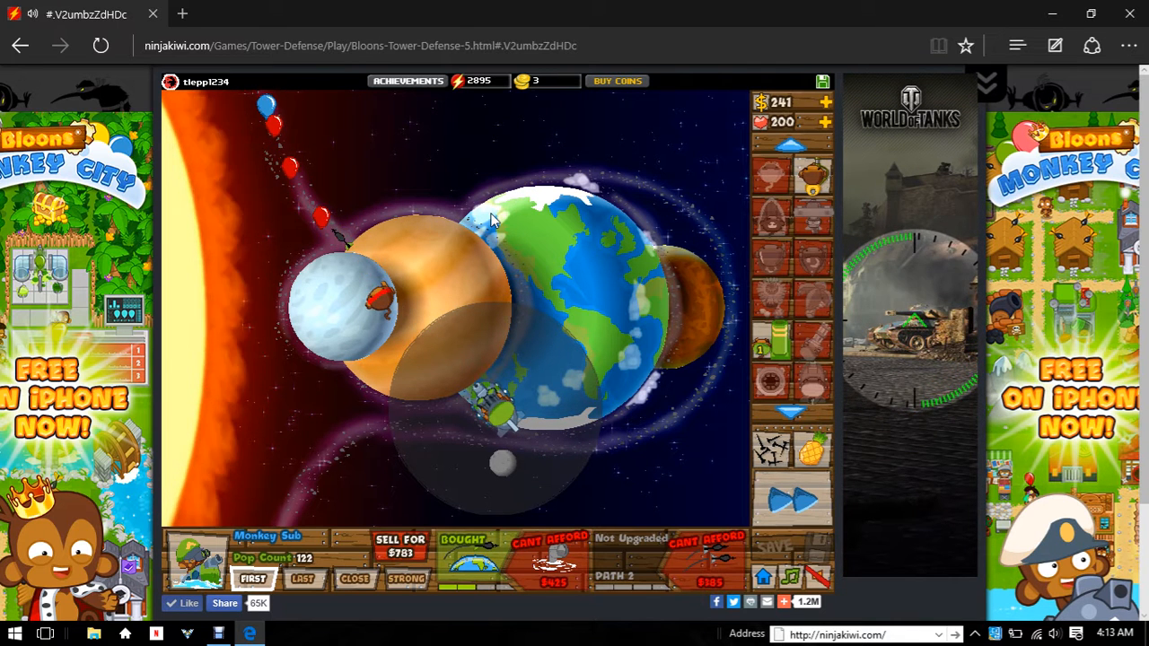
mouse_move(525, 300)
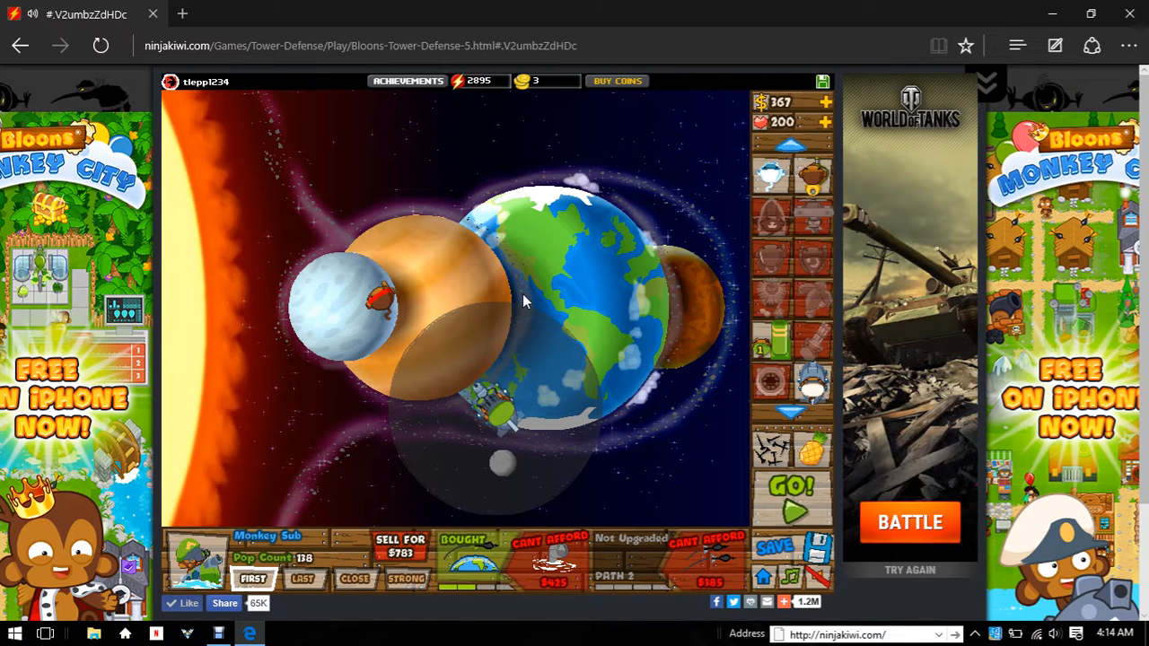
left_click(789, 489)
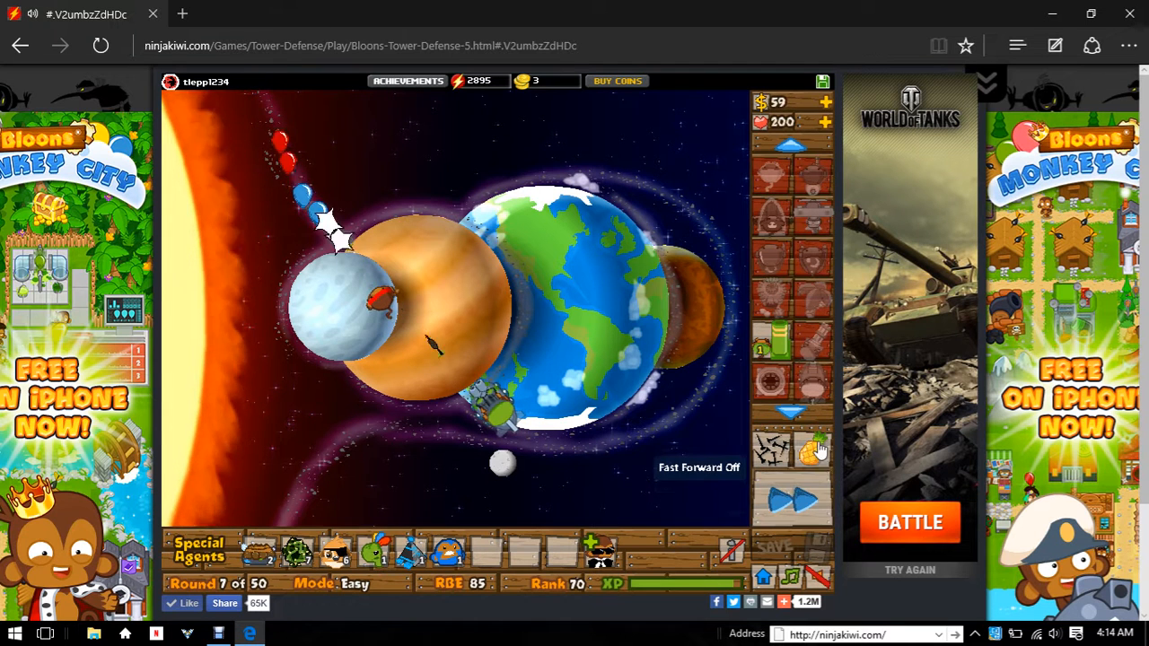
left_click(790, 498)
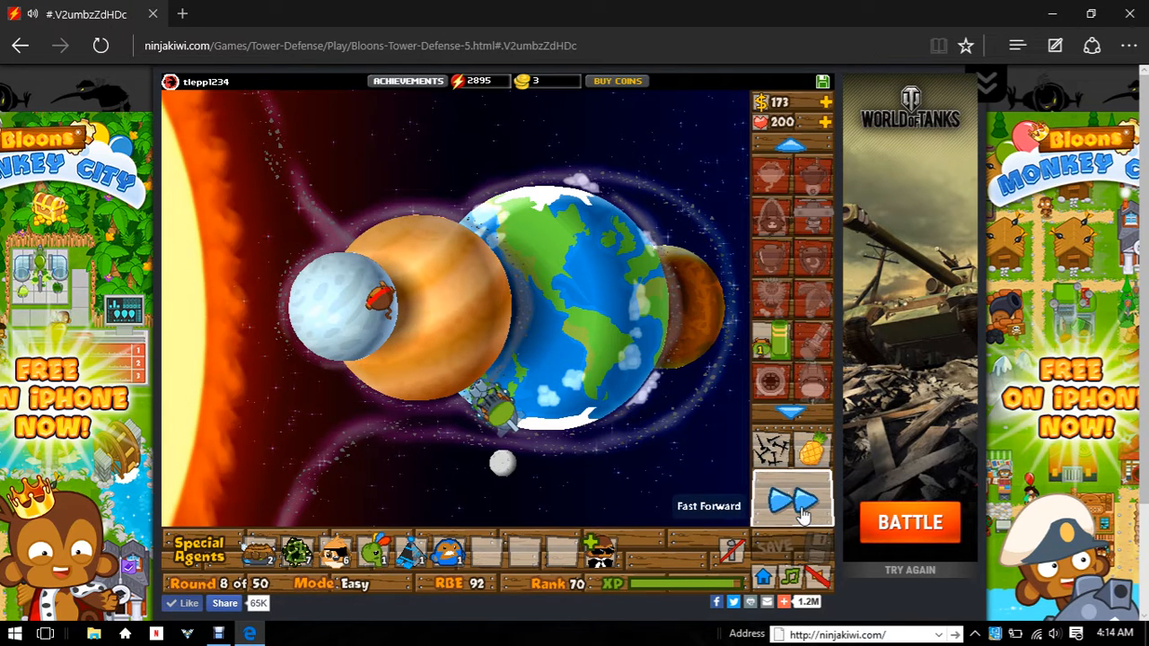
left_click(791, 498)
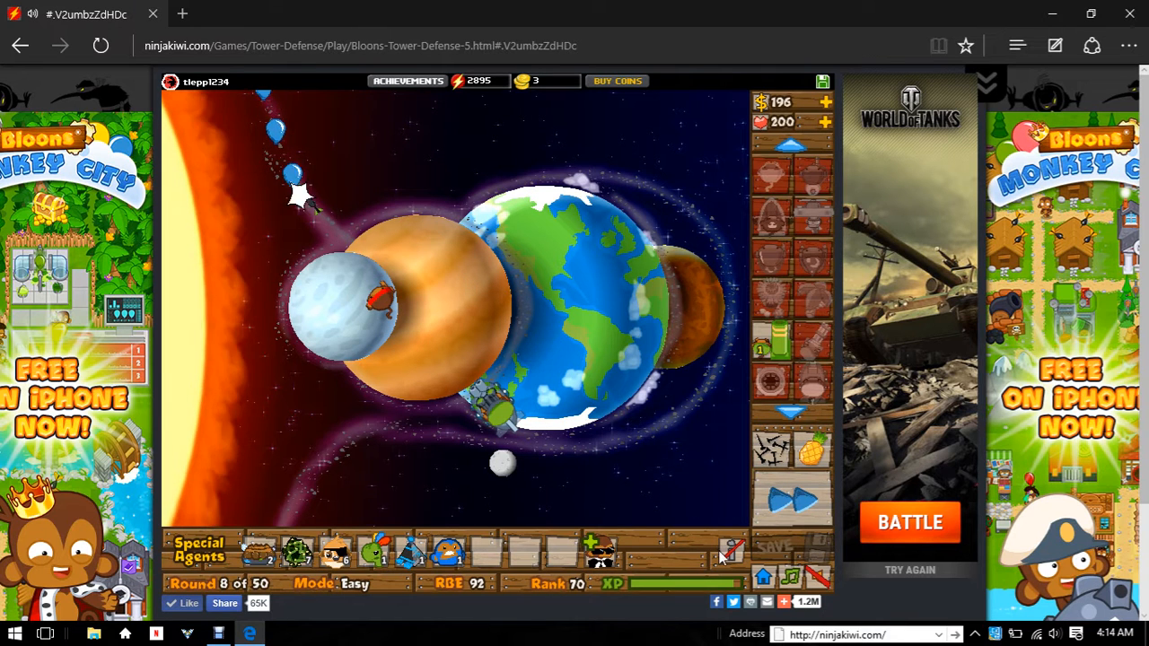
mouse_move(801, 536)
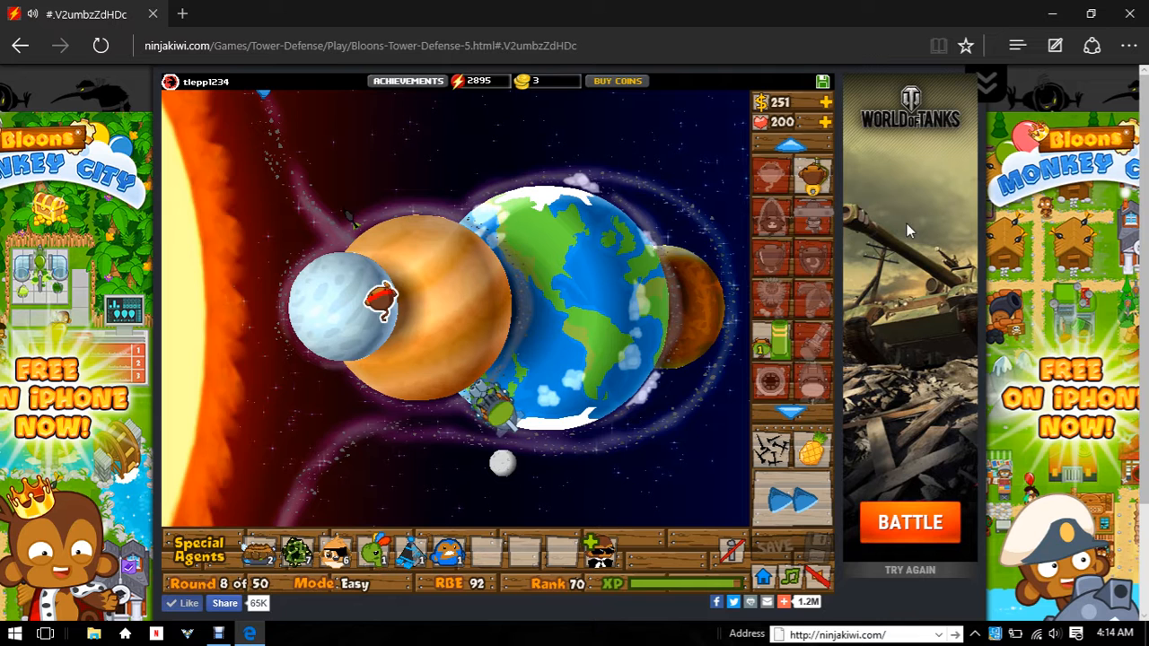
- Reselect the Monkey Sub and play rounds 8 and 9 on fast forward
left_click(494, 413)
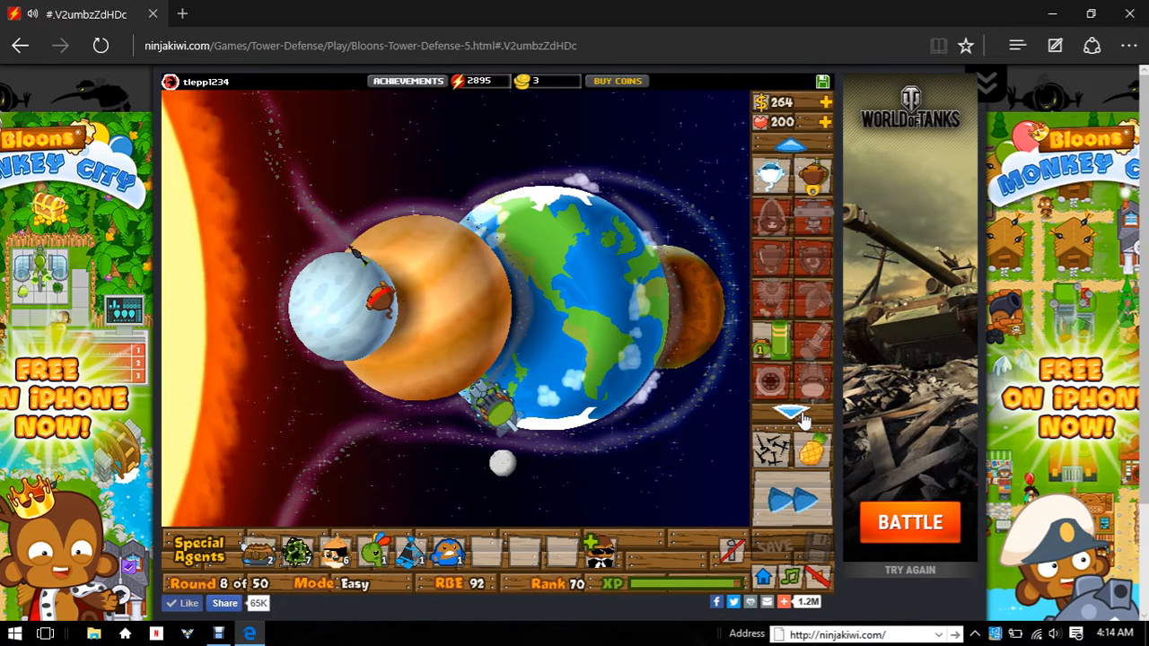
left_click(790, 501)
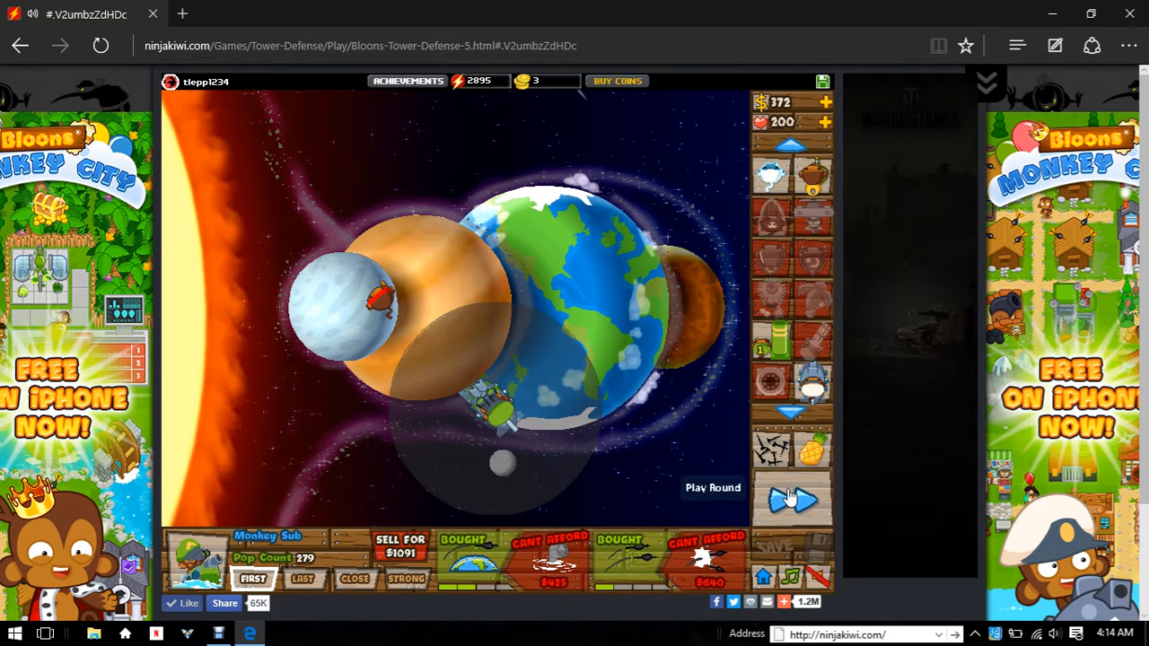
left_click(792, 500)
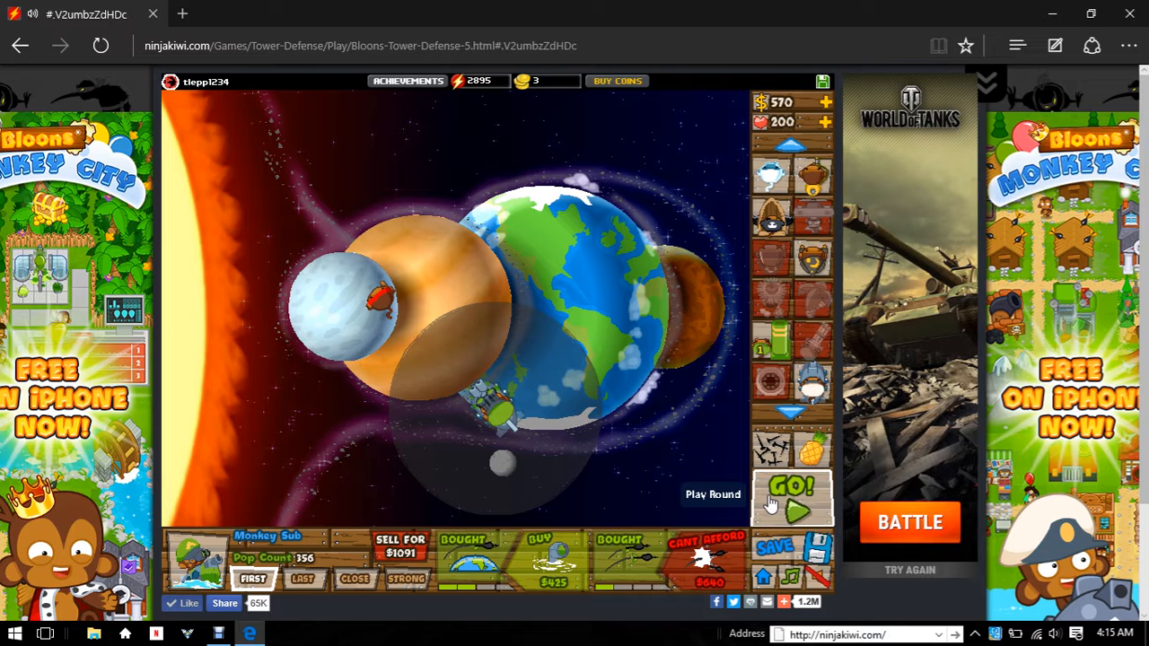
left_click(793, 498)
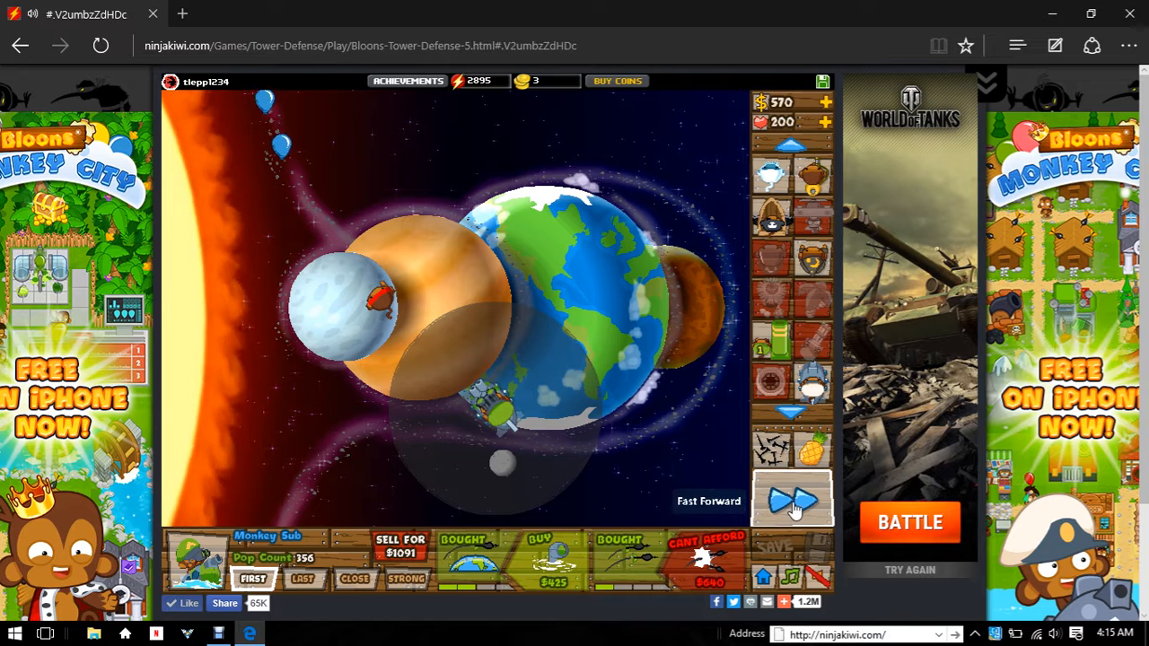
left_click(791, 499)
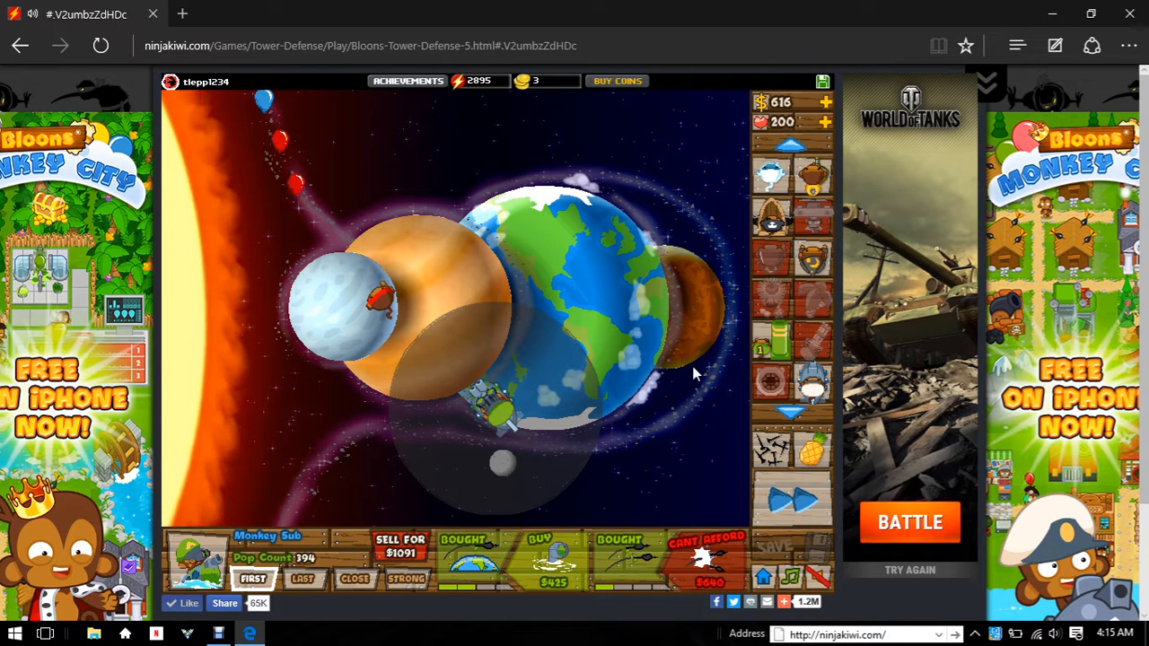
mouse_move(709, 561)
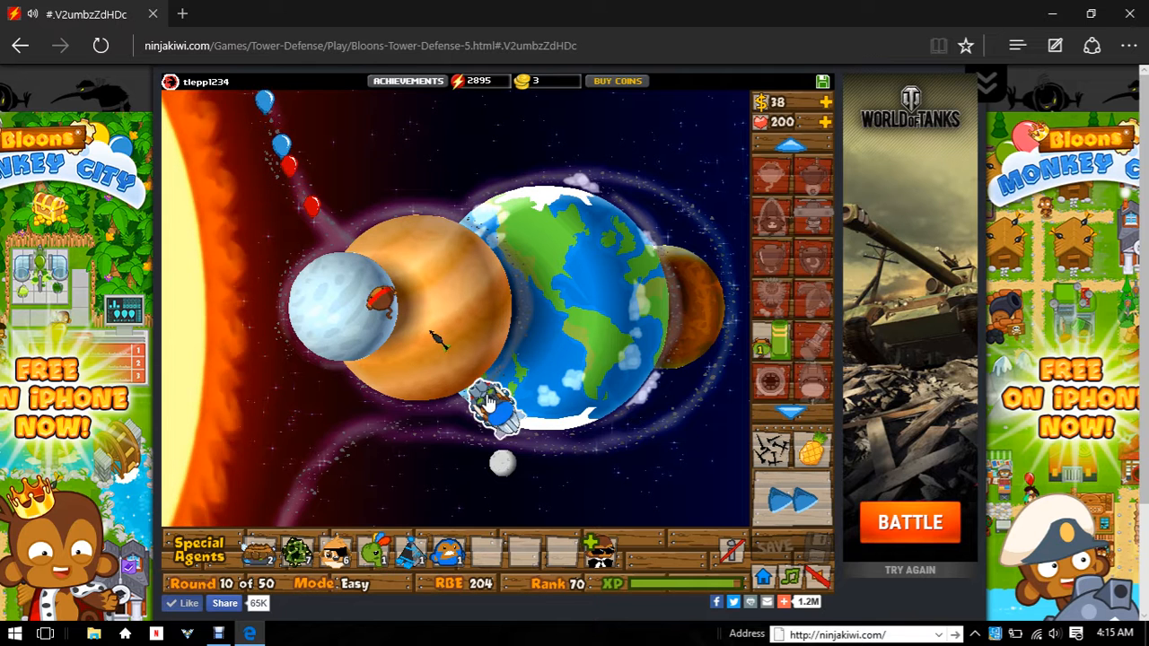
- Inspect the Dart Monkey and Monkey Sub upgrades while round 10 finishes and round 11 begins
left_click(492, 408)
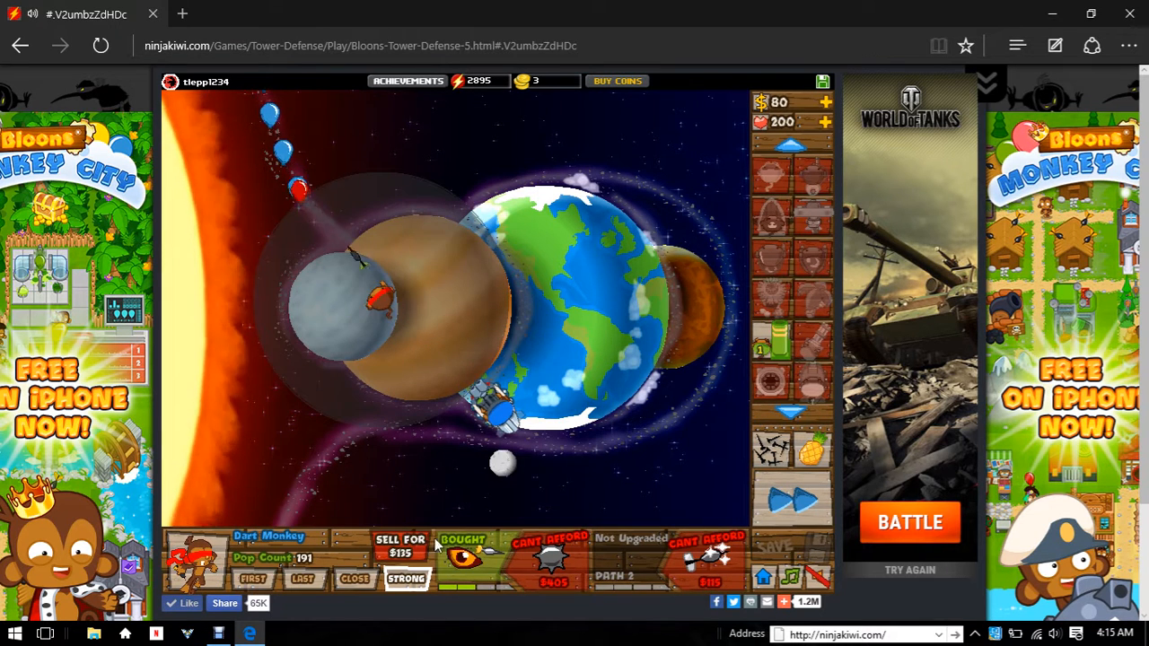
mouse_move(462, 556)
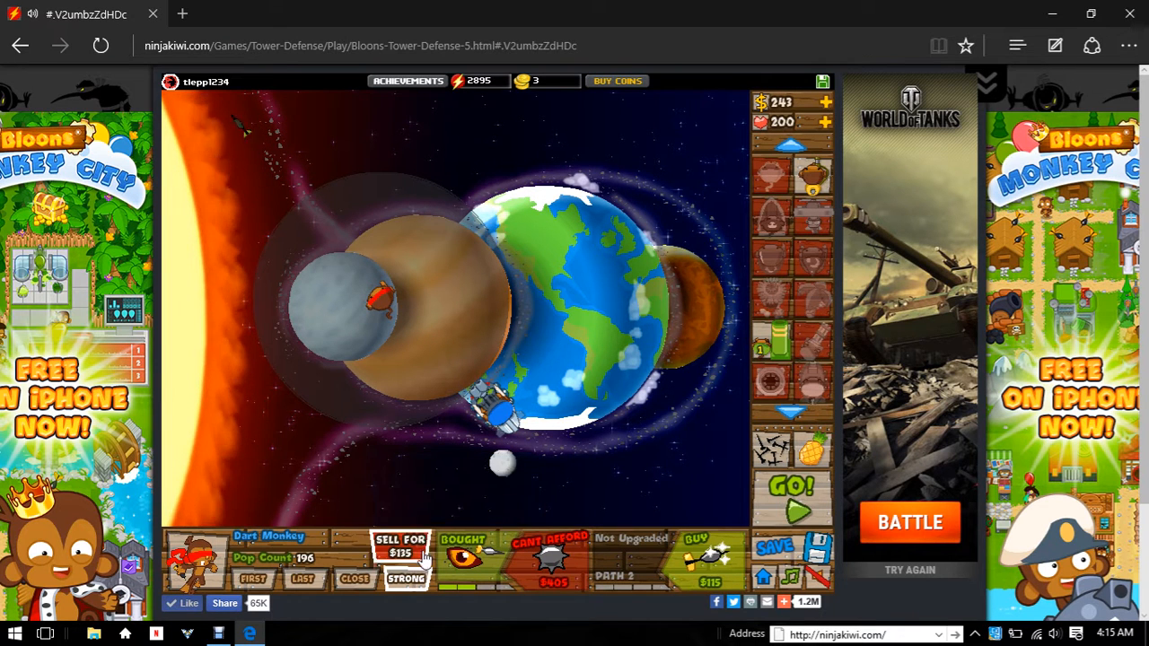
mouse_move(462, 556)
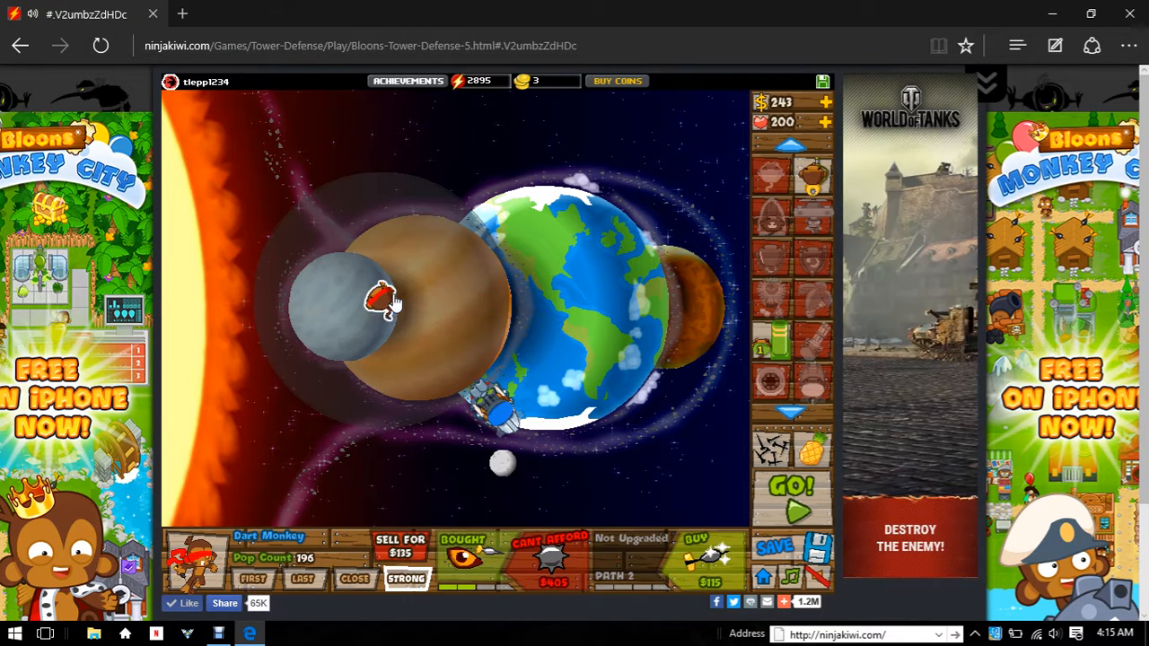
mouse_move(464, 556)
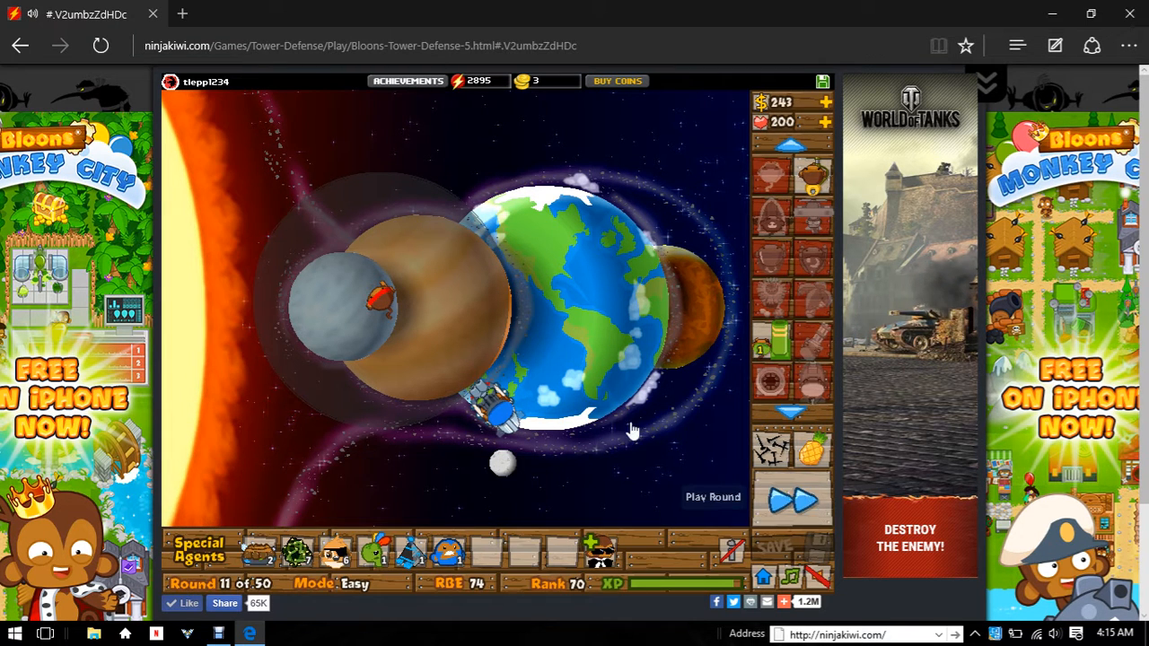
left_click(499, 412)
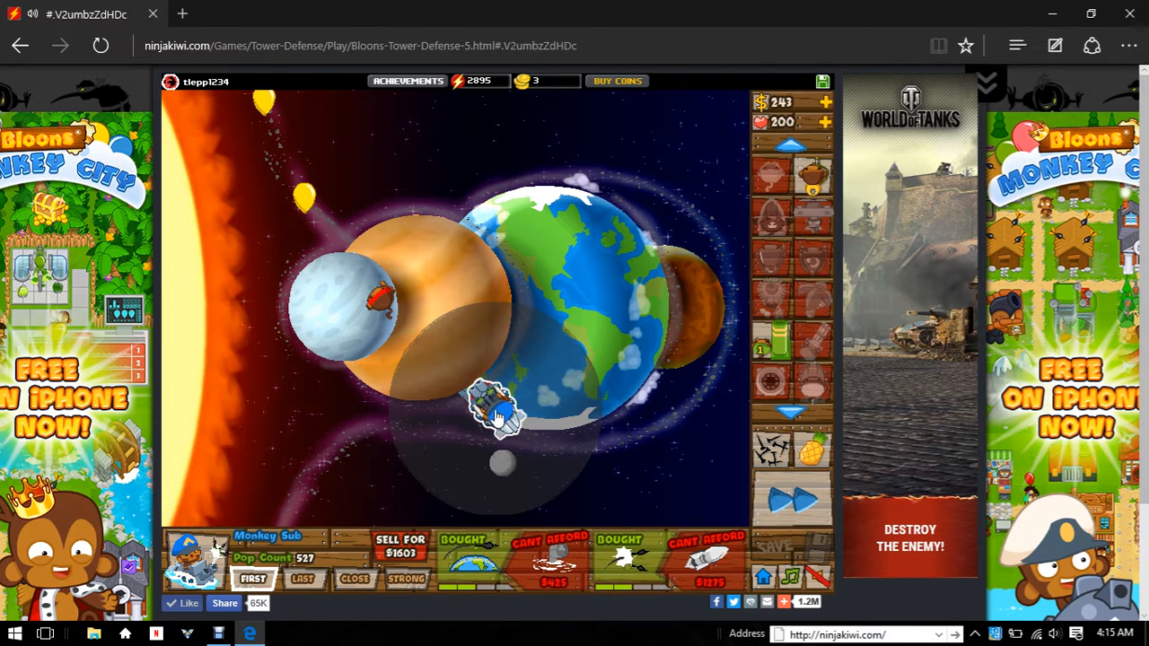
mouse_move(610, 552)
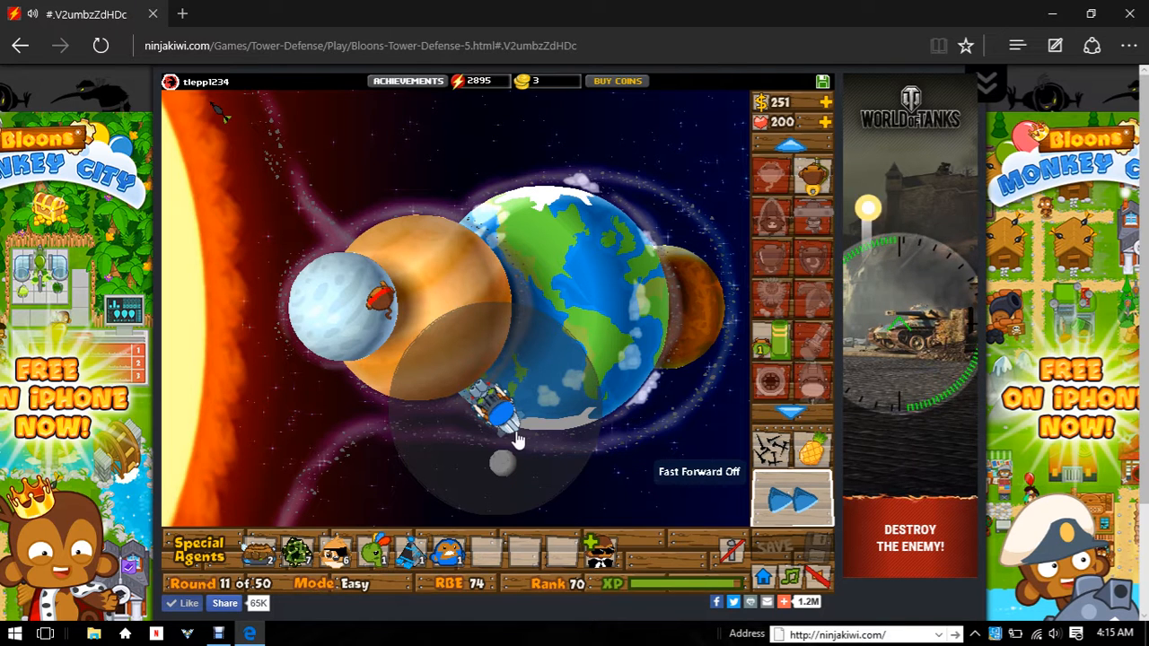
mouse_move(583, 314)
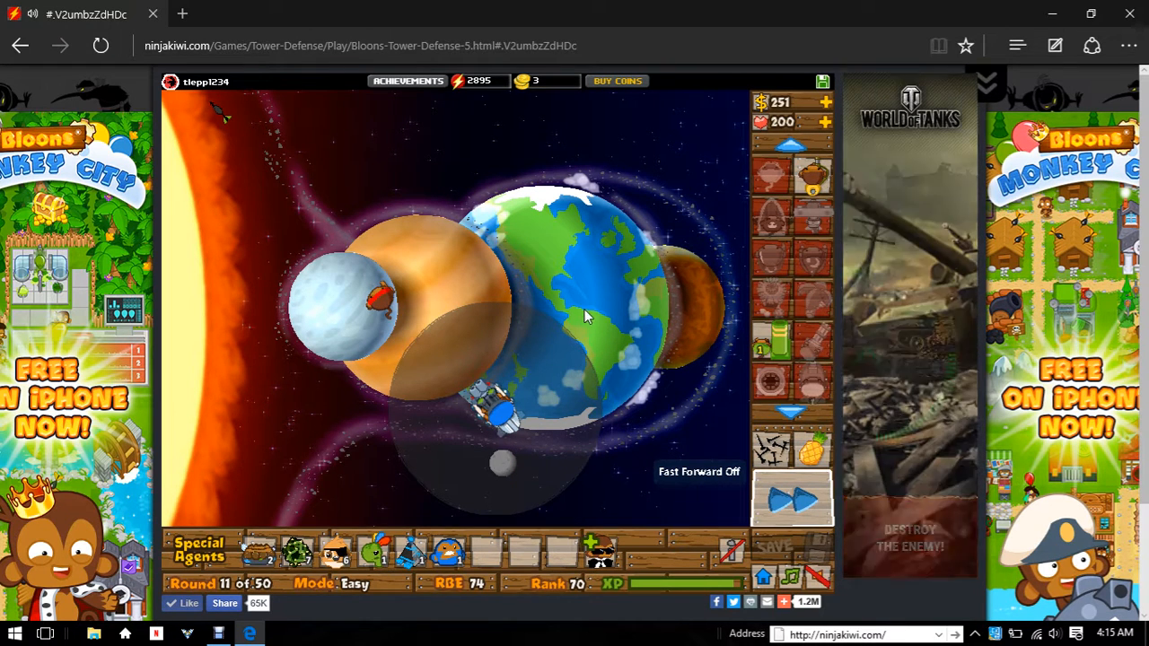
left_click(498, 413)
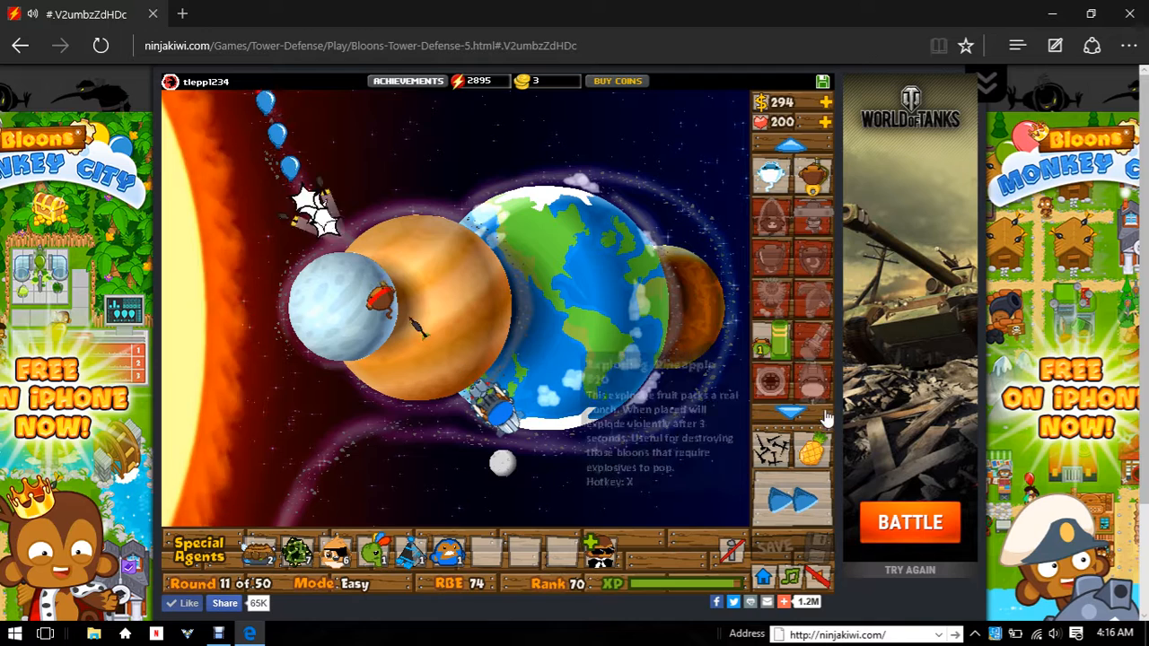
mouse_move(812, 382)
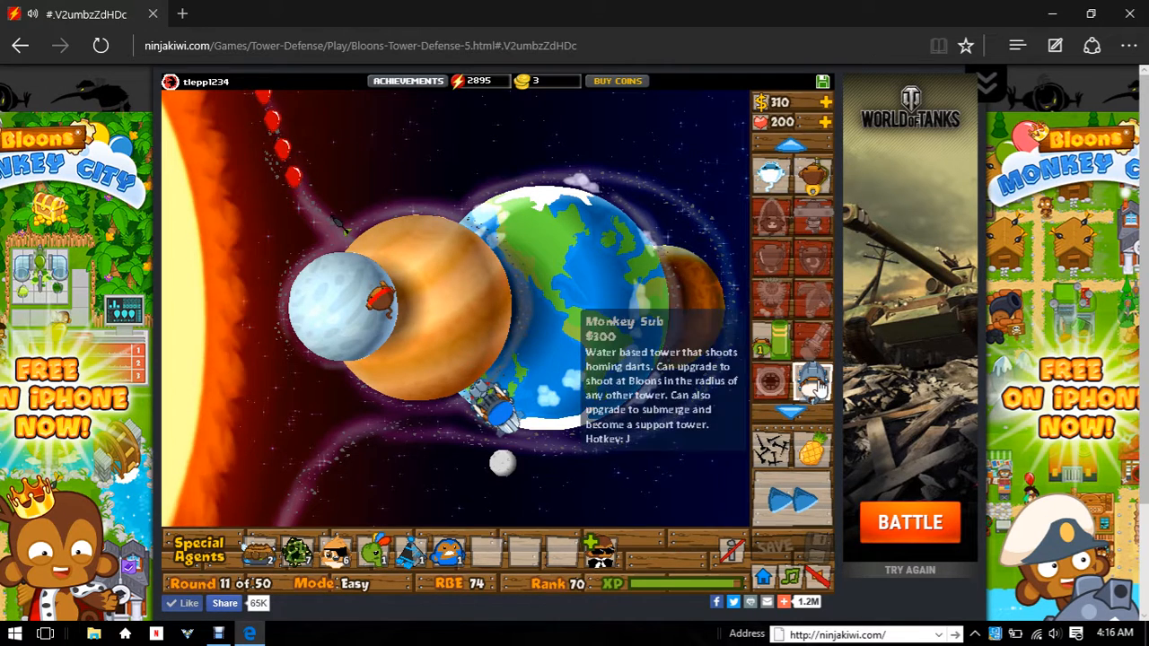
- Place a second Monkey Sub next to the first, fast-forward, and select the new sub
left_click(812, 381)
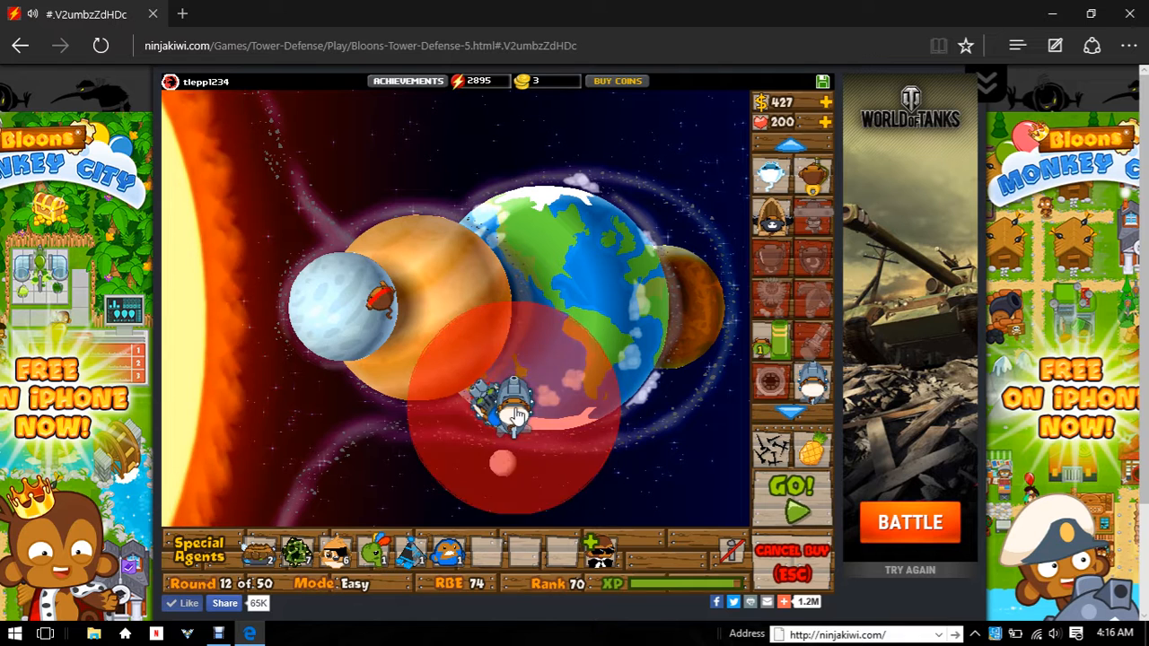
left_click(513, 413)
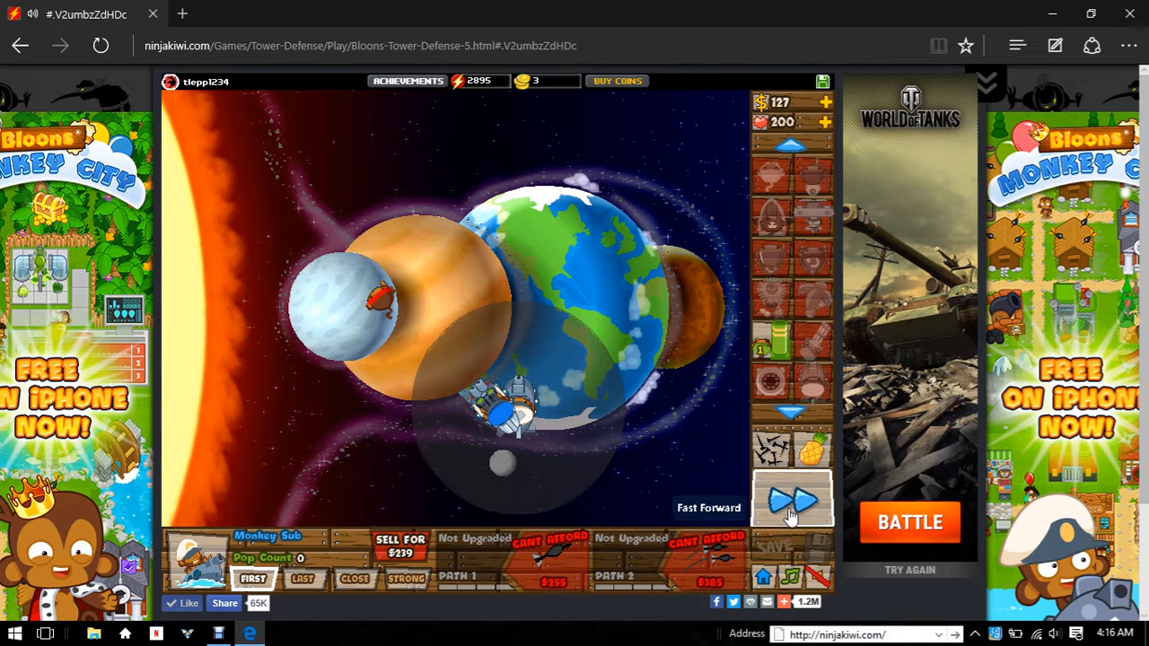
left_click(791, 498)
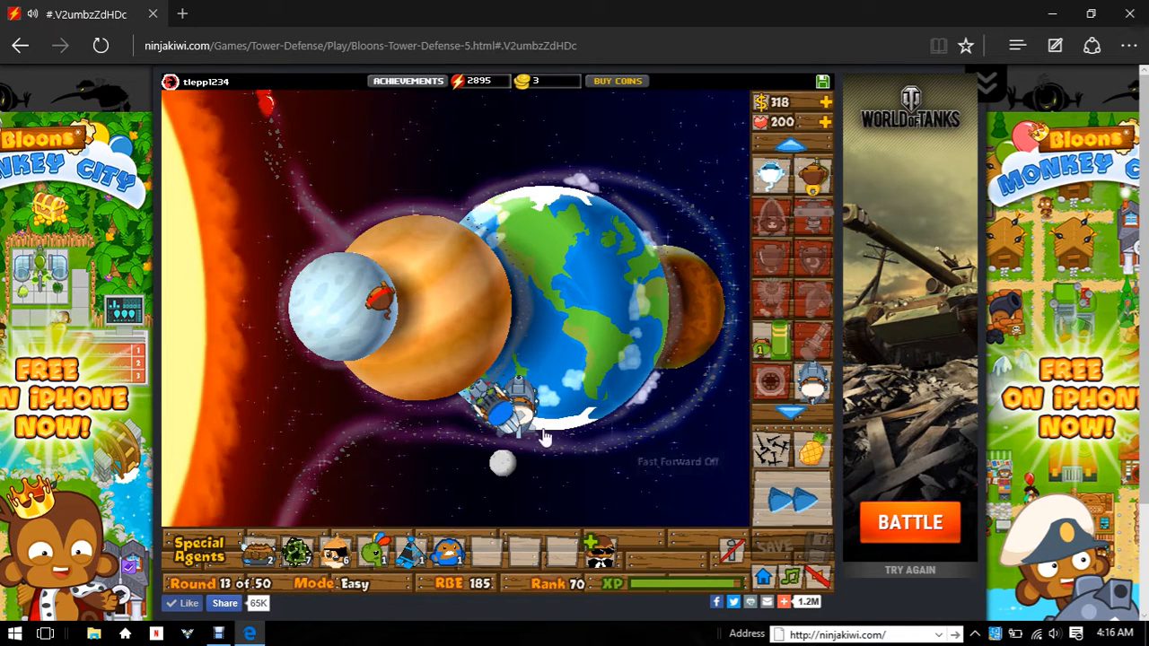
left_click(511, 404)
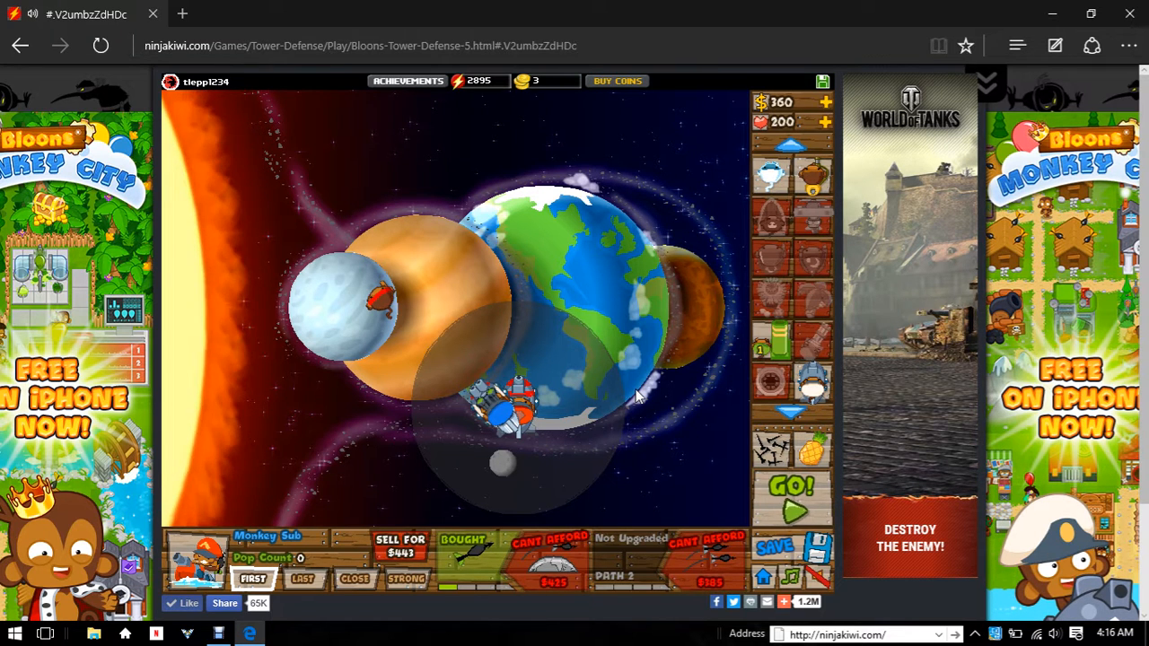
- Buy the second sub's next path 1 upgrade, toggle speed, and start the round
left_click(790, 489)
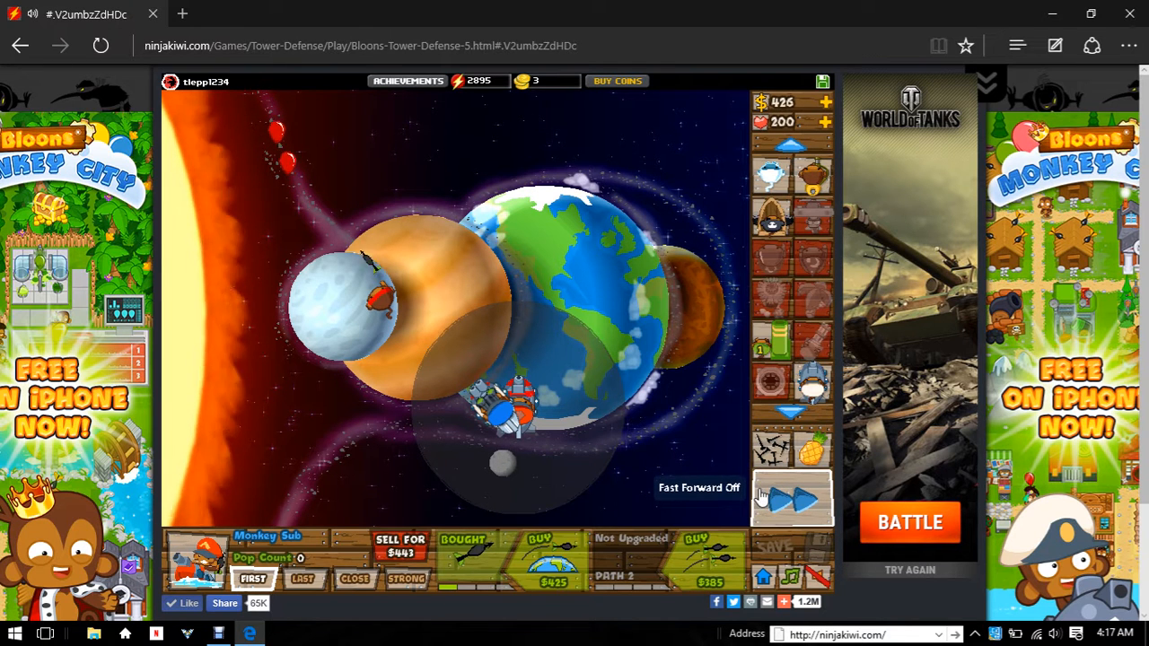
left_click(792, 500)
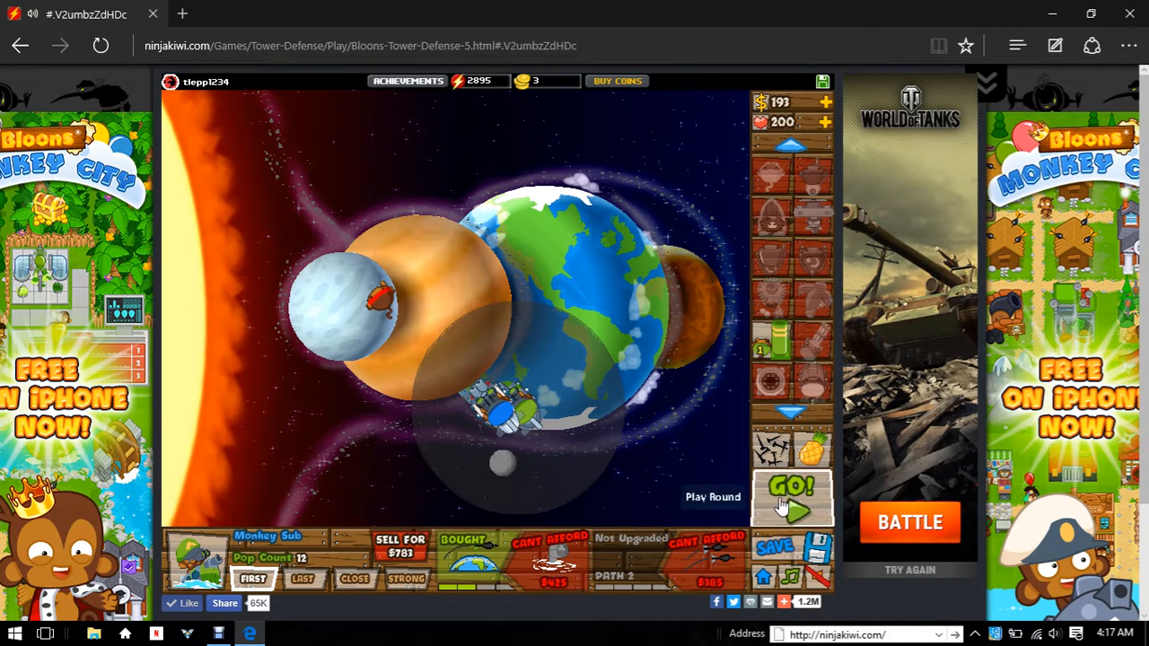
left_click(792, 498)
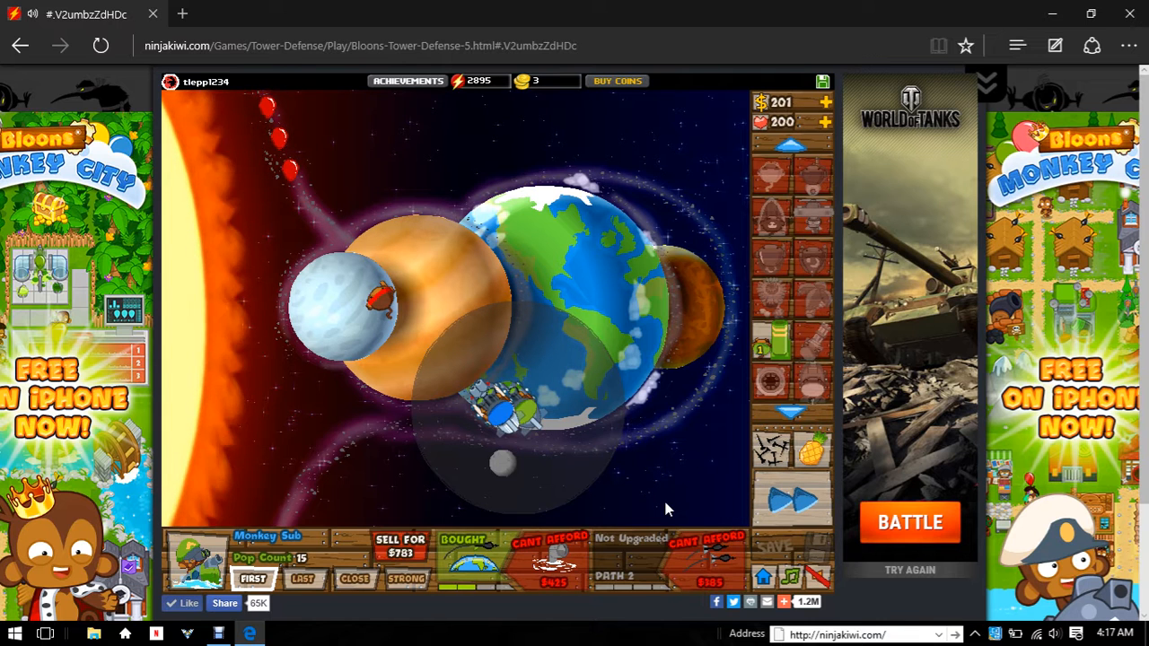
mouse_move(643, 453)
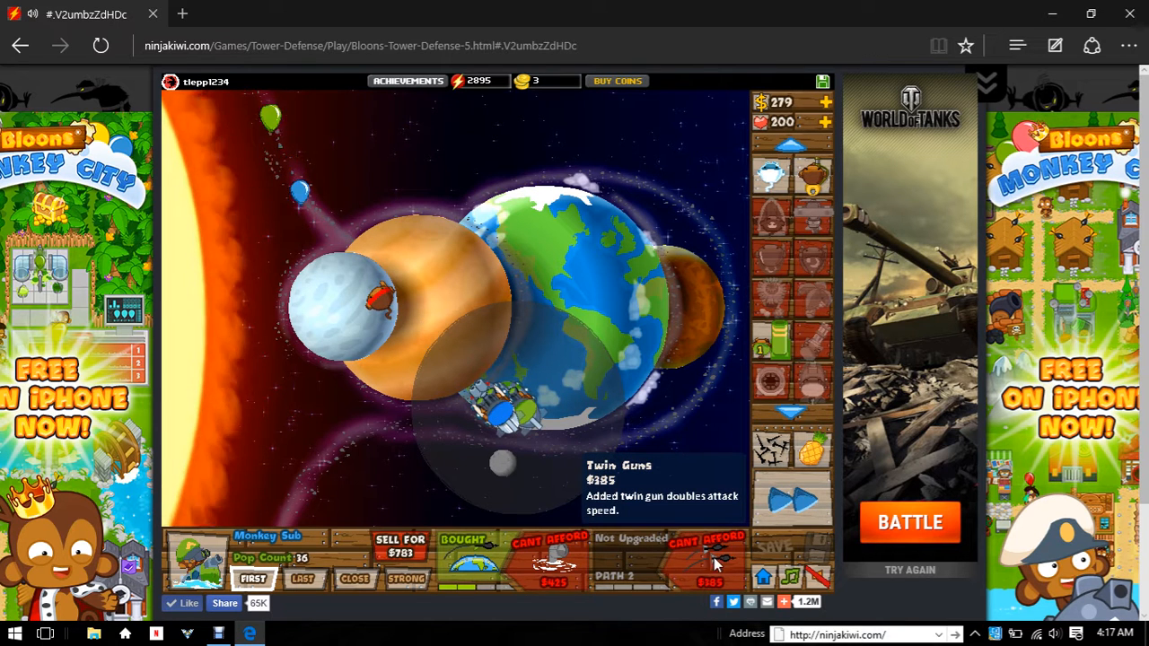
- Buy Twin Guns for the Monkey Sub and start the next round
left_click(710, 561)
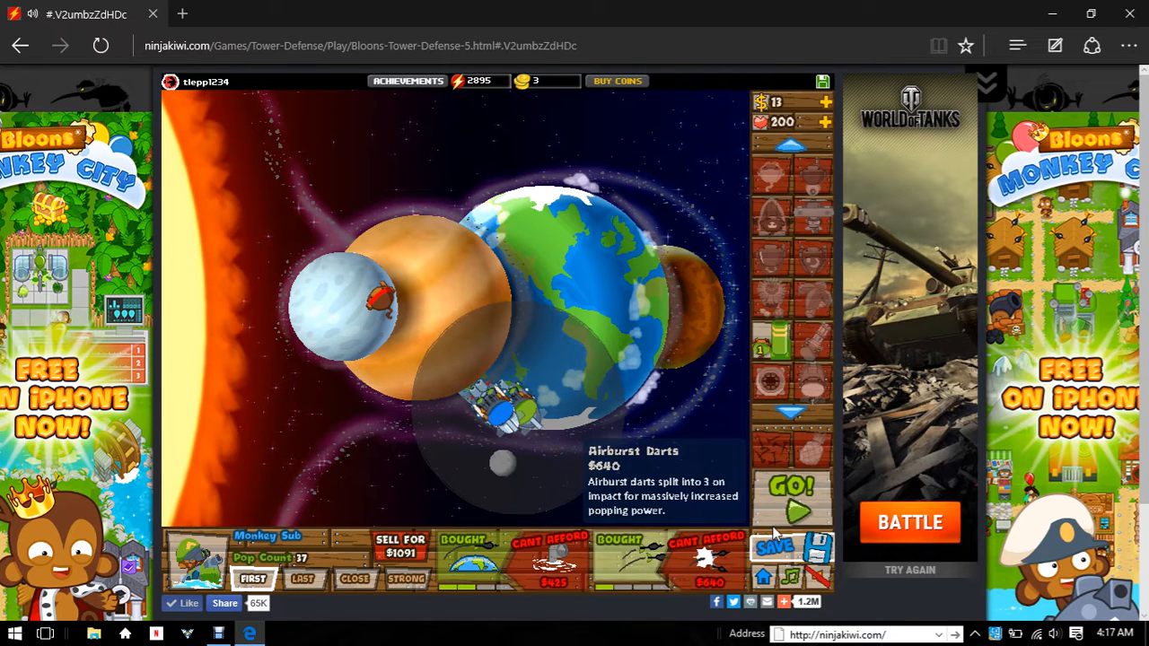
left_click(790, 489)
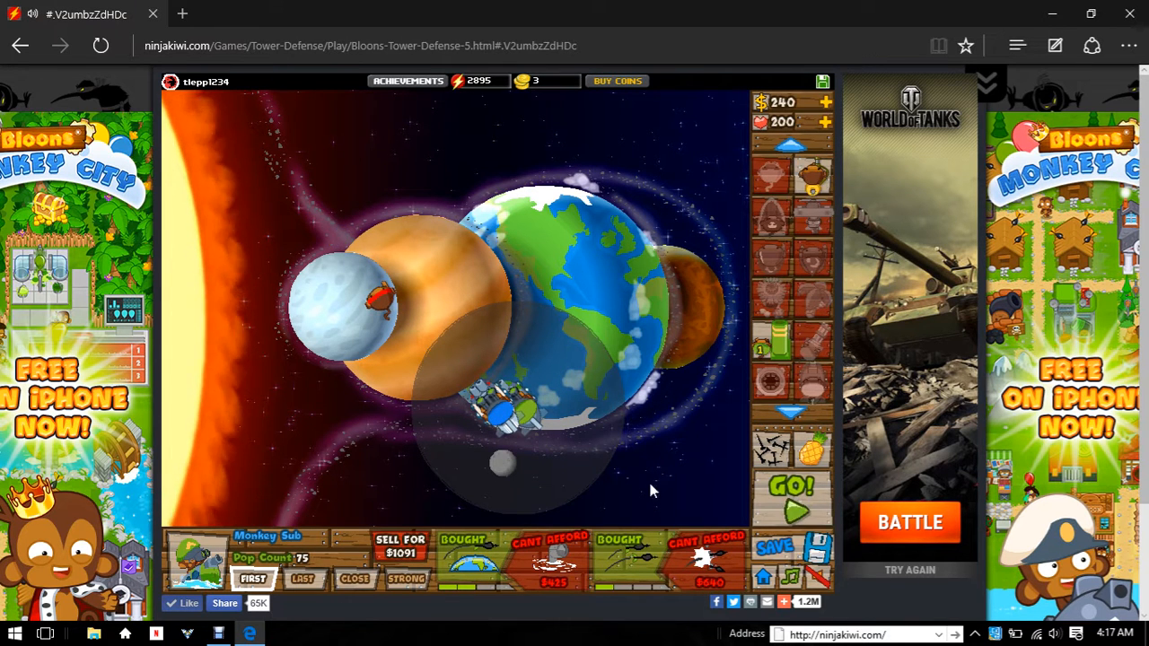
left_click(791, 501)
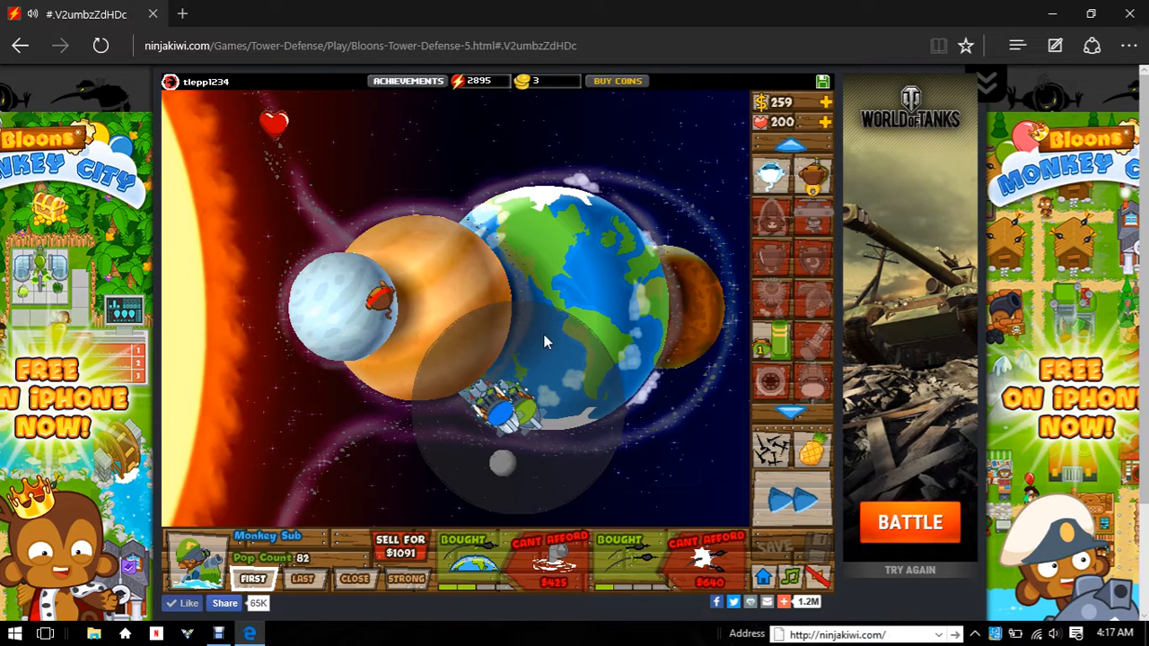
left_click(791, 498)
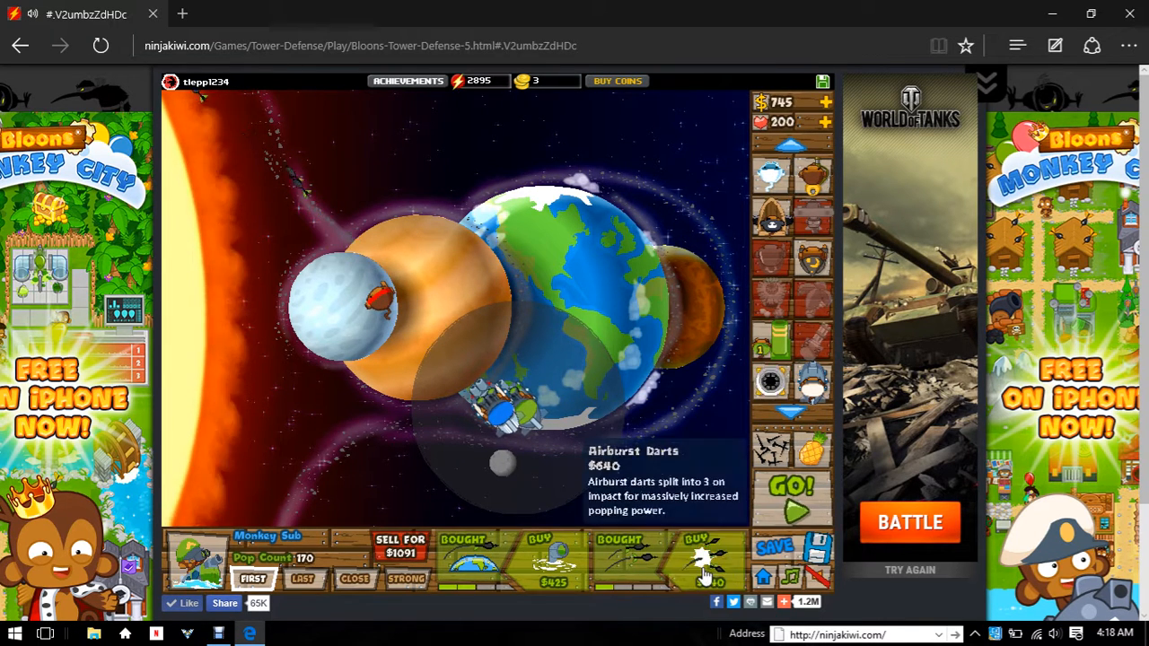
- Buy Airburst Darts, inspect the existing sub's upgrades, and fast-forward the round
left_click(791, 489)
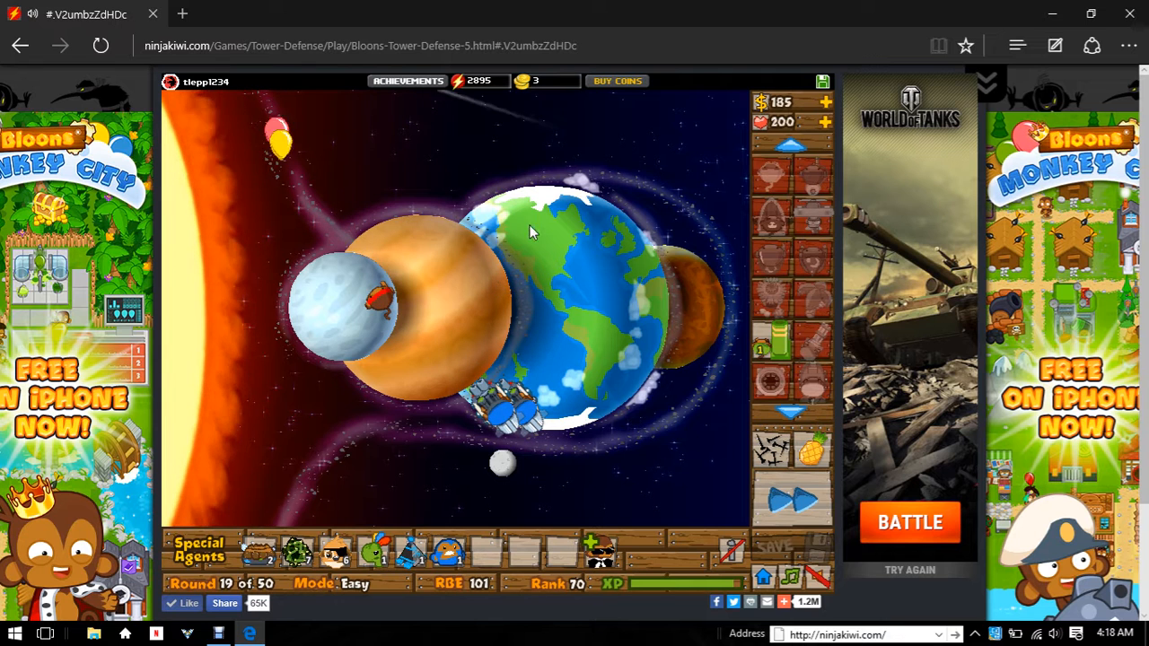
left_click(790, 498)
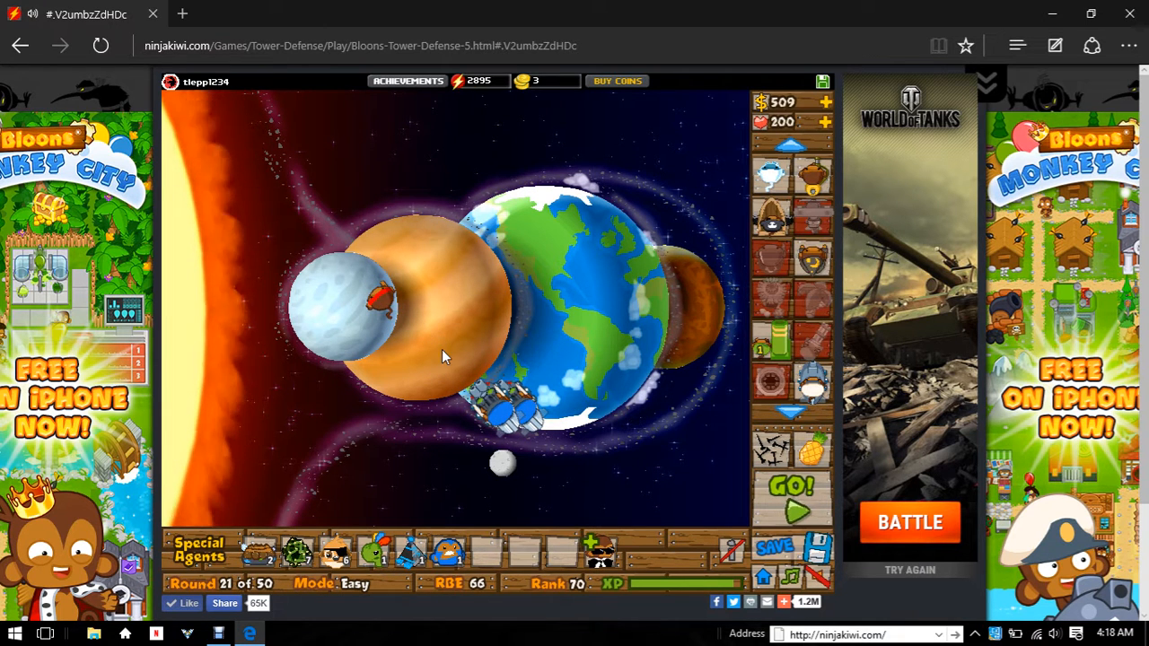
left_click(790, 489)
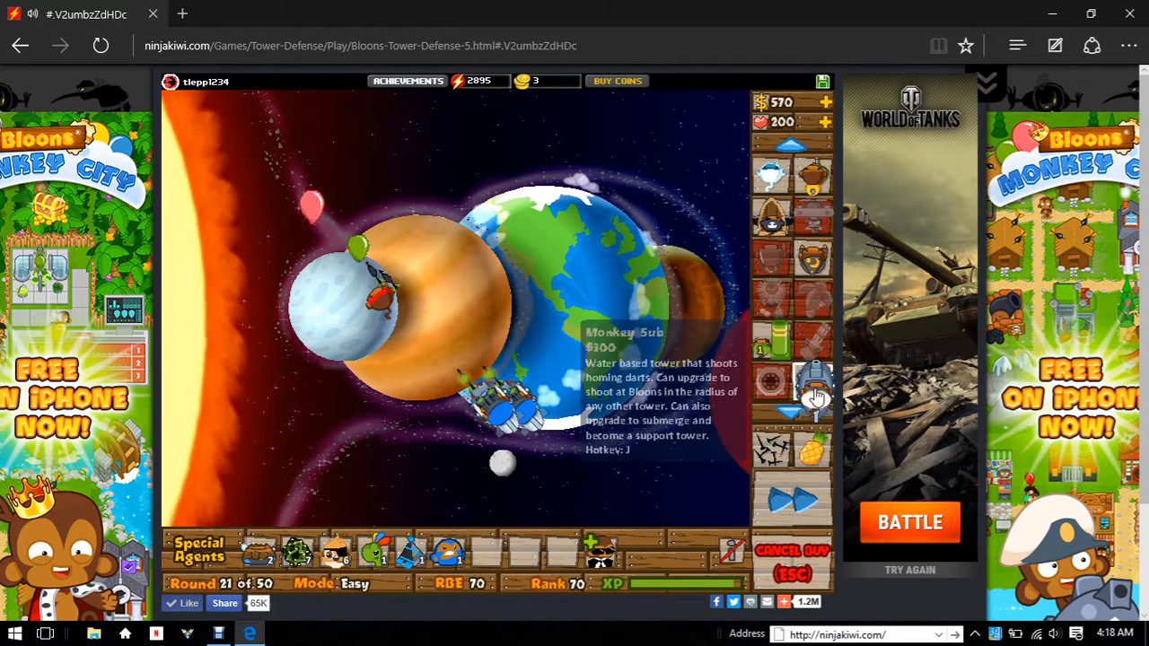
left_click(520, 413)
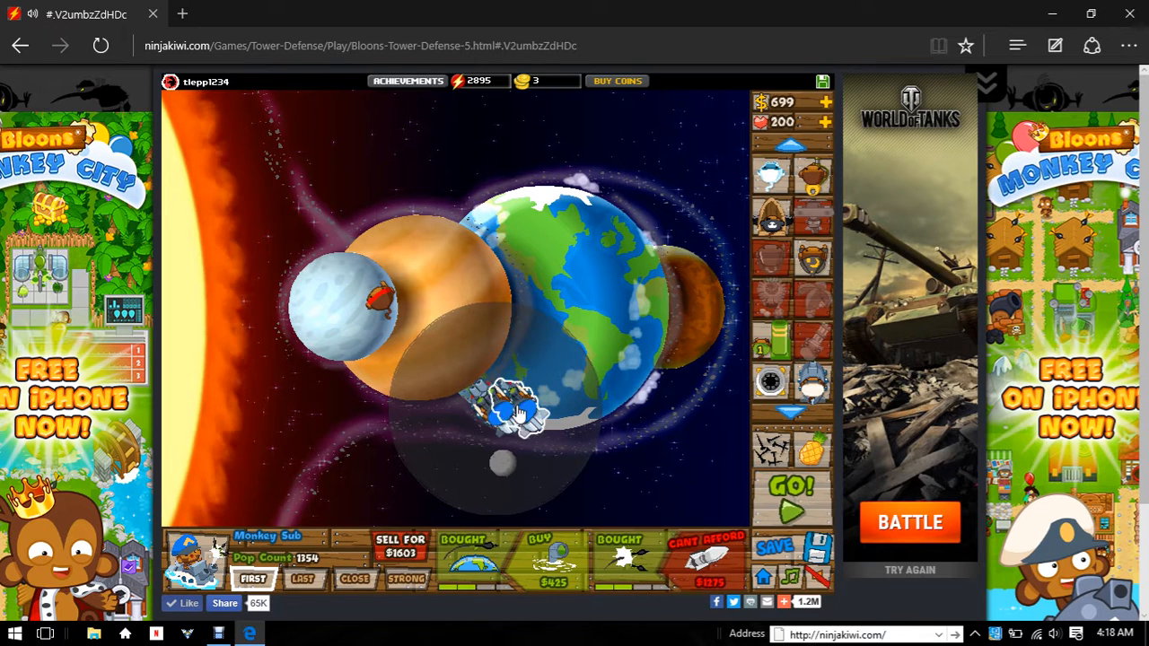
left_click(790, 489)
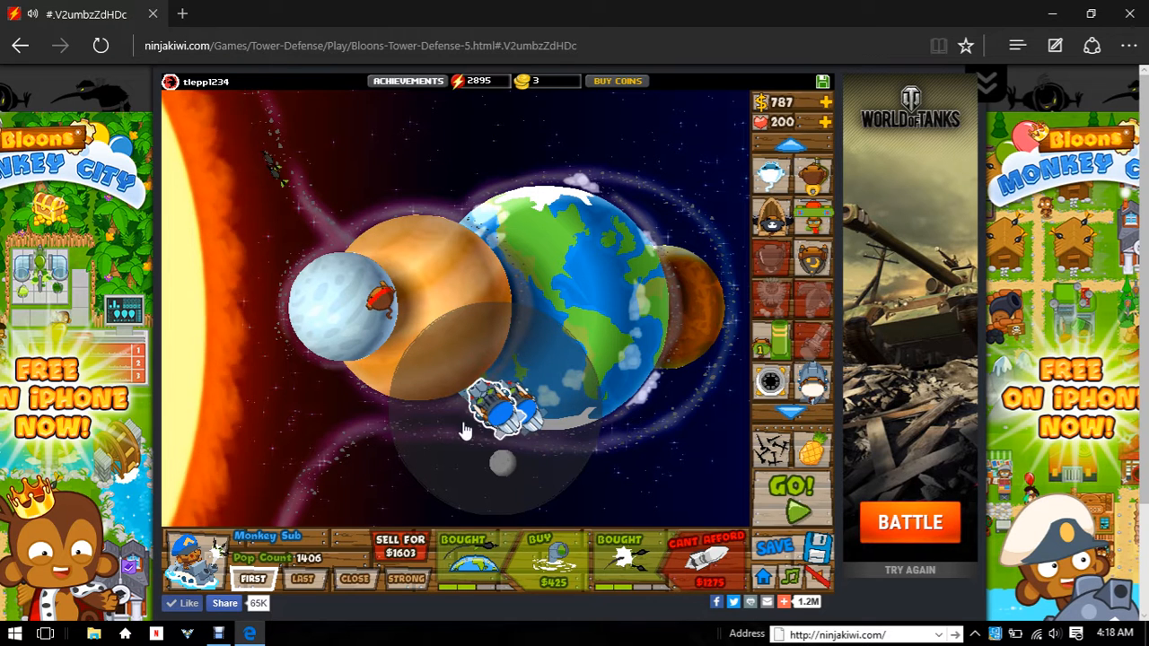
left_click(791, 496)
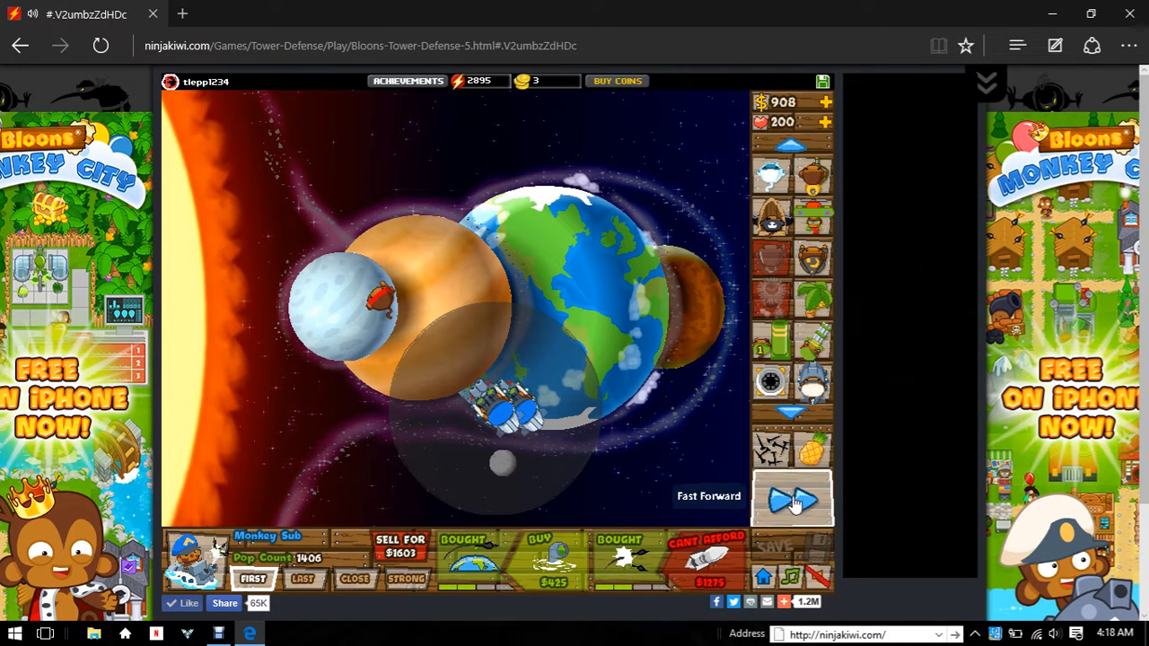
left_click(791, 498)
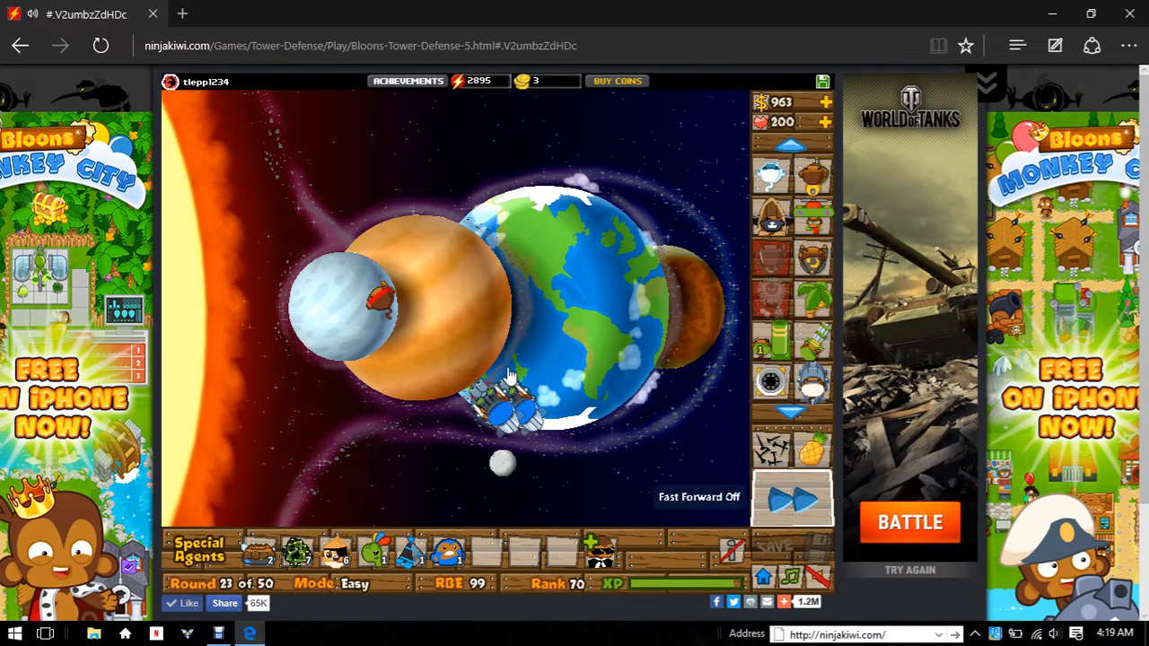
- Start the next round and fast-forward it
left_click(791, 499)
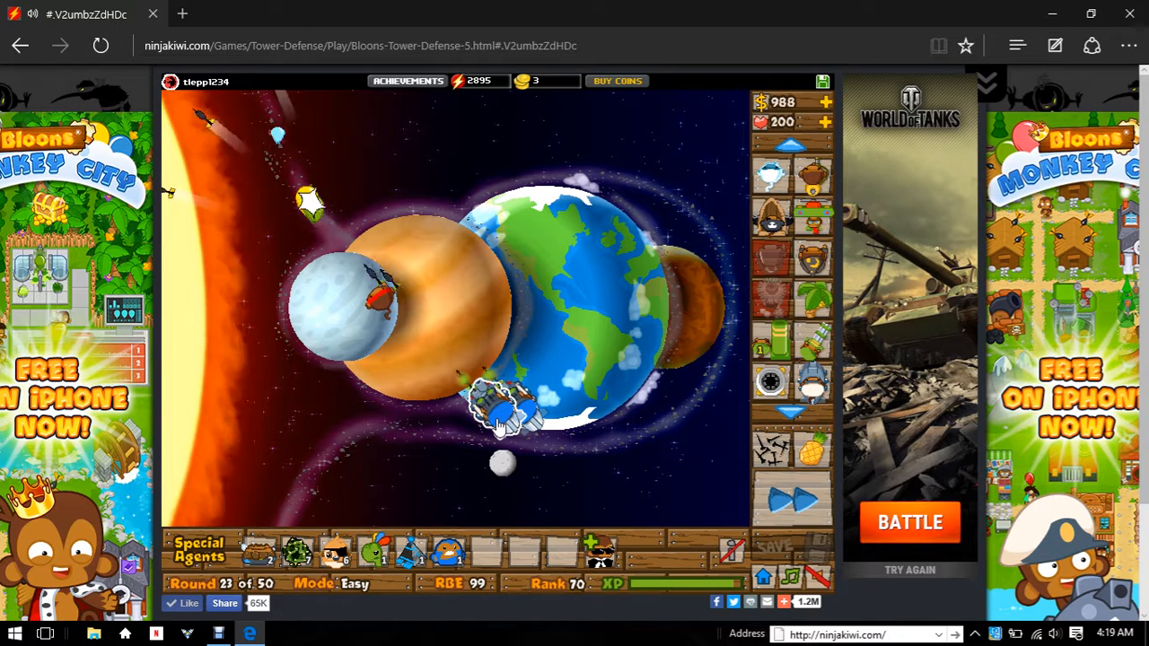
left_click(791, 498)
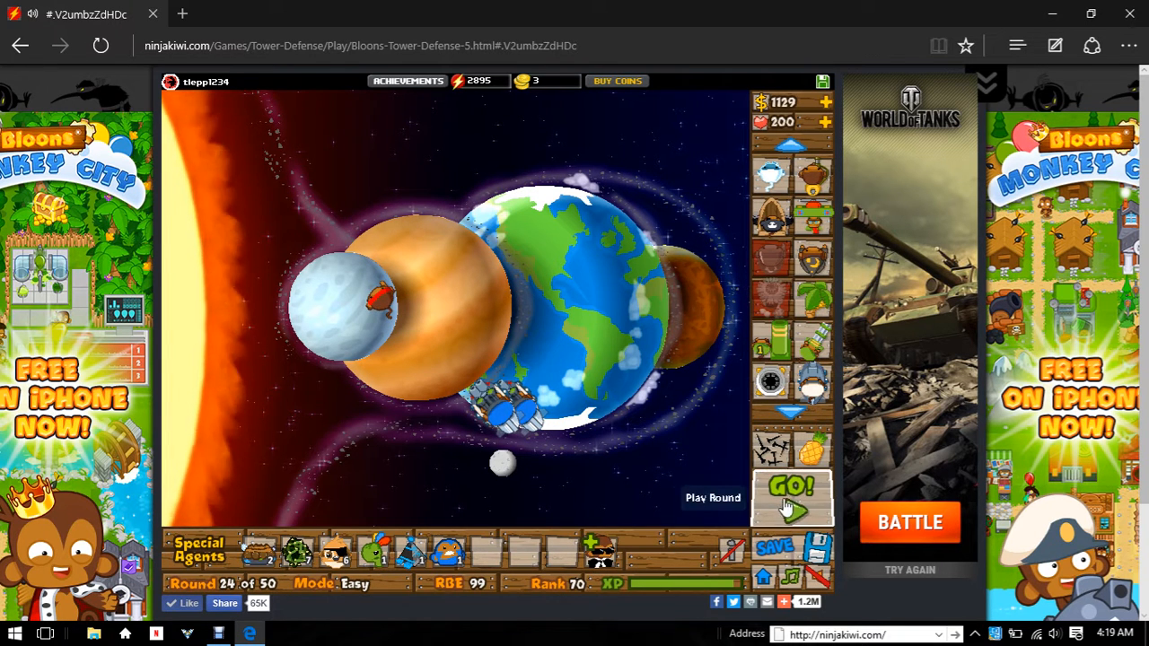
left_click(791, 498)
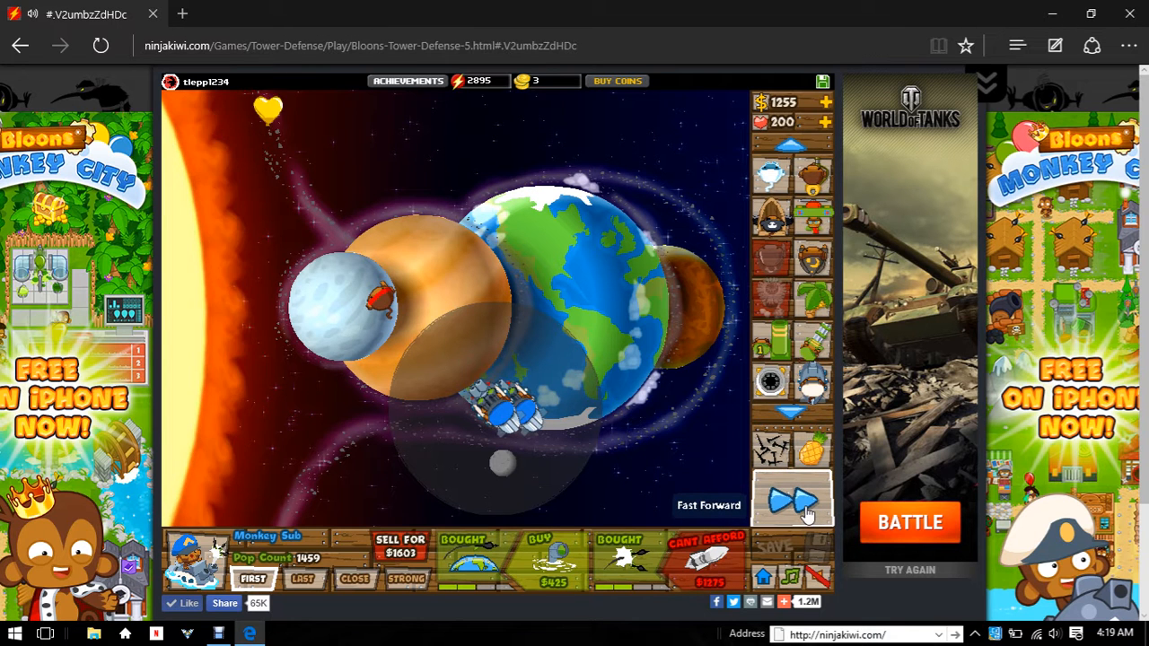
left_click(791, 500)
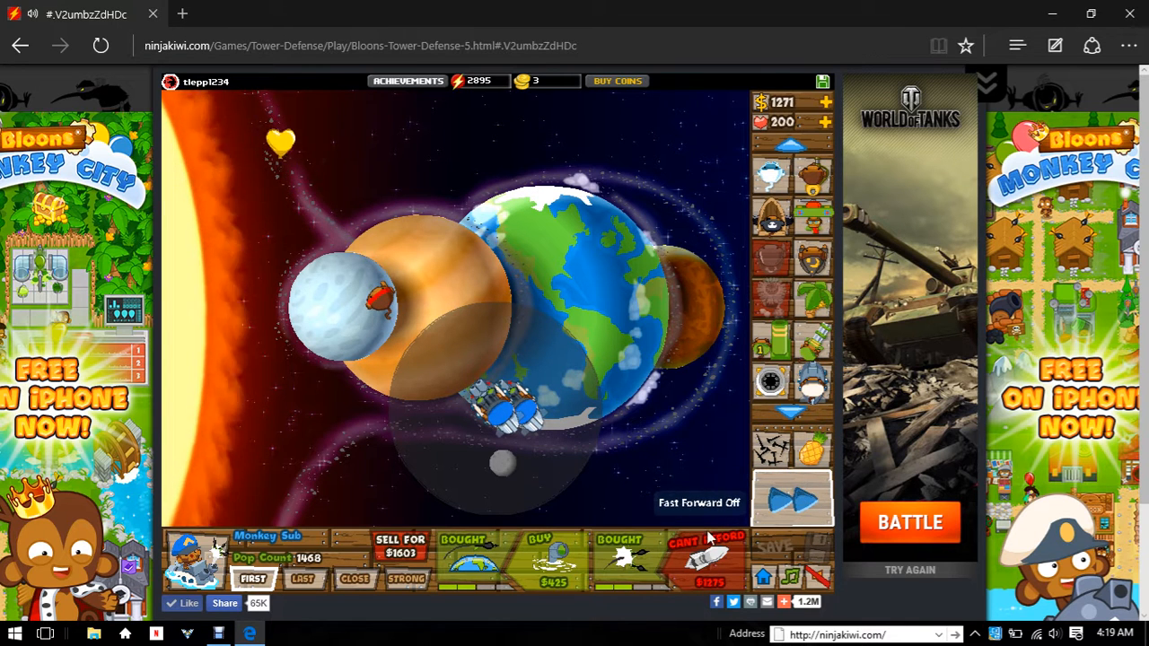
- Check the Monkey Subs' upgrades and start another round toward round 27
left_click(502, 417)
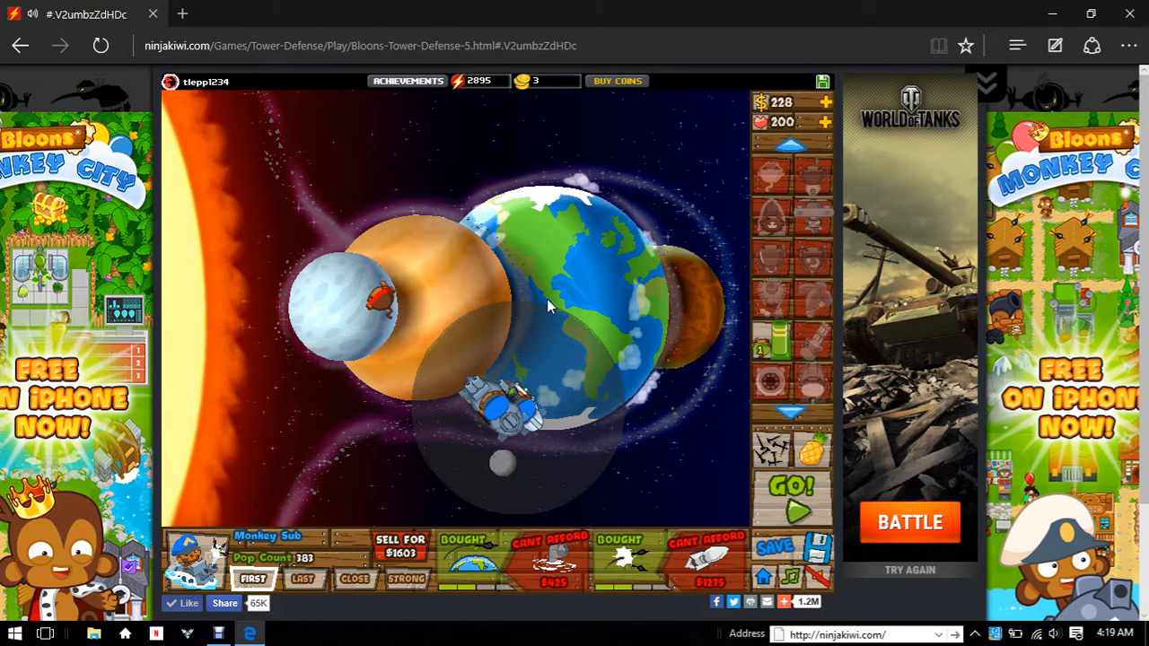
left_click(790, 489)
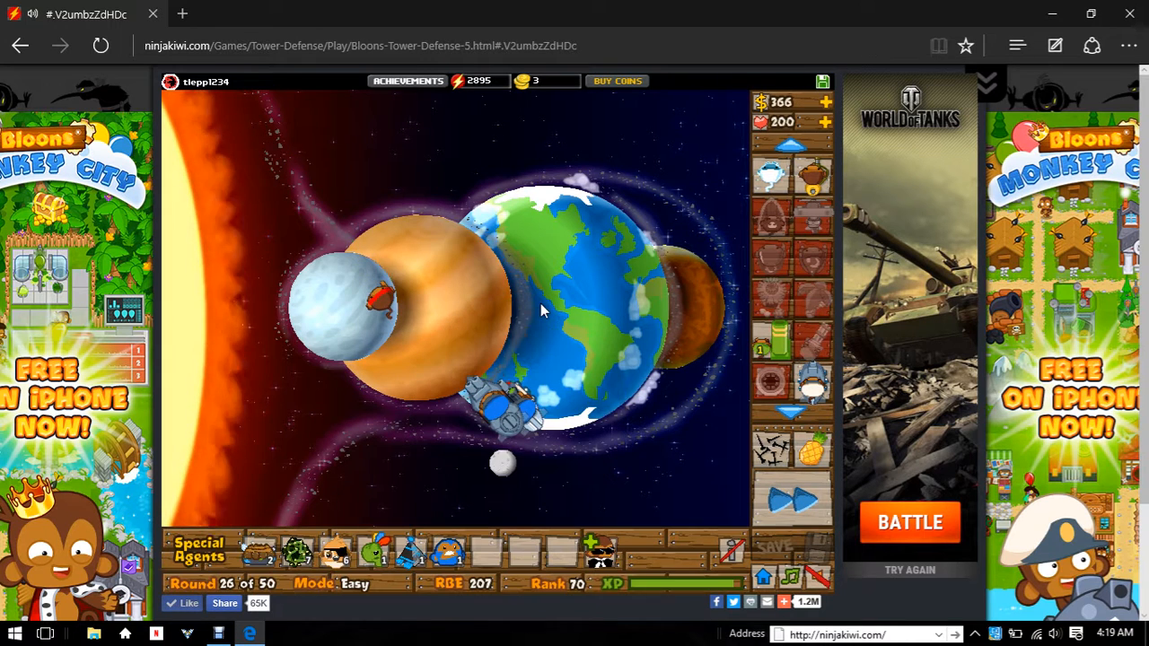
left_click(792, 498)
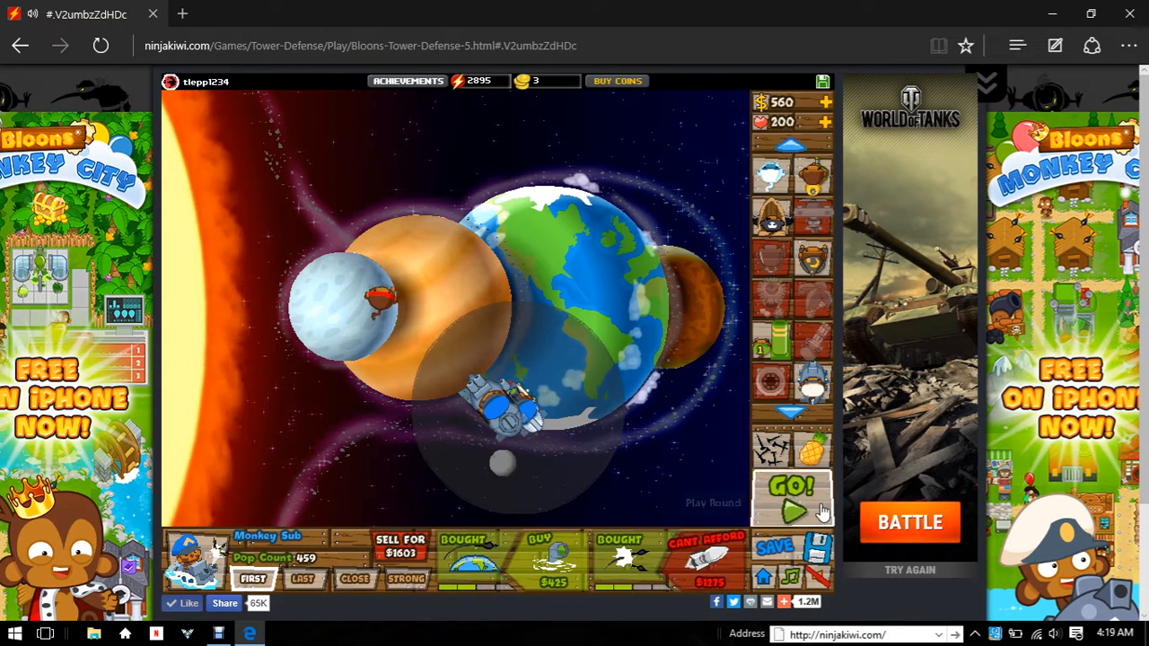
left_click(790, 489)
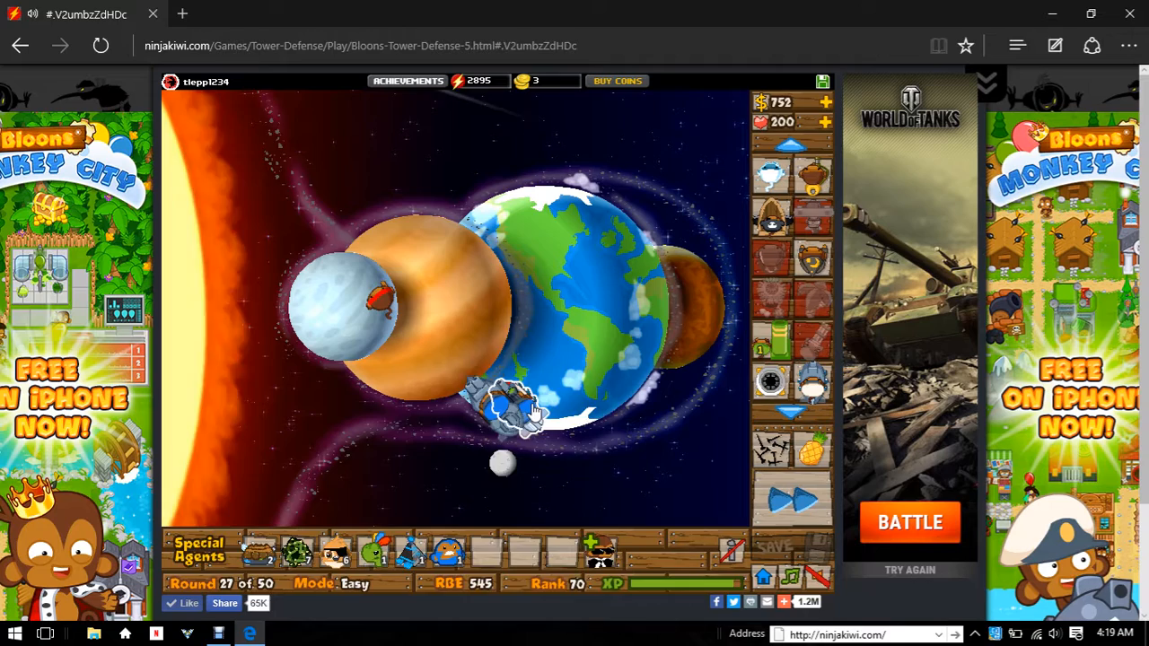
left_click(516, 408)
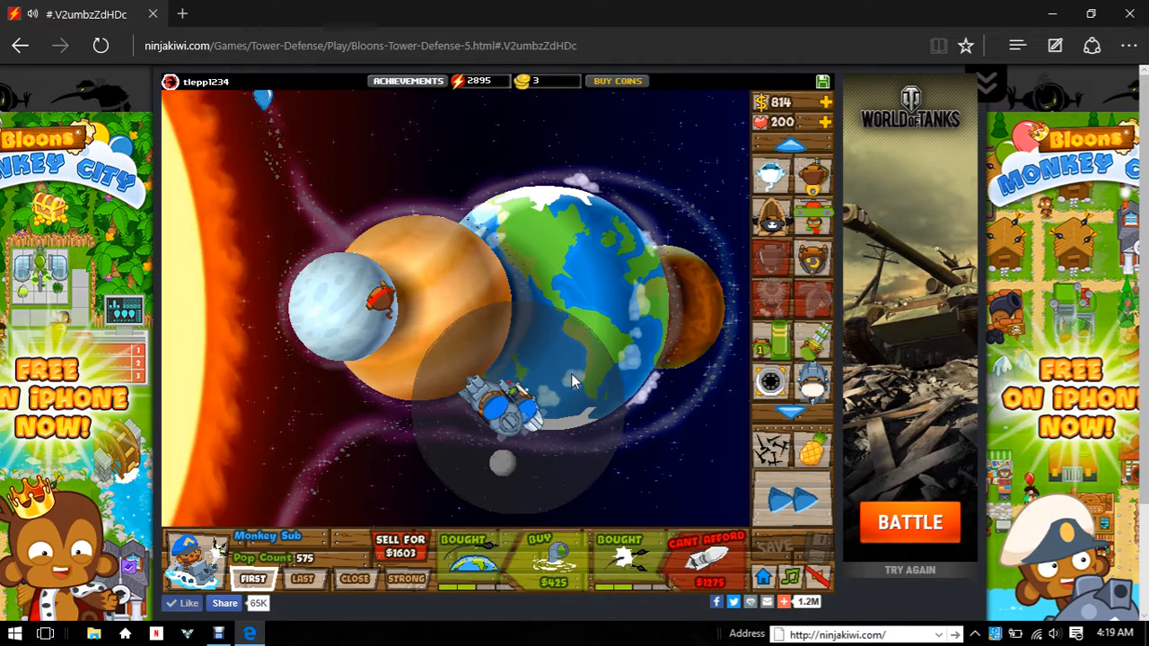
left_click(218, 633)
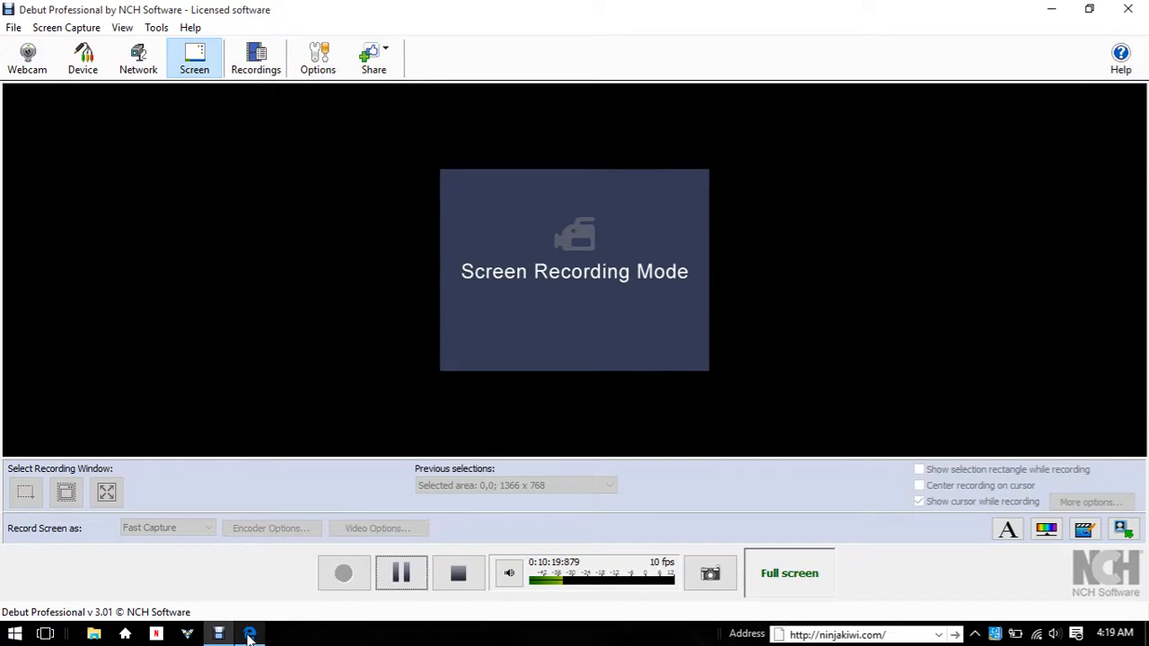
- Switch from Debut Professional back to the game in Edge
left_click(249, 633)
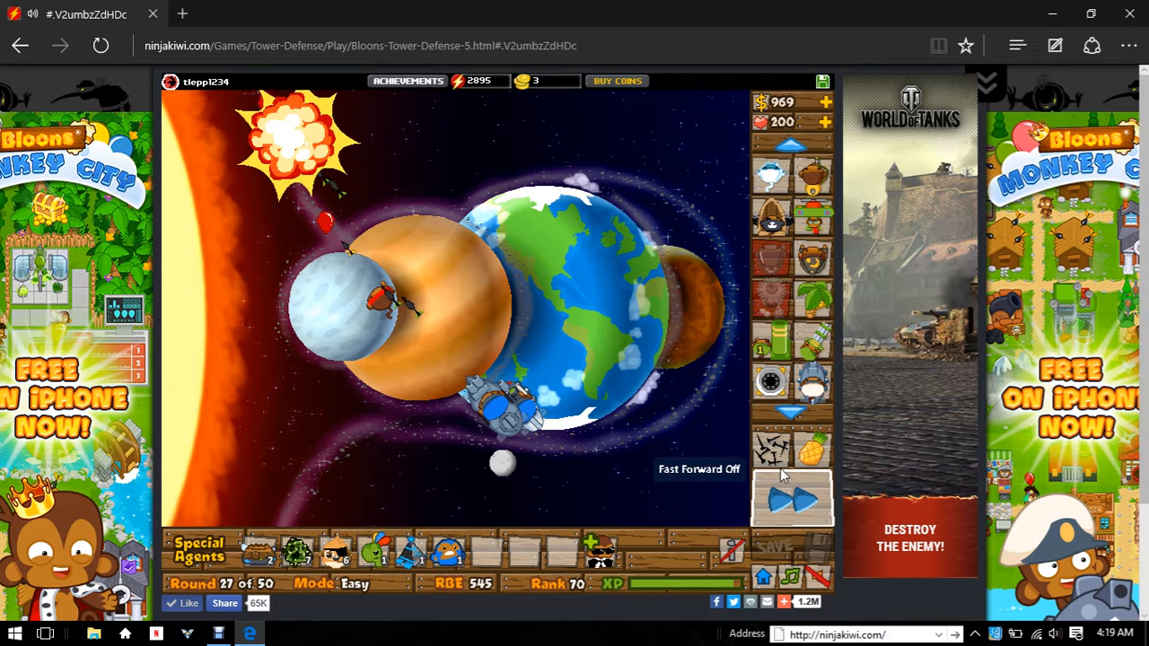
mouse_move(773, 448)
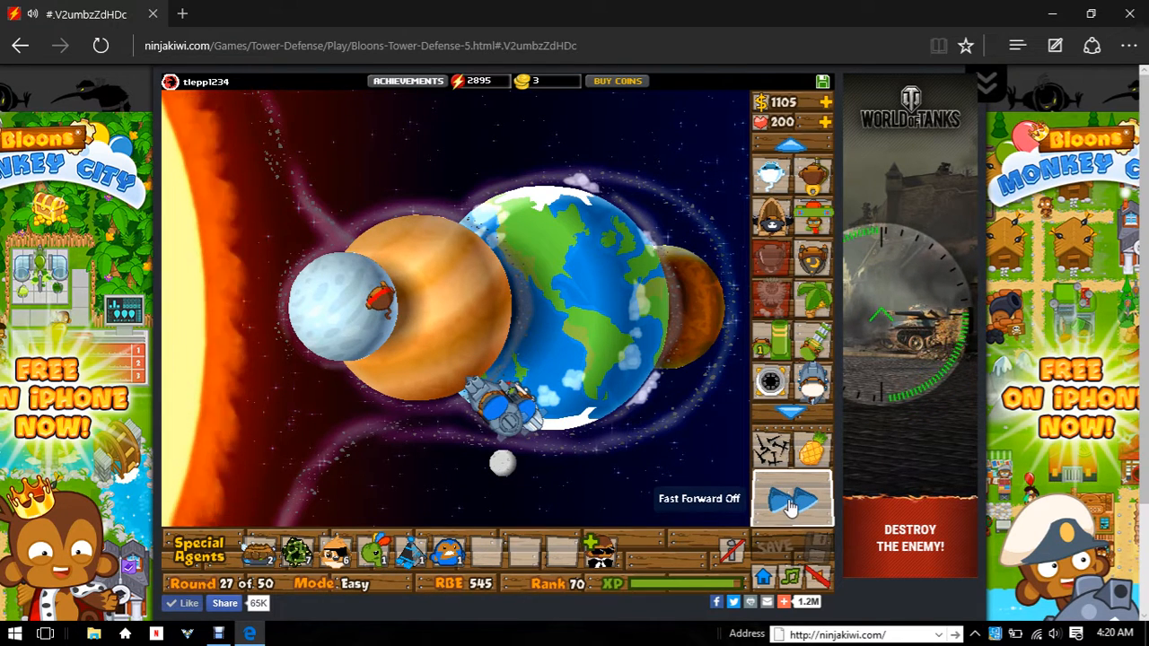
- Start the next rounds with GO and Fast Forward until round 29 runs
left_click(790, 498)
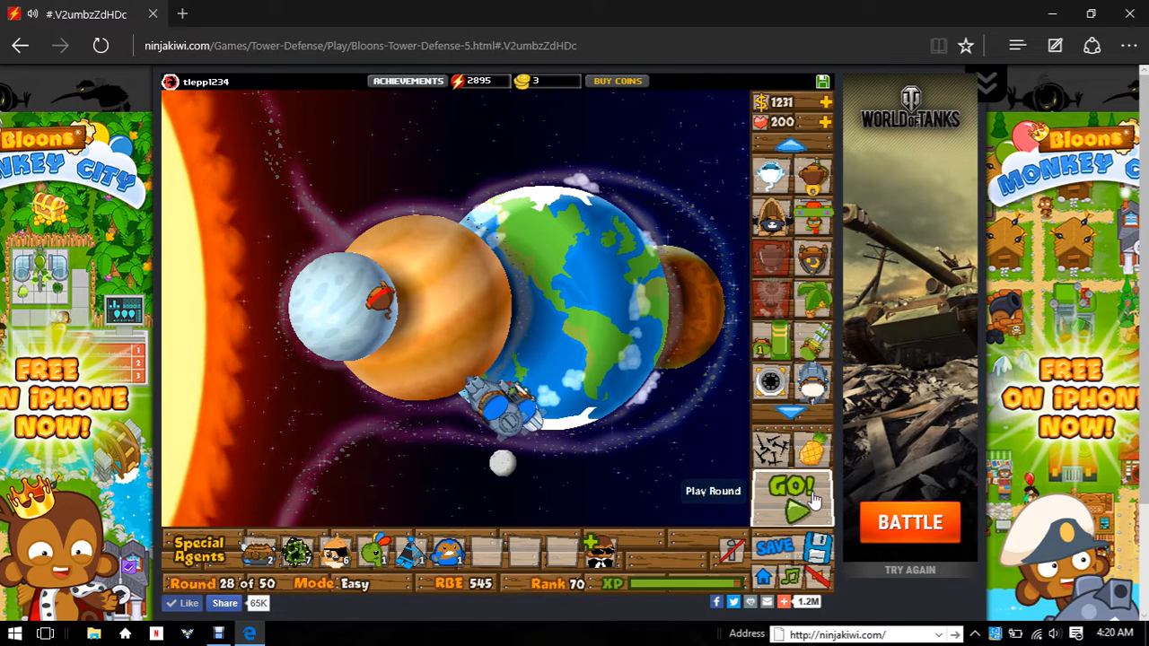
left_click(791, 498)
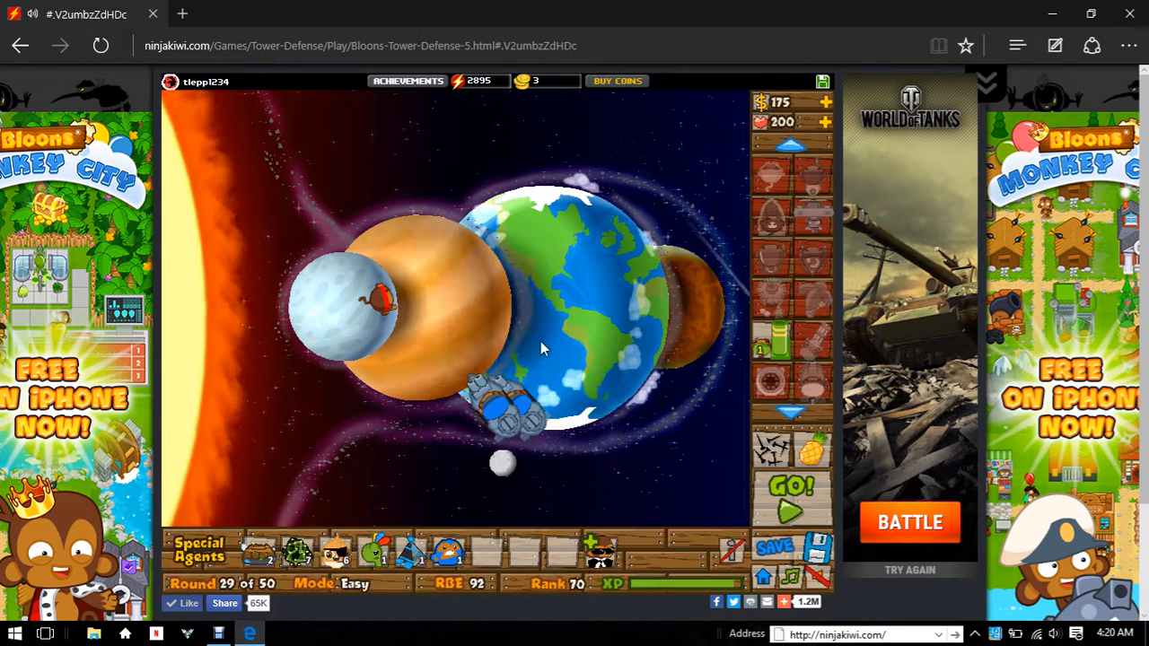
left_click(790, 484)
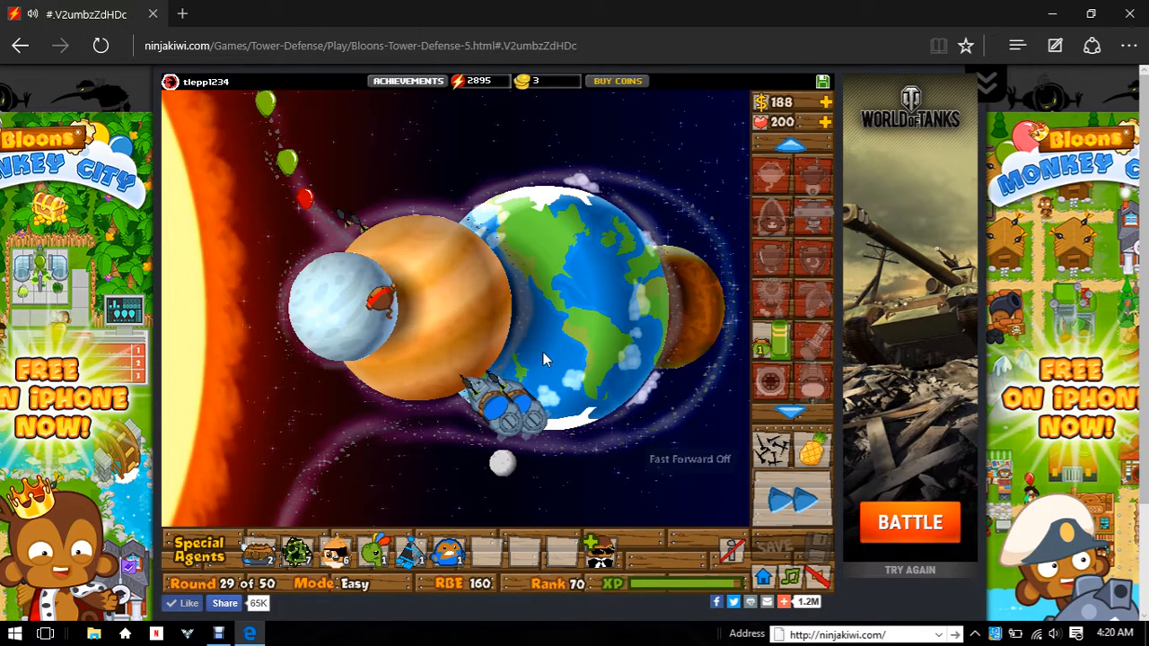
mouse_move(792, 372)
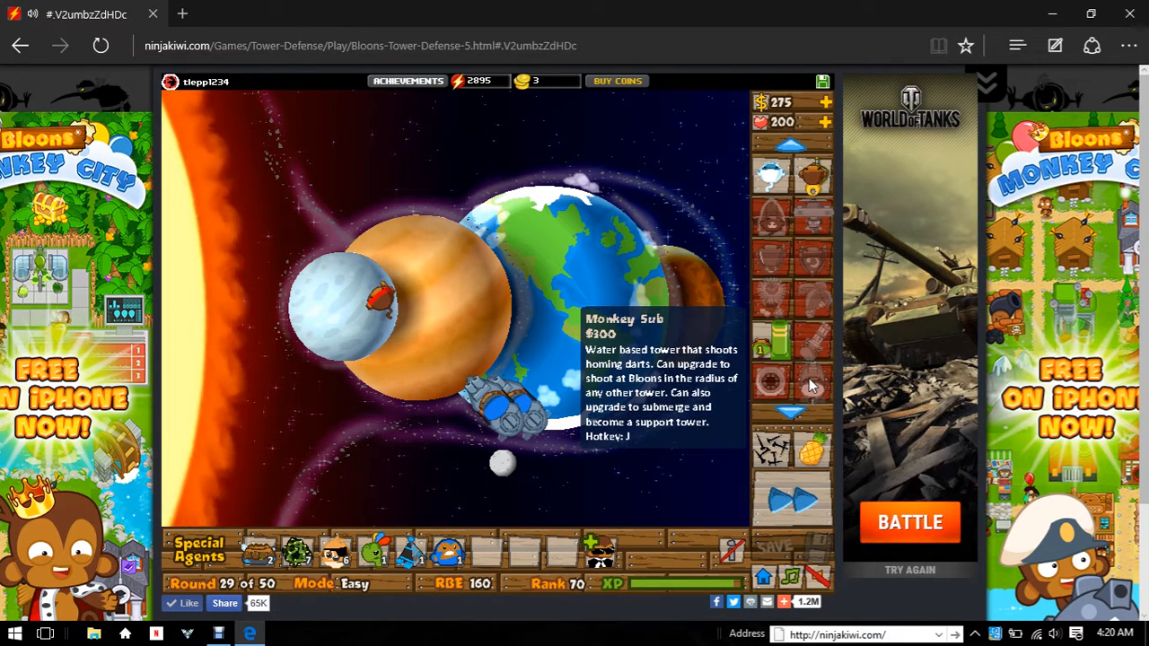
- Place a third Monkey Sub beside the Earth, fast-forward, and buy its Path 1 upgrade
left_click(810, 382)
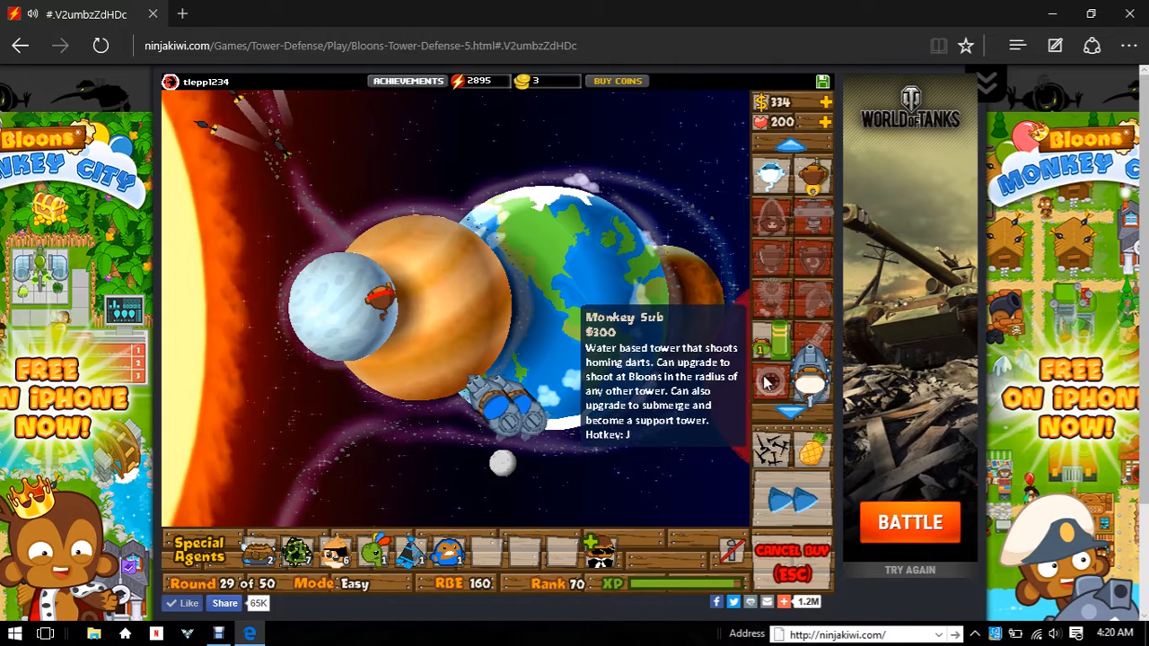
left_click(520, 404)
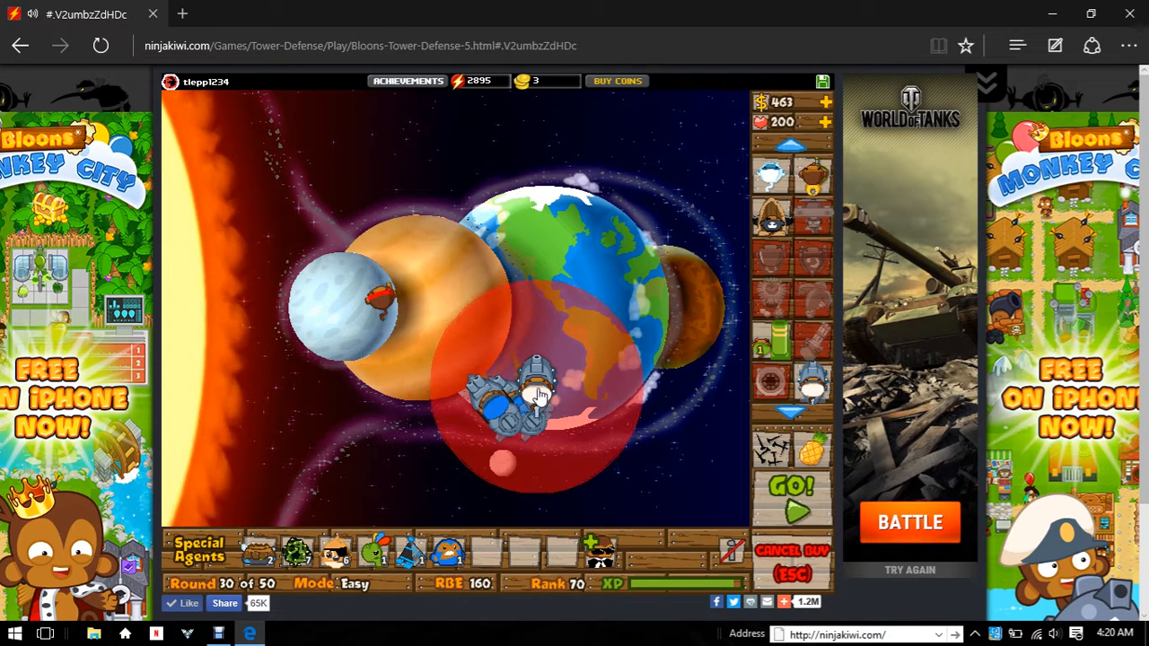
left_click(529, 395)
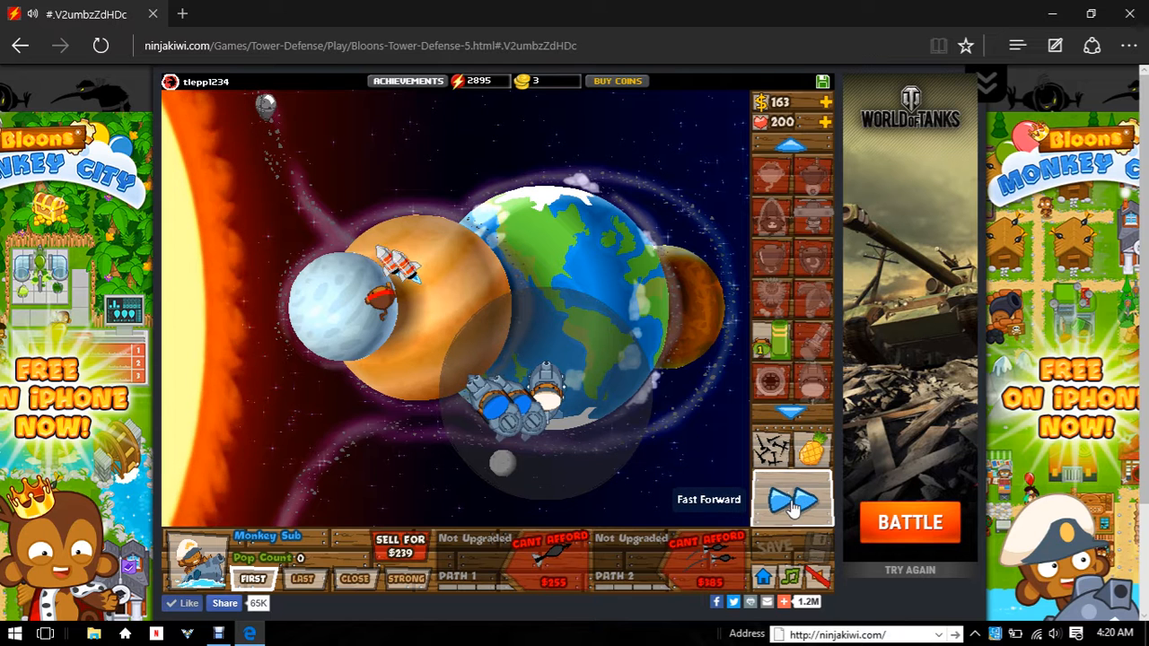
left_click(790, 499)
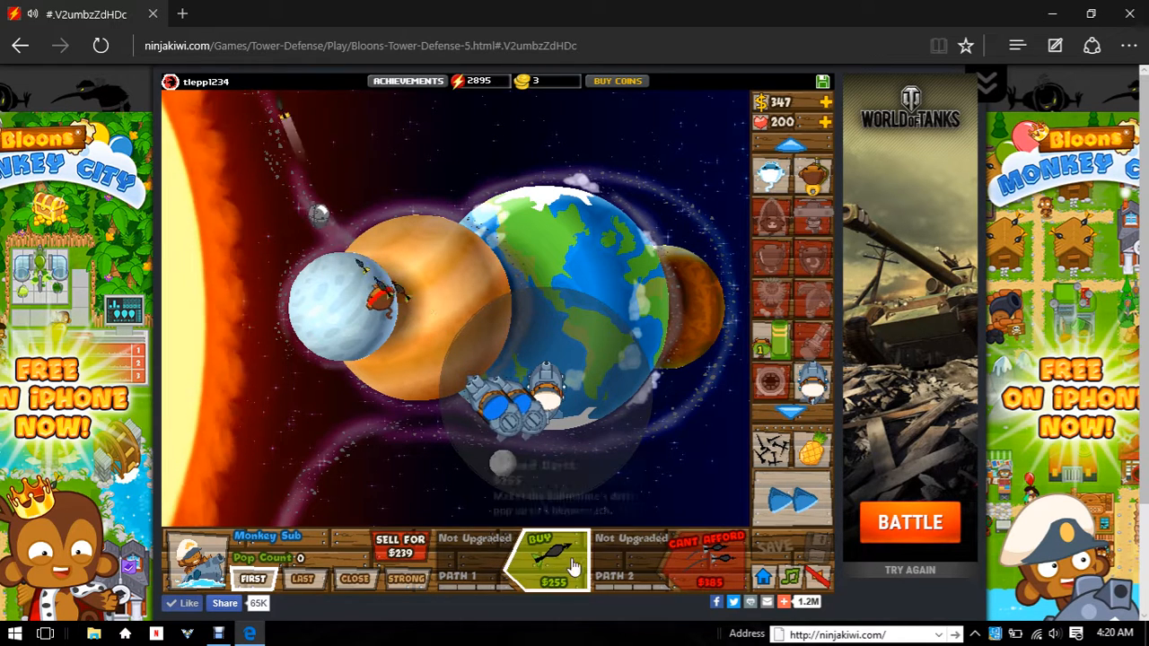
left_click(541, 548)
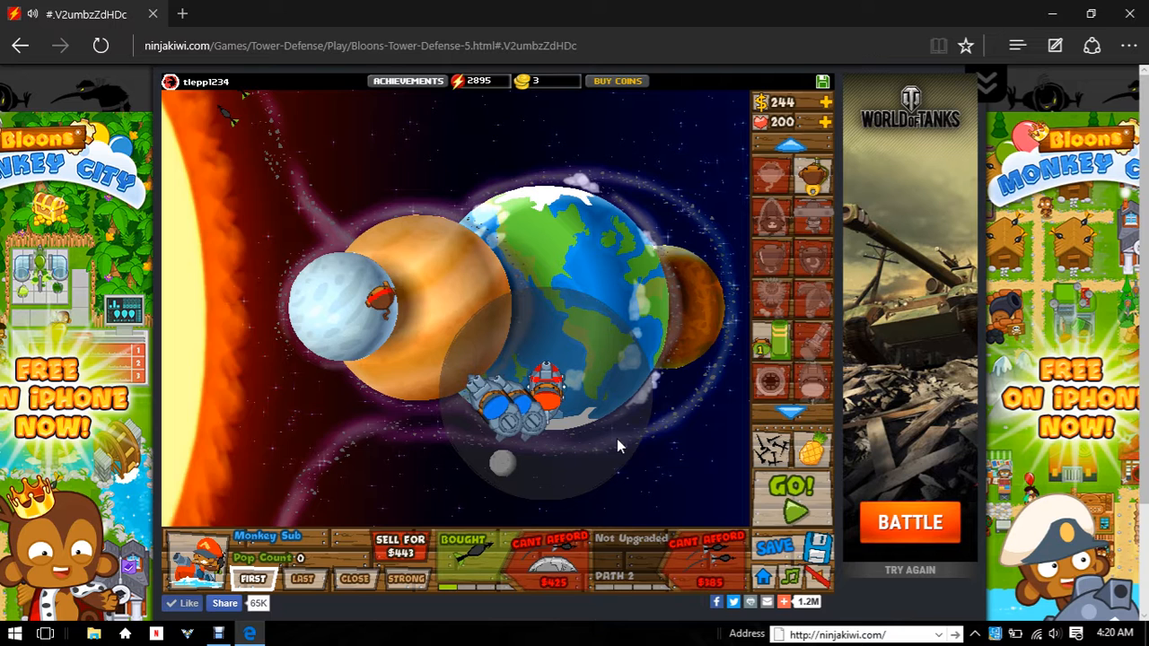
left_click(788, 489)
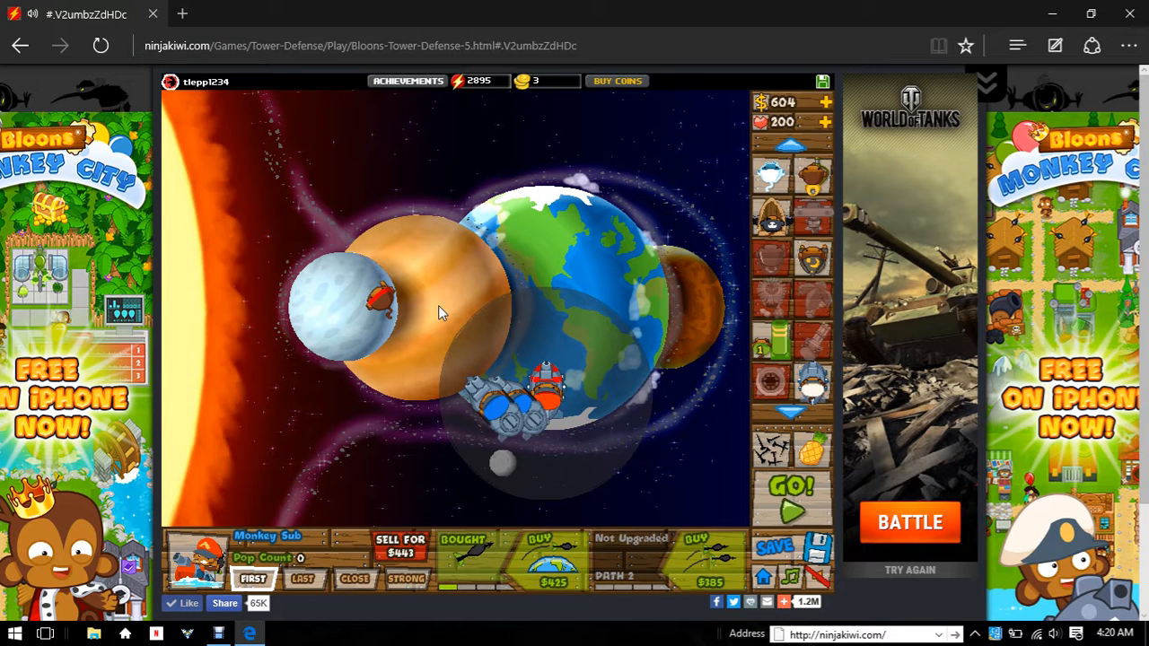
left_click(790, 485)
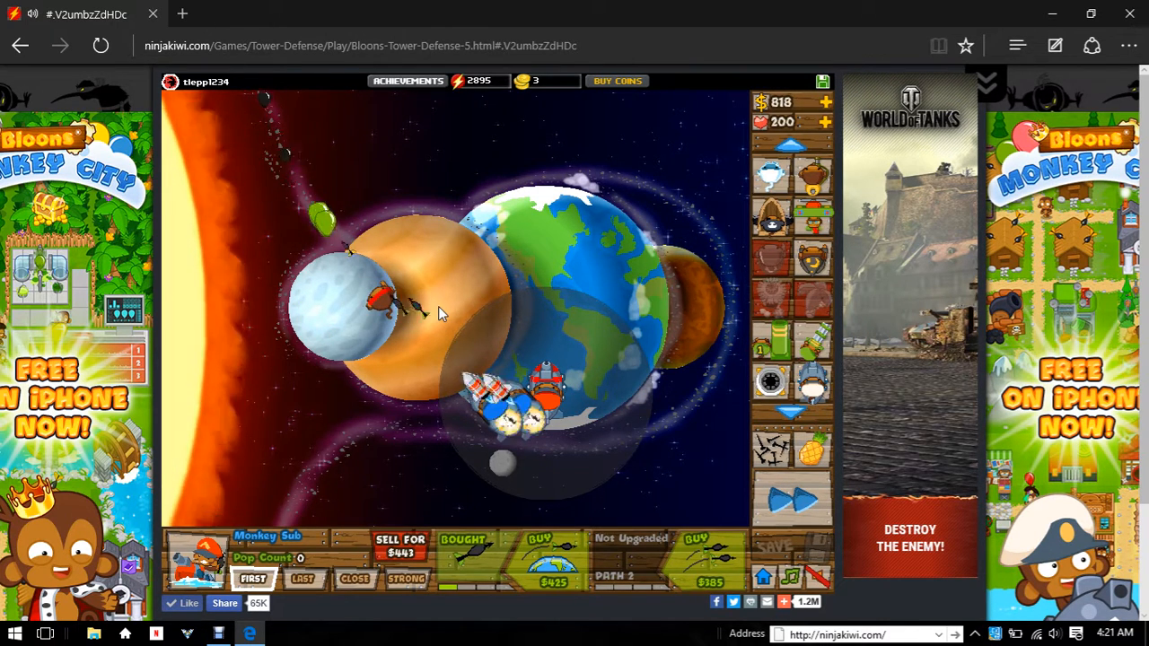
mouse_move(9, 9)
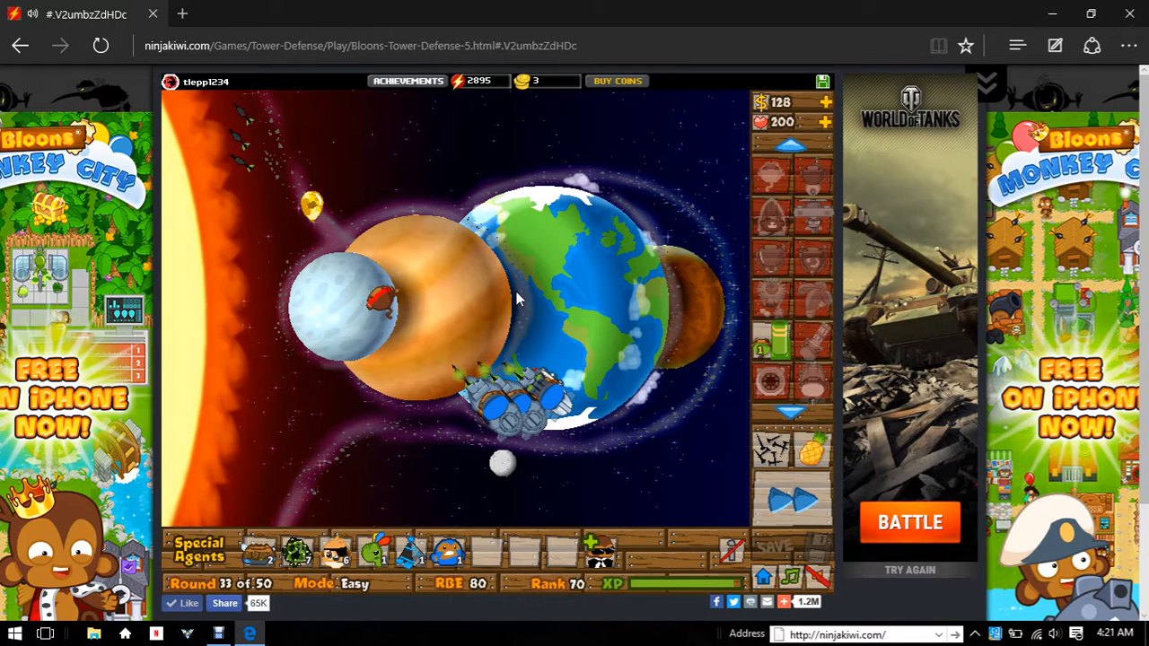
- Start round 34, then select the Monkey Sub on the ship to view upgrades
left_click(791, 500)
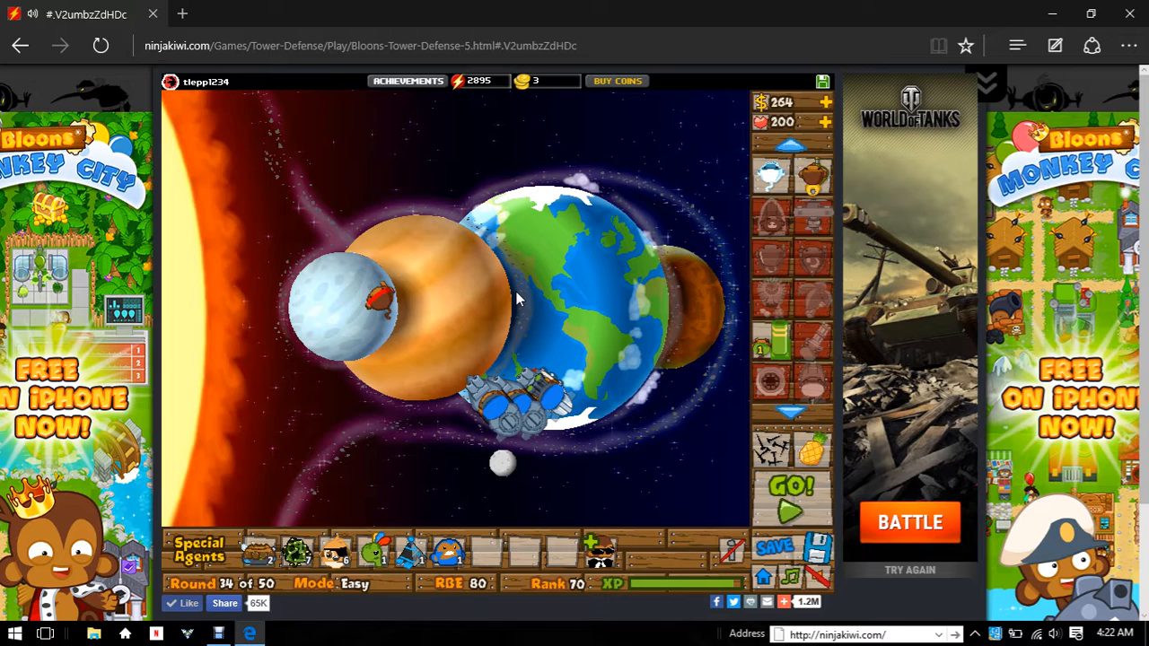
left_click(790, 487)
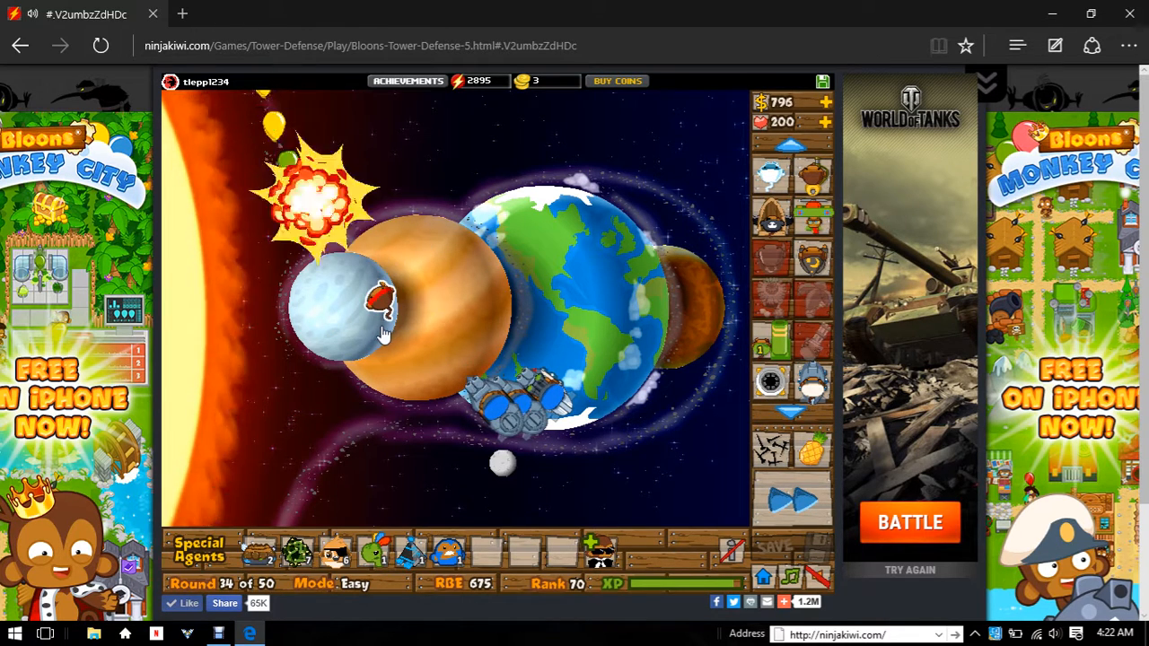
left_click(534, 395)
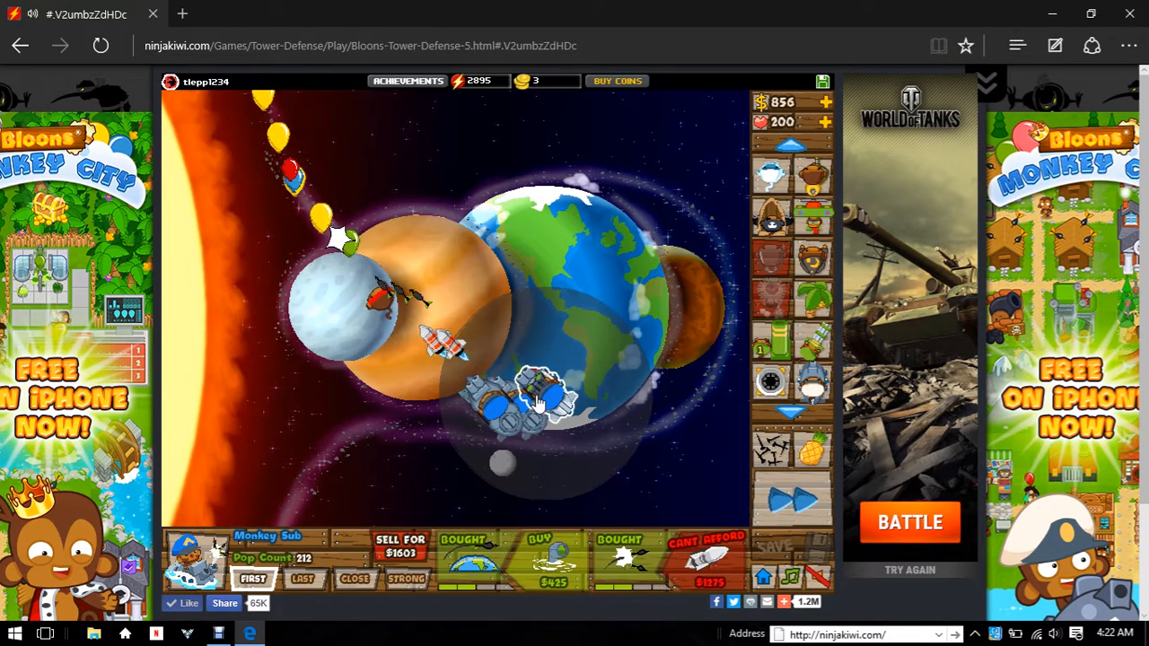
mouse_move(700, 561)
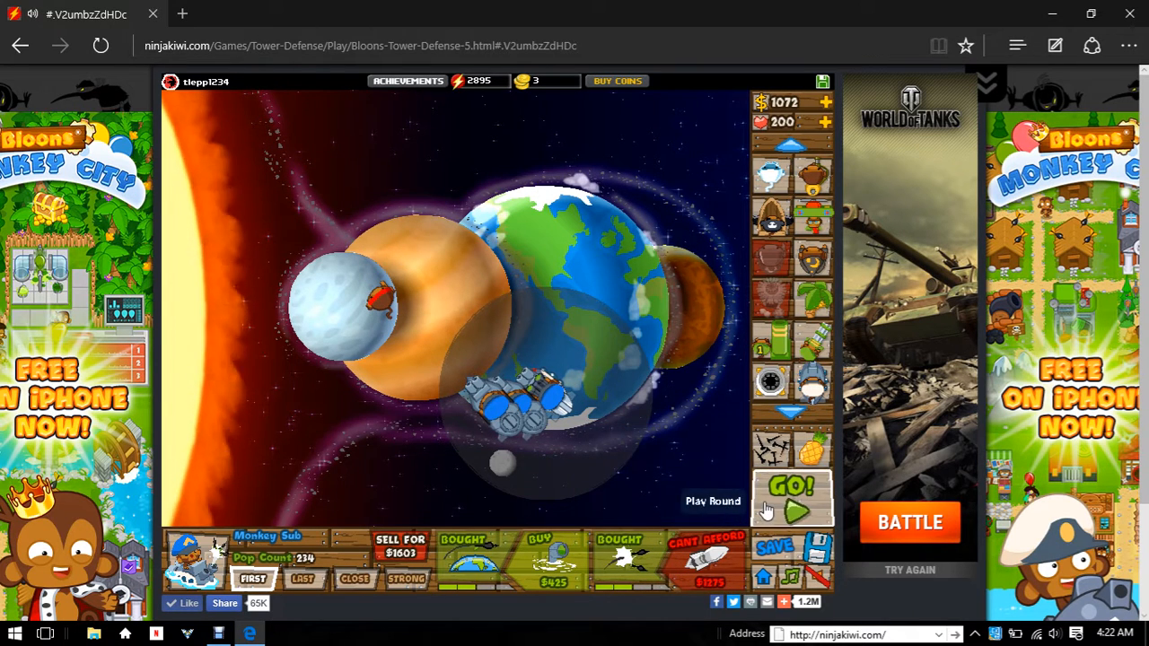
- Start the next round and place several Dart Monkeys on the pale moon
left_click(791, 498)
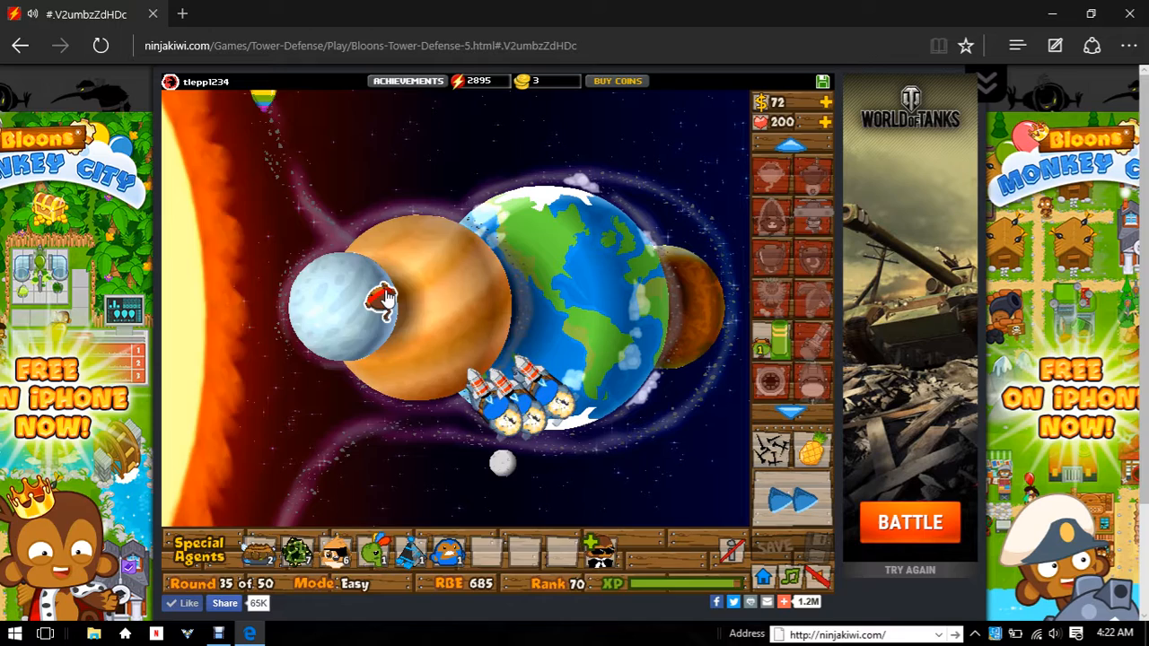
left_click(382, 300)
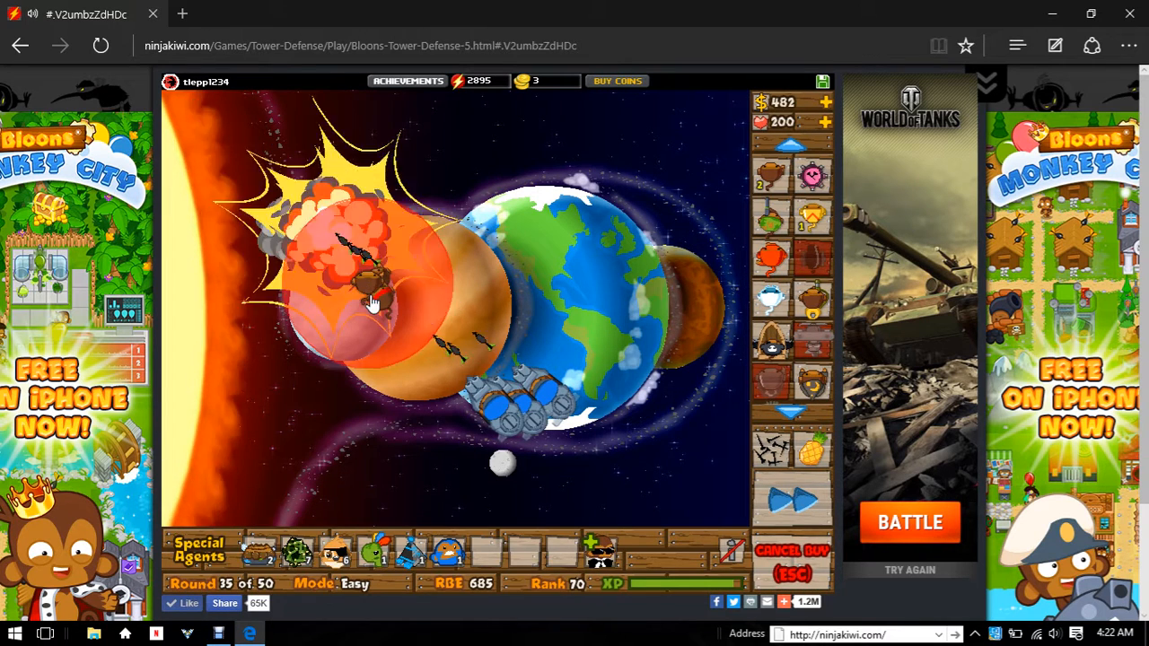
left_click(377, 314)
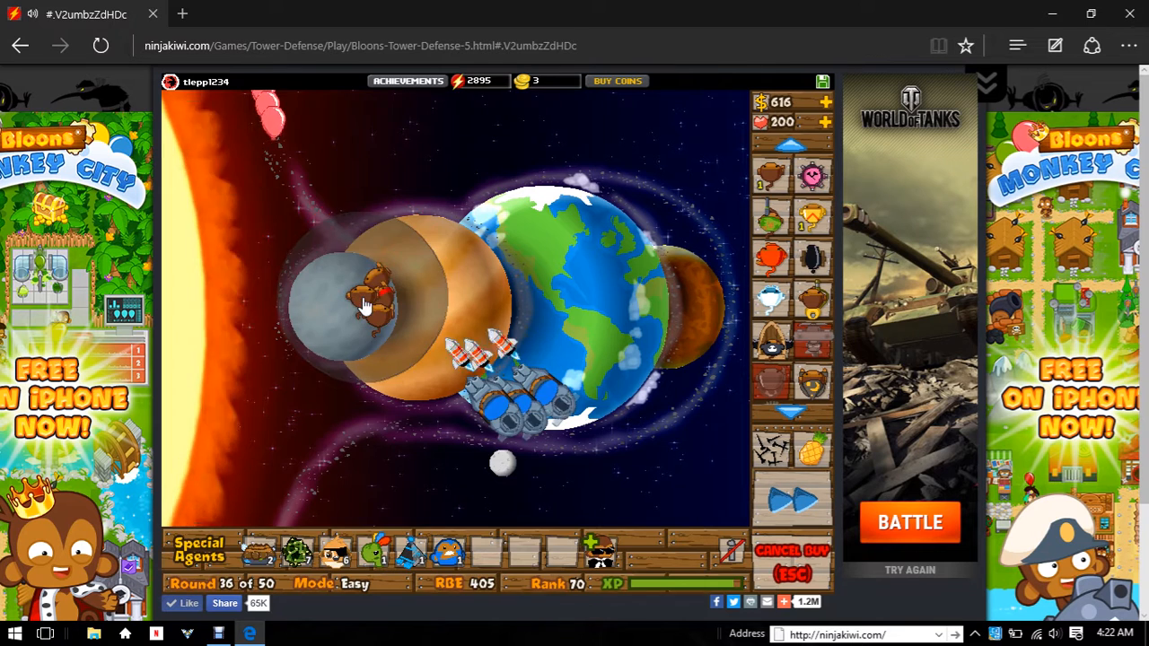
left_click(368, 305)
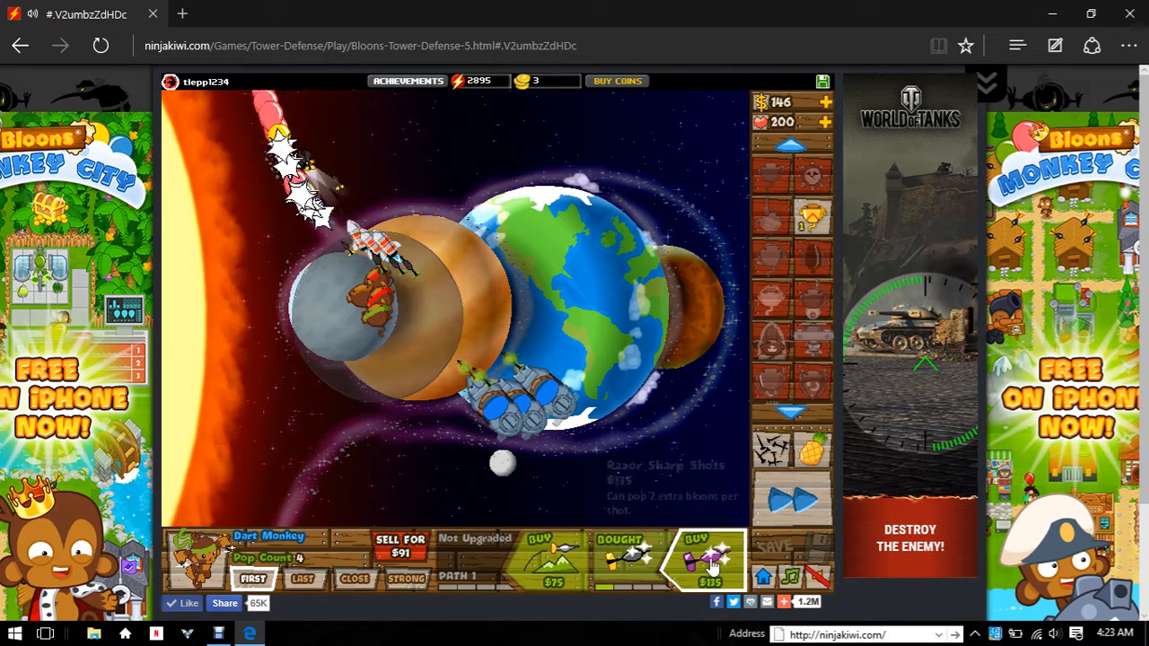
- Buy Razor Sharp Shots ($135) on two moon Dart Monkeys and Long Range Darts ($75)
left_click(709, 561)
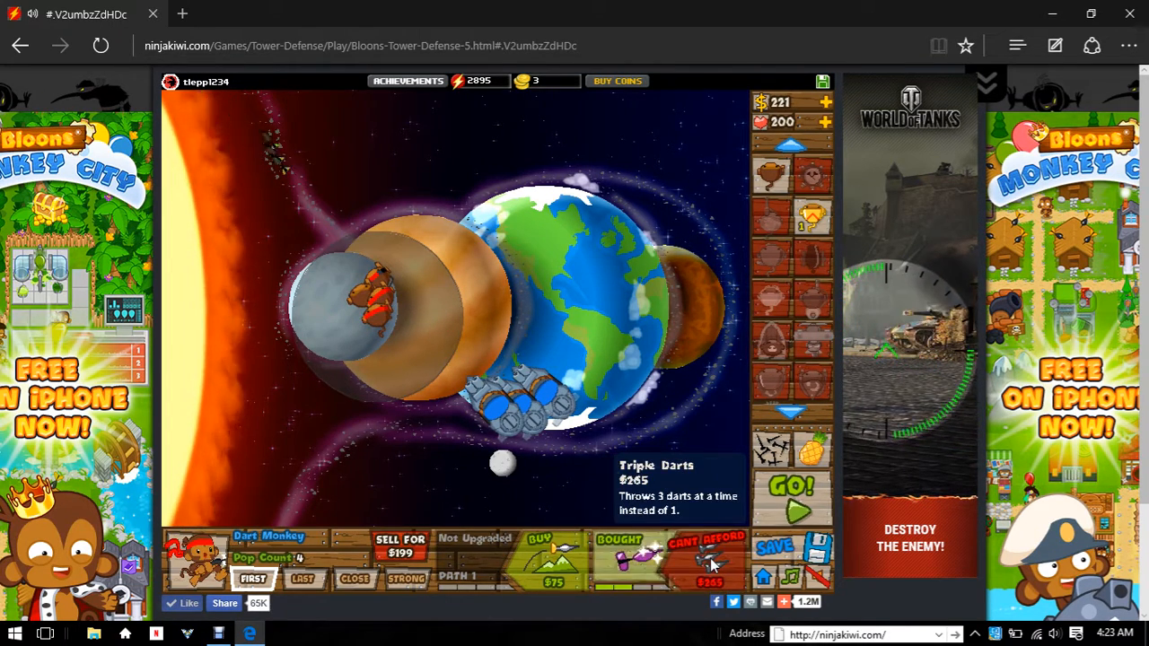
left_click(790, 487)
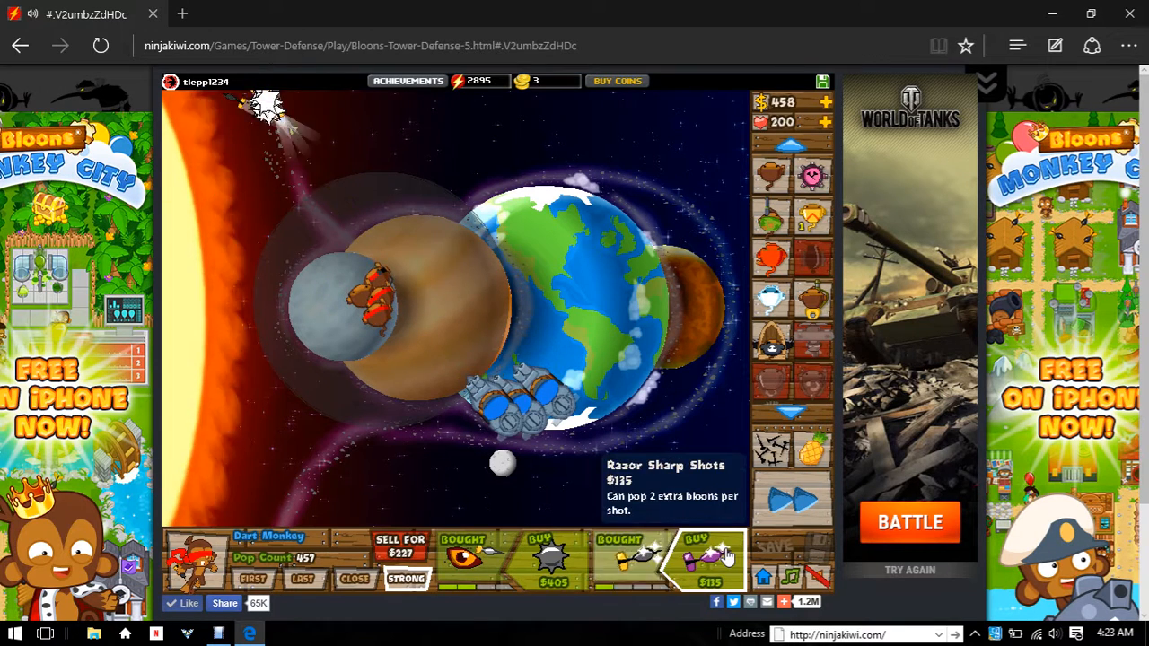
left_click(696, 561)
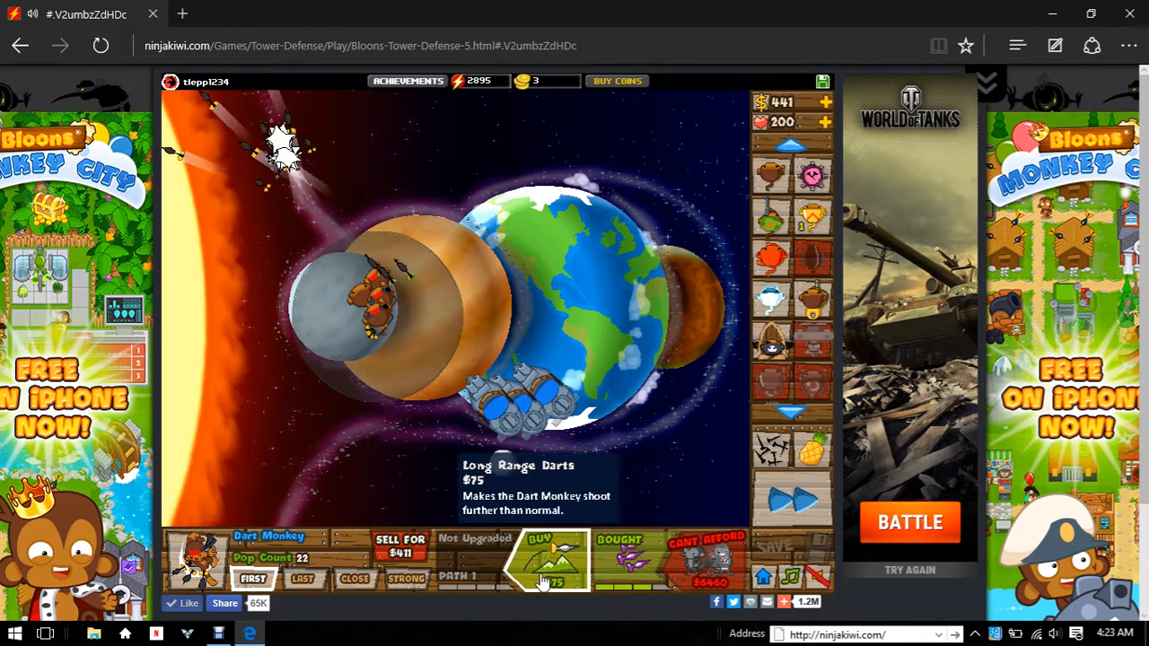
left_click(539, 561)
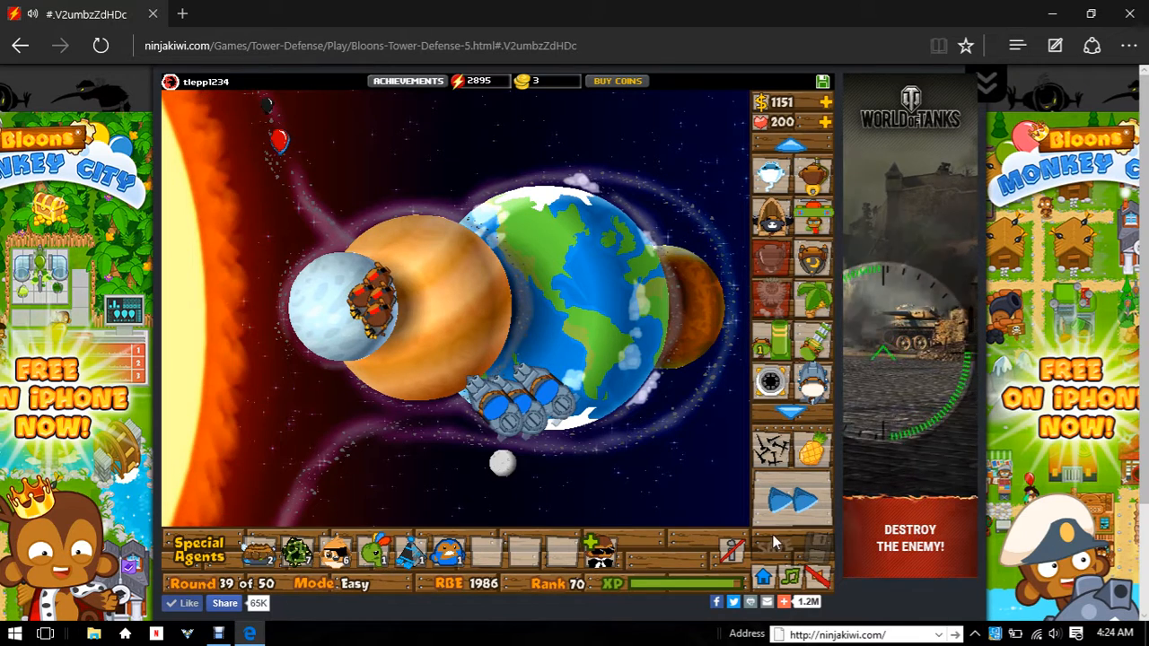
- Buy the Monkey Village's $1275 upgrade, toggle fast forward, and start the next round
left_click(790, 500)
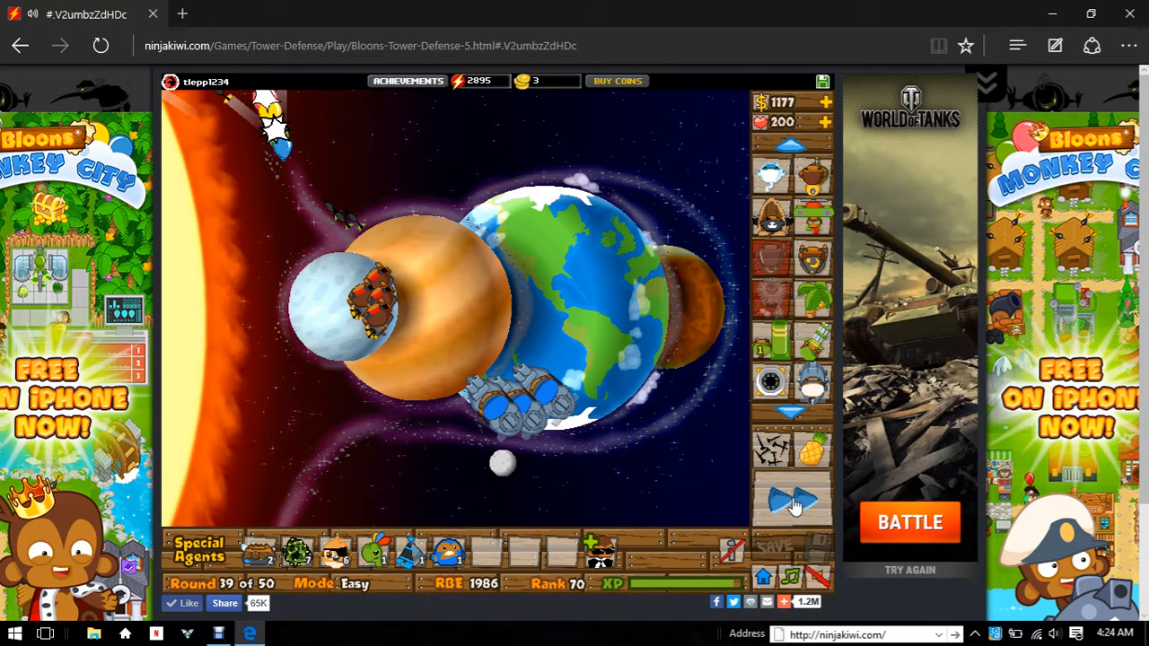
mouse_move(769, 301)
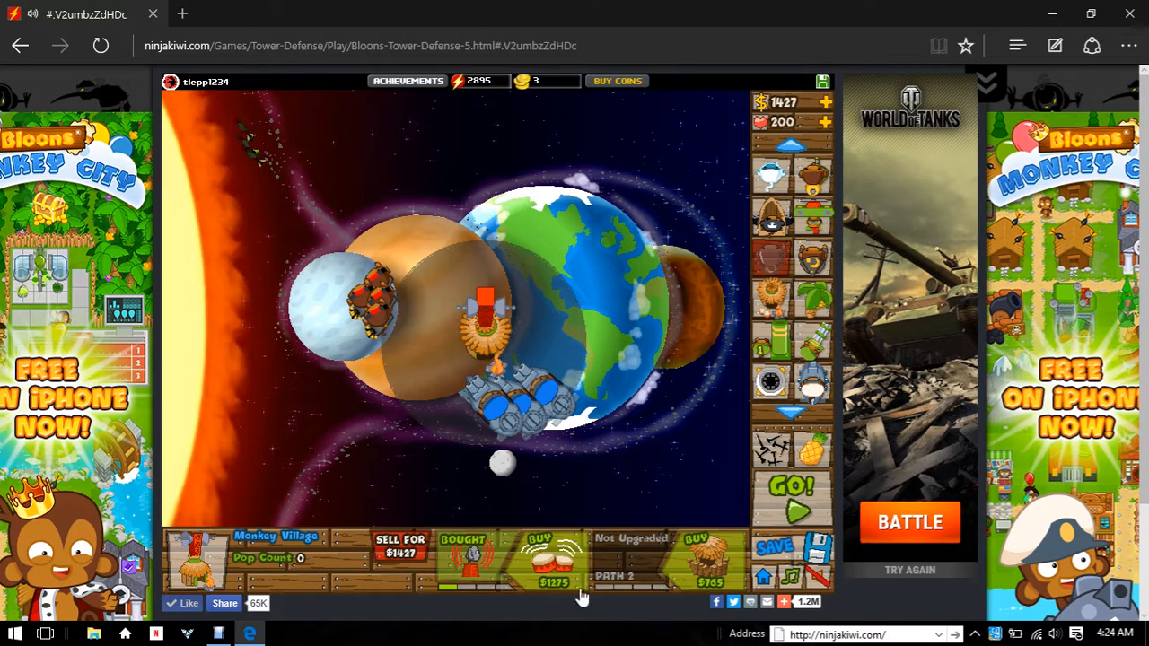
left_click(790, 488)
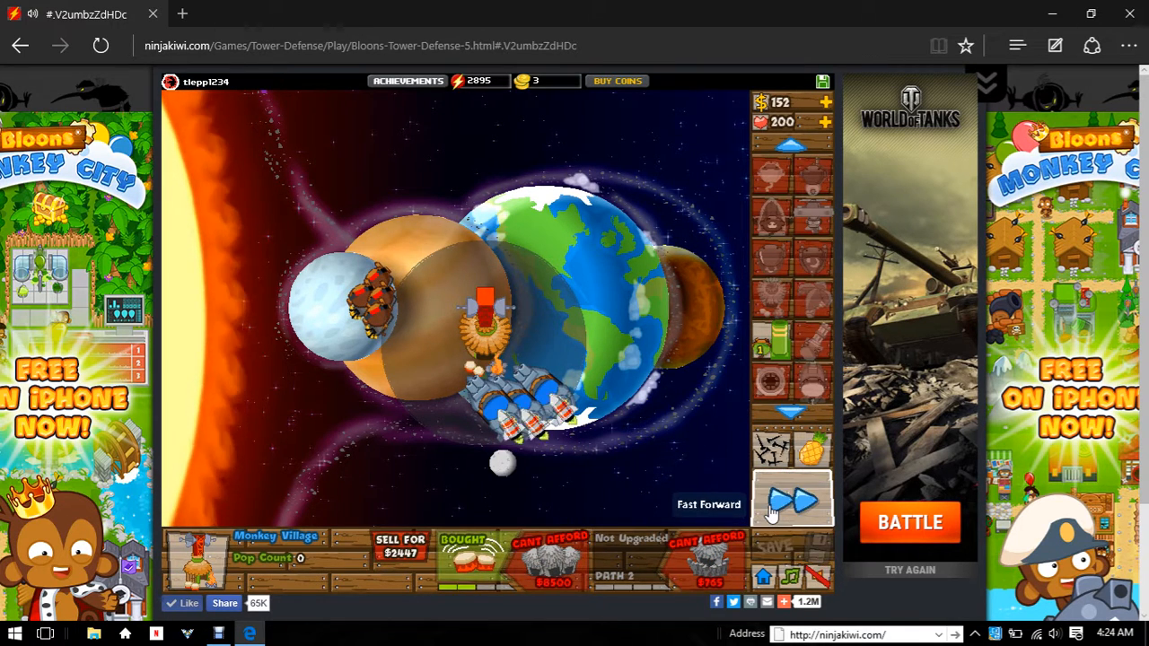
left_click(790, 500)
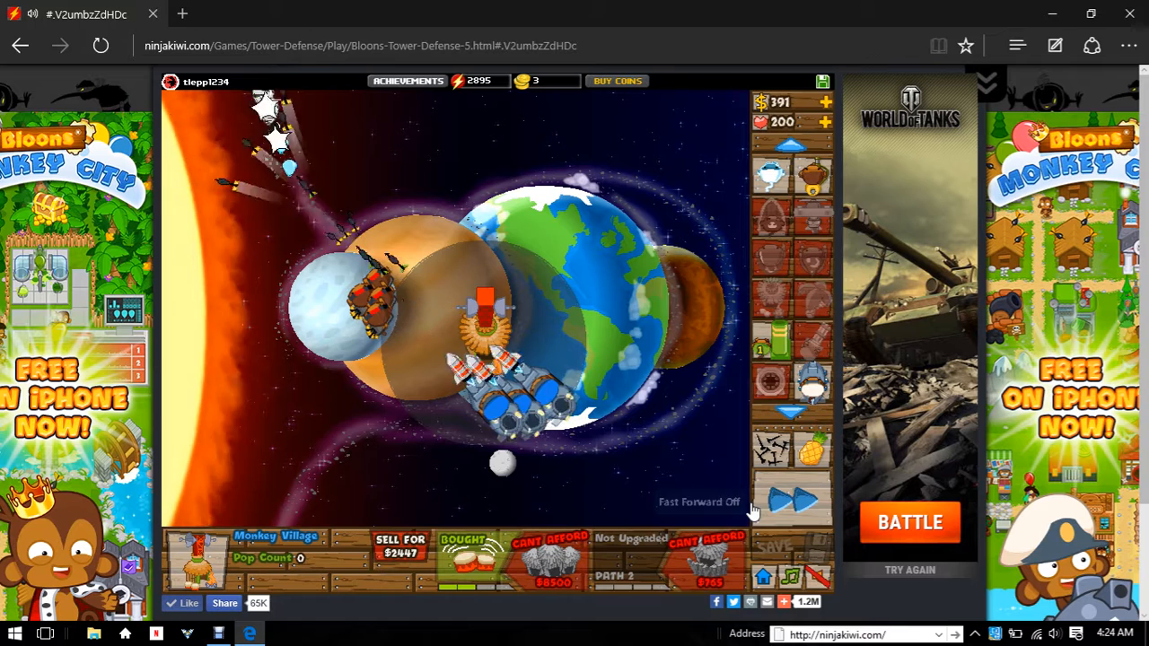
left_click(792, 499)
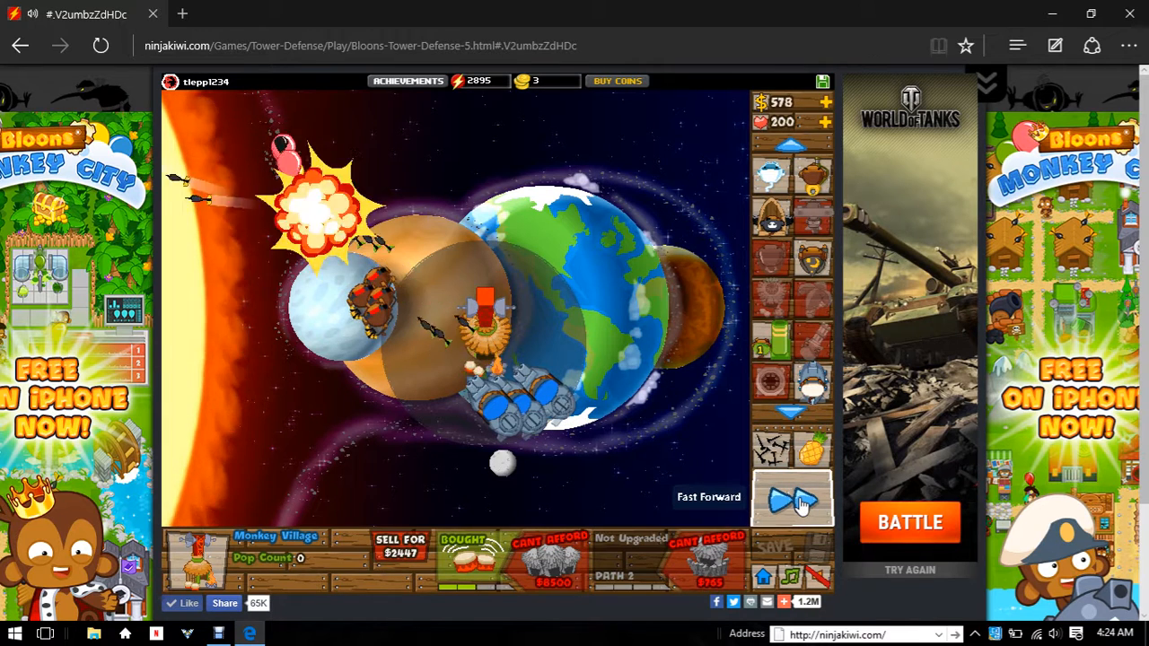
left_click(791, 498)
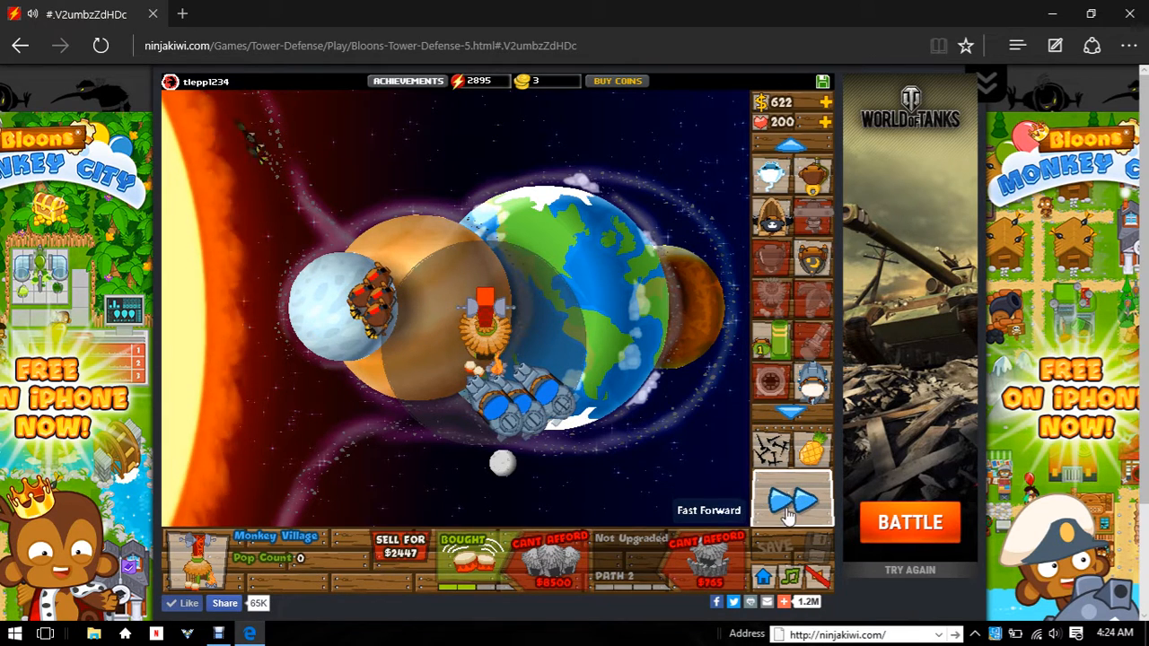
left_click(790, 499)
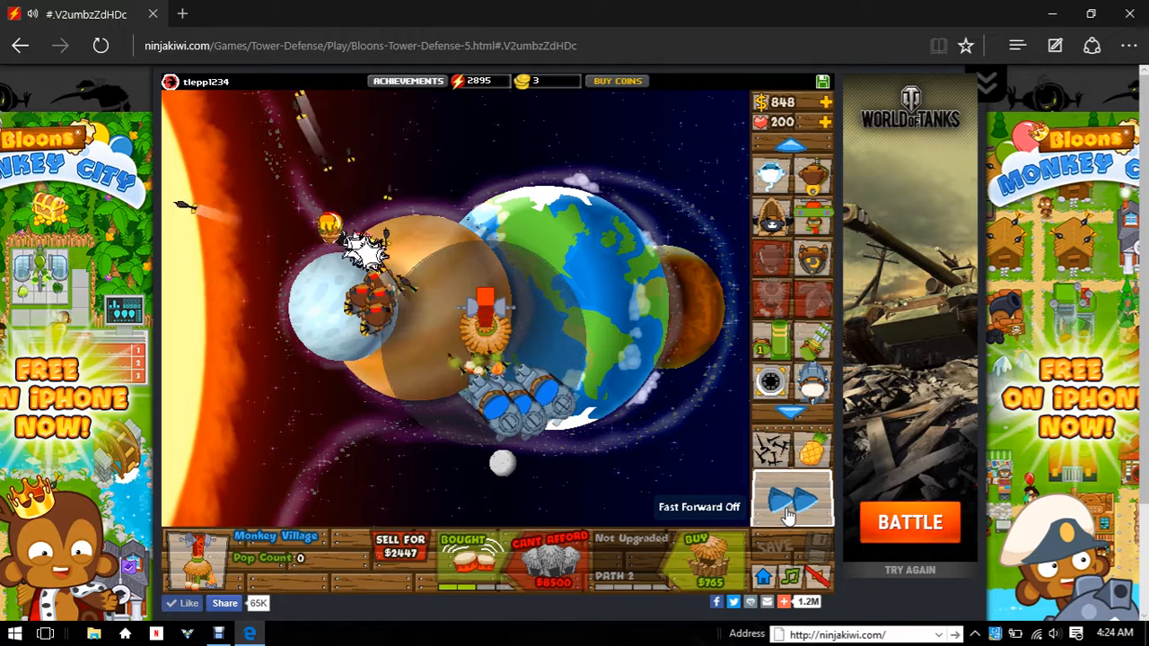
left_click(791, 498)
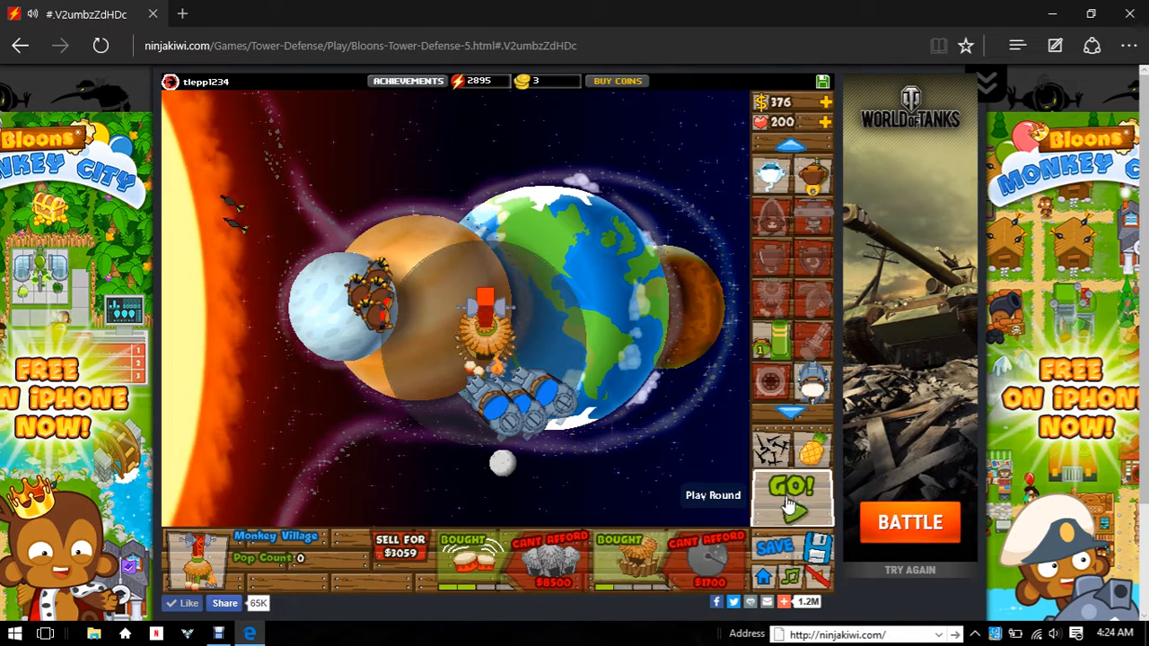
left_click(792, 498)
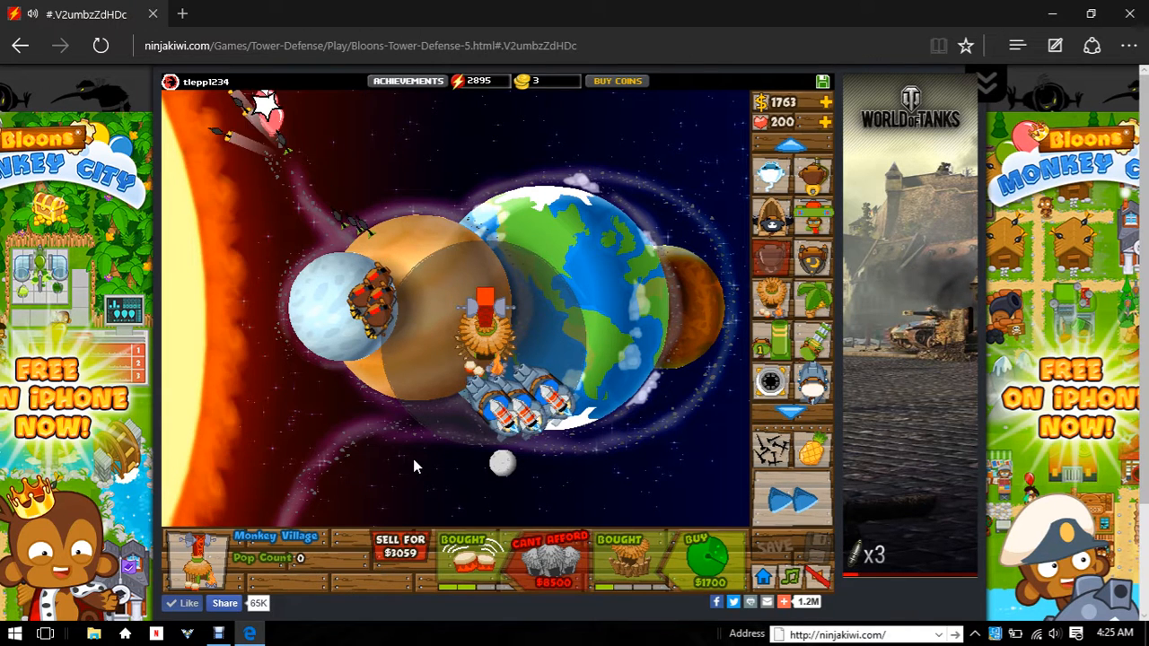
mouse_move(708, 561)
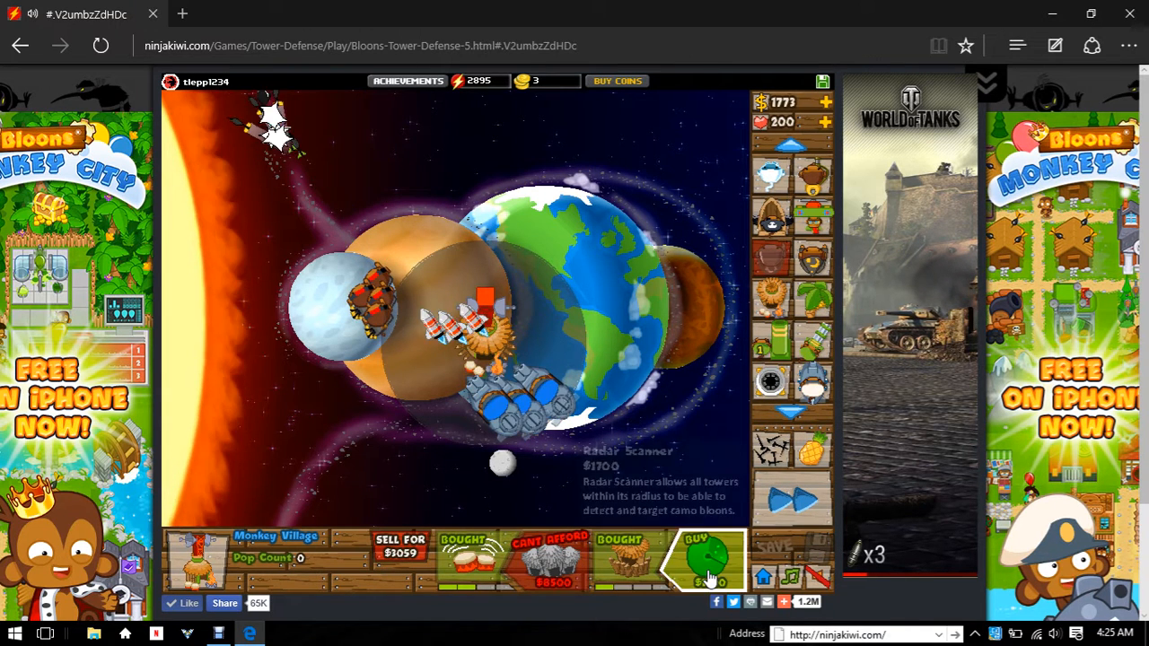
- Buy the $1700 Radar Scanner upgrade for the Monkey Village, then deselect it
left_click(709, 561)
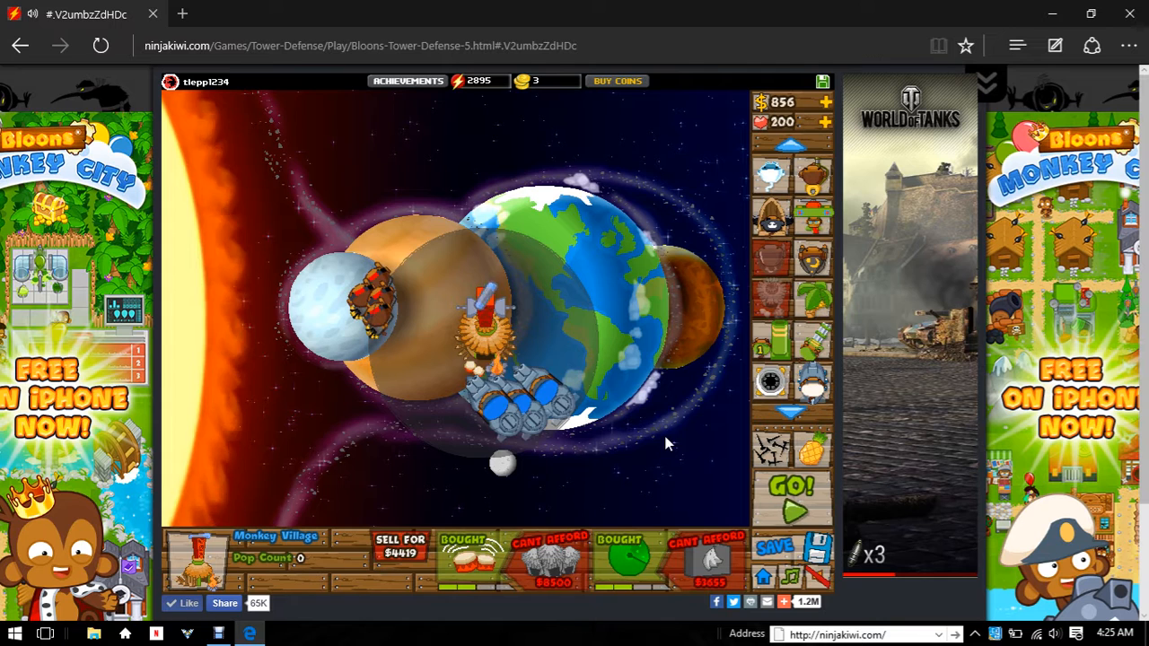
left_click(790, 489)
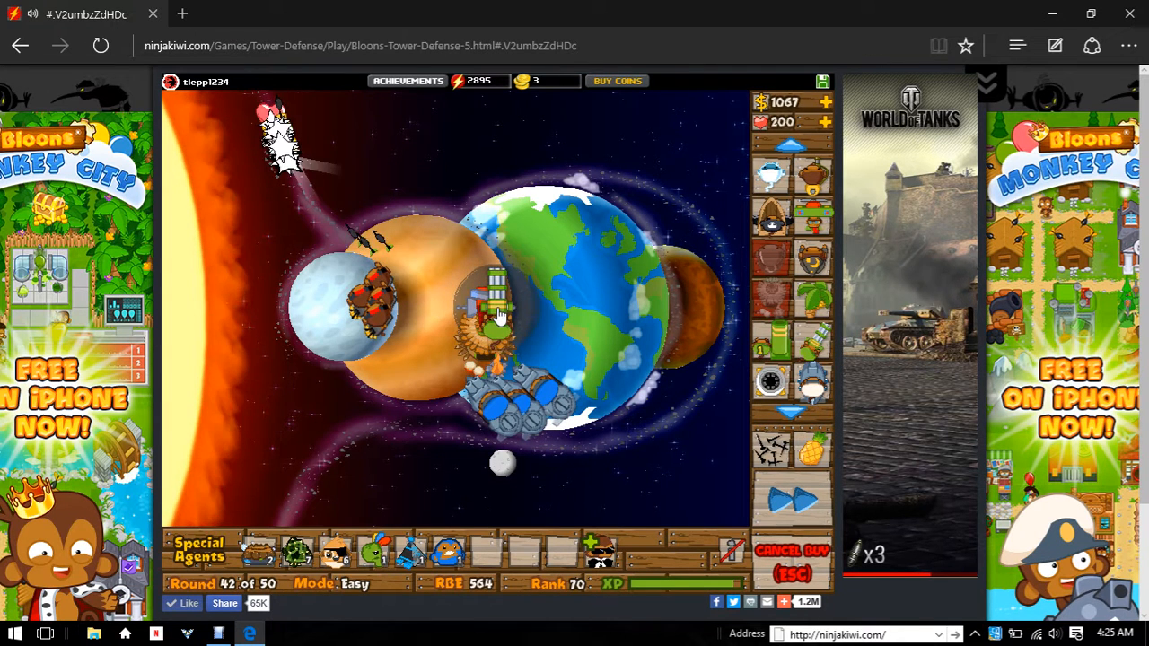
- Place Dartling Guns beside the Monkey Village and on the red planet, starting the next round
left_click(489, 323)
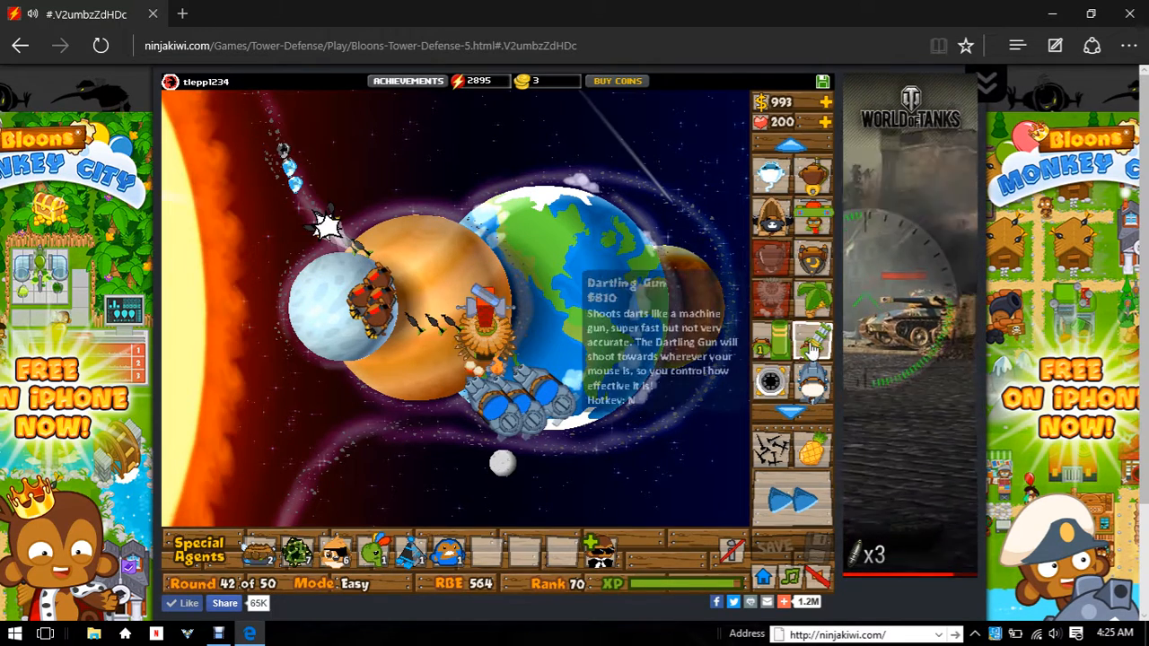
left_click(814, 341)
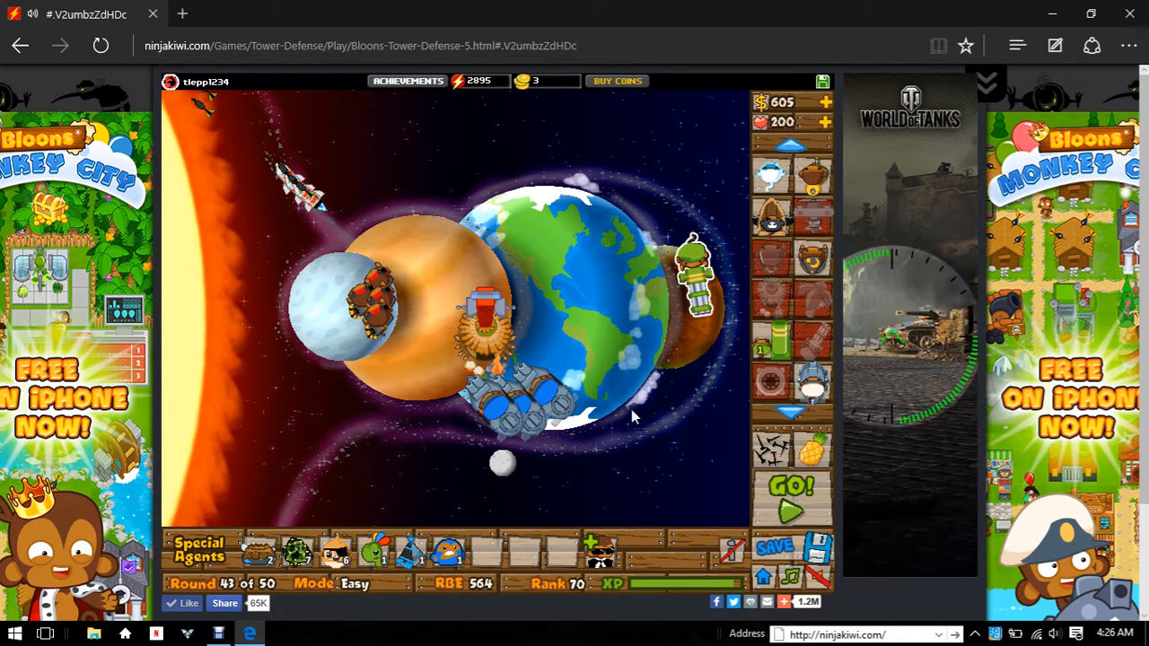
left_click(791, 489)
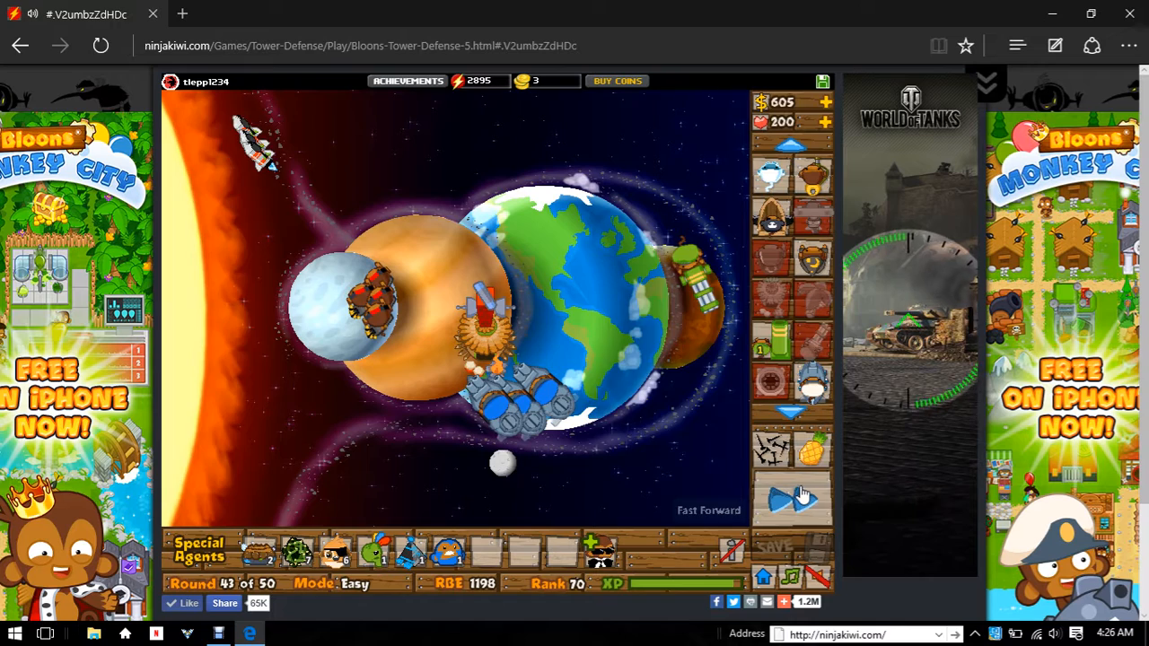
mouse_move(808, 340)
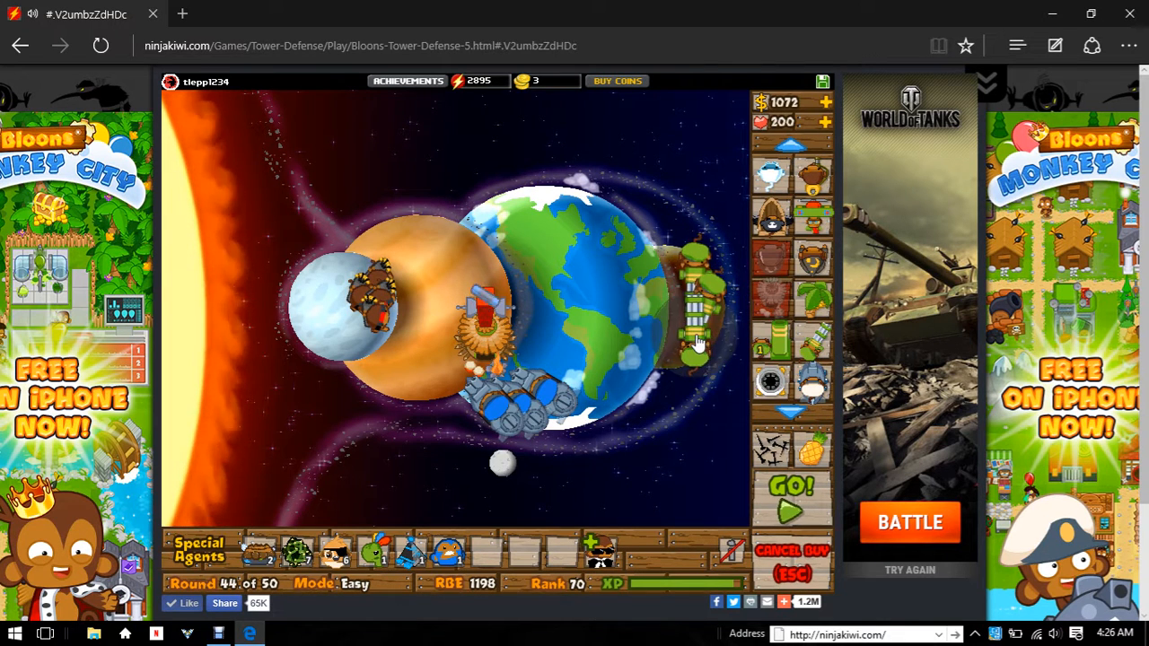
left_click(696, 314)
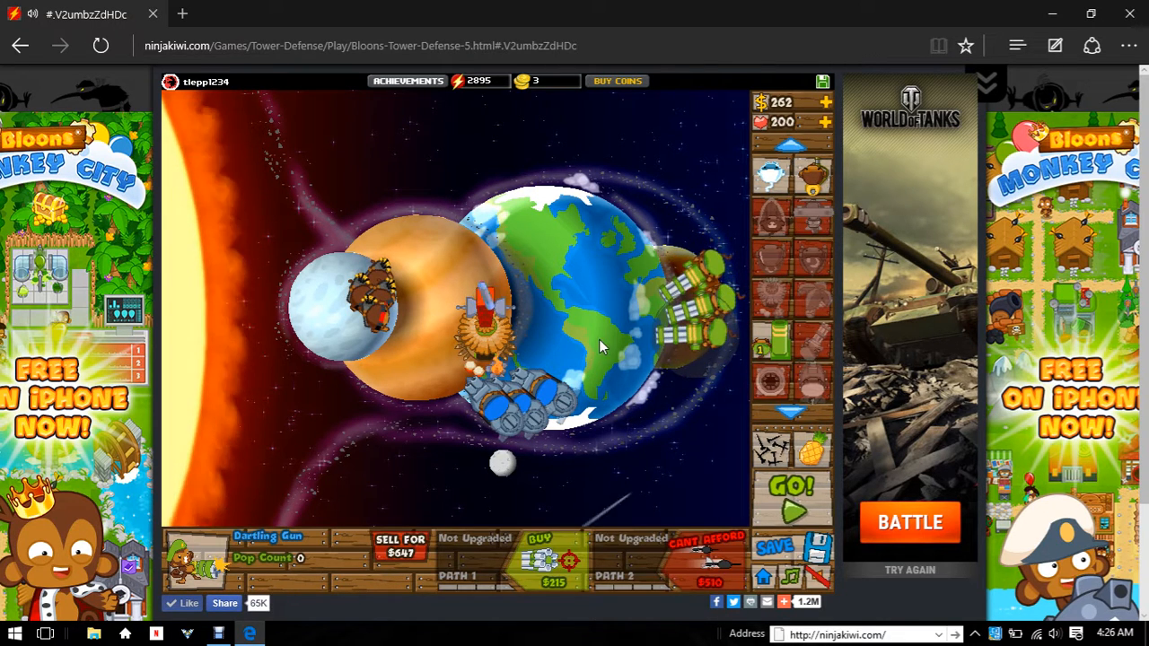
left_click(790, 489)
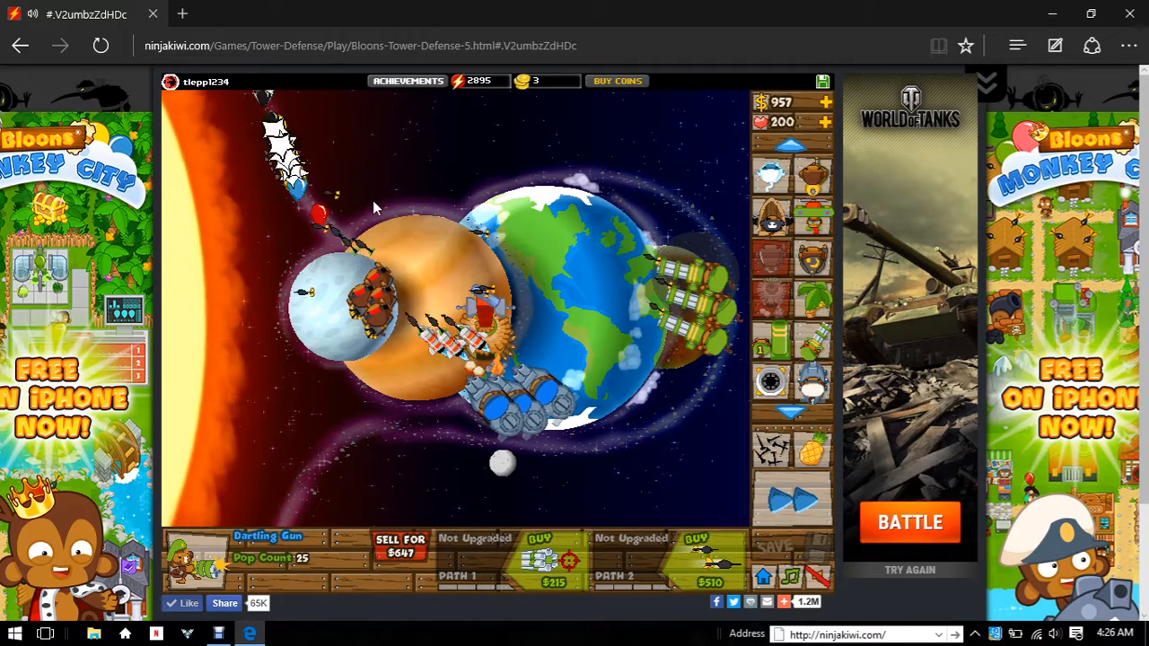
- Buy the $215 first path 1 upgrade on two Dartling Guns
left_click(541, 560)
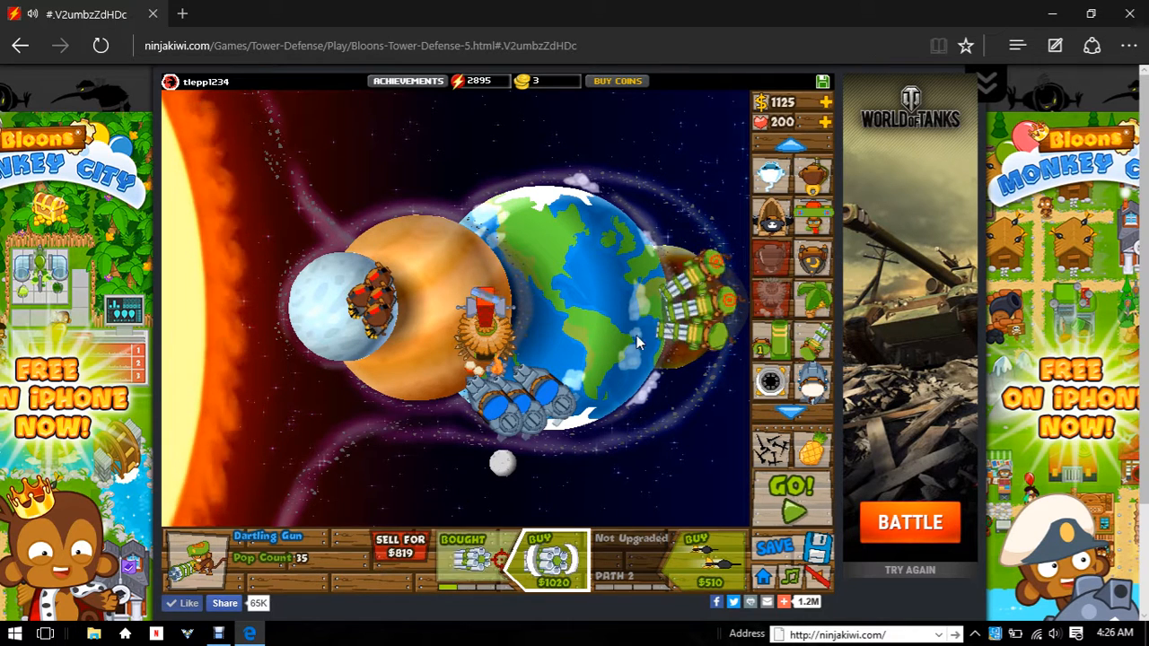
left_click(552, 559)
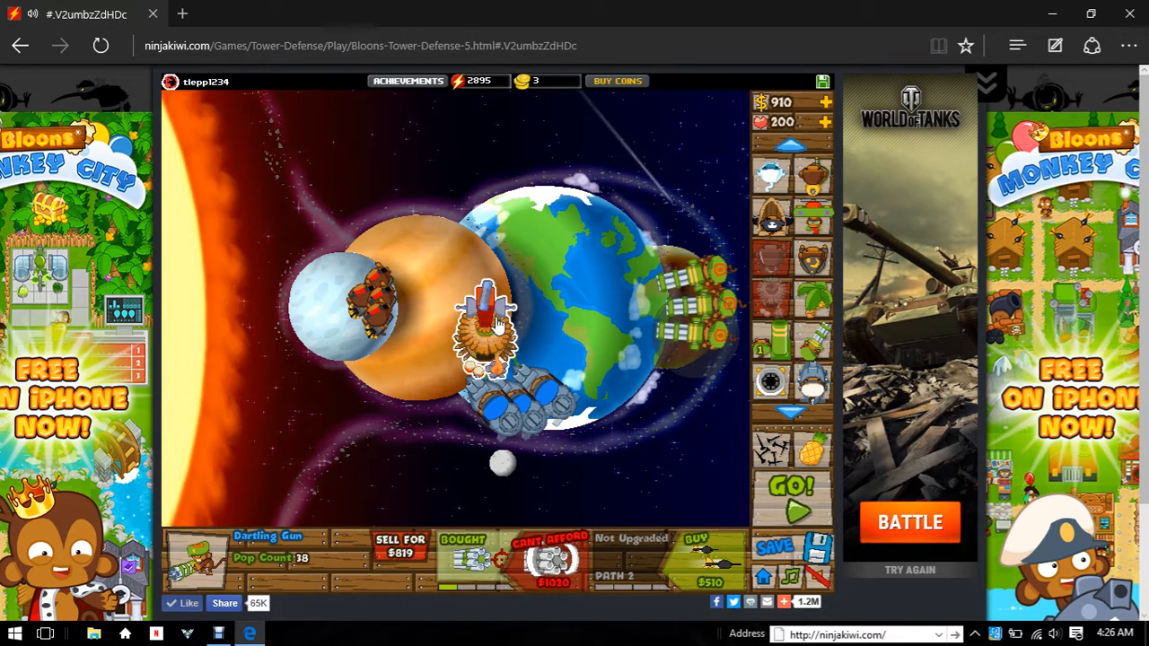
left_click(790, 489)
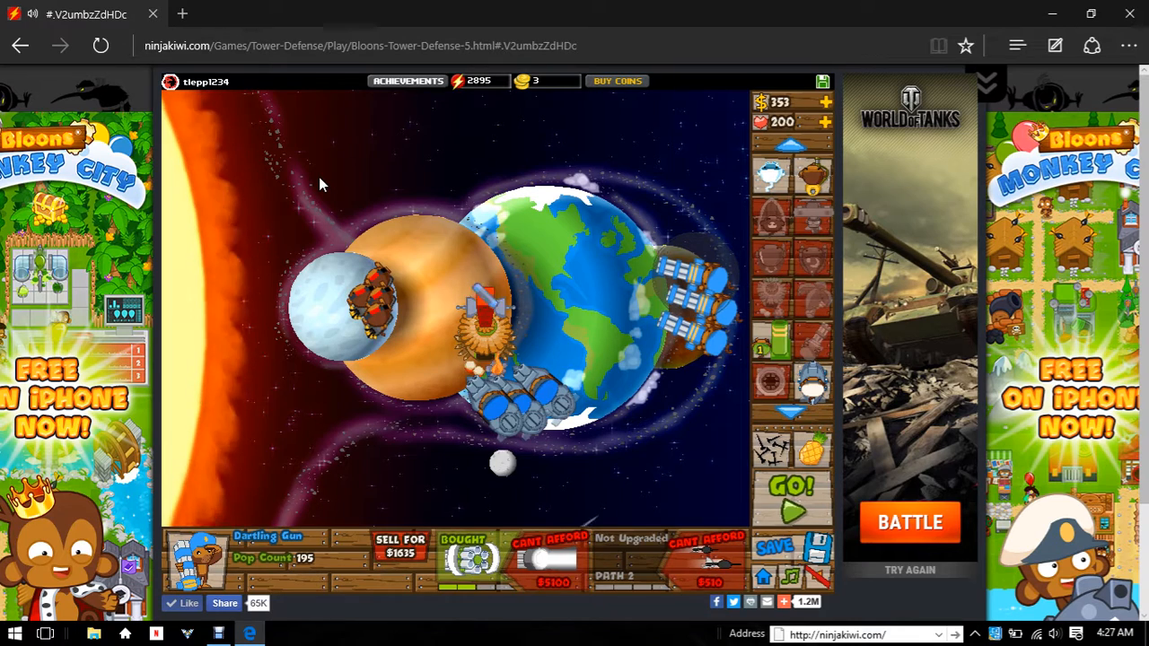
- Deselect the upgraded Dartling Gun and start round 47
left_click(789, 487)
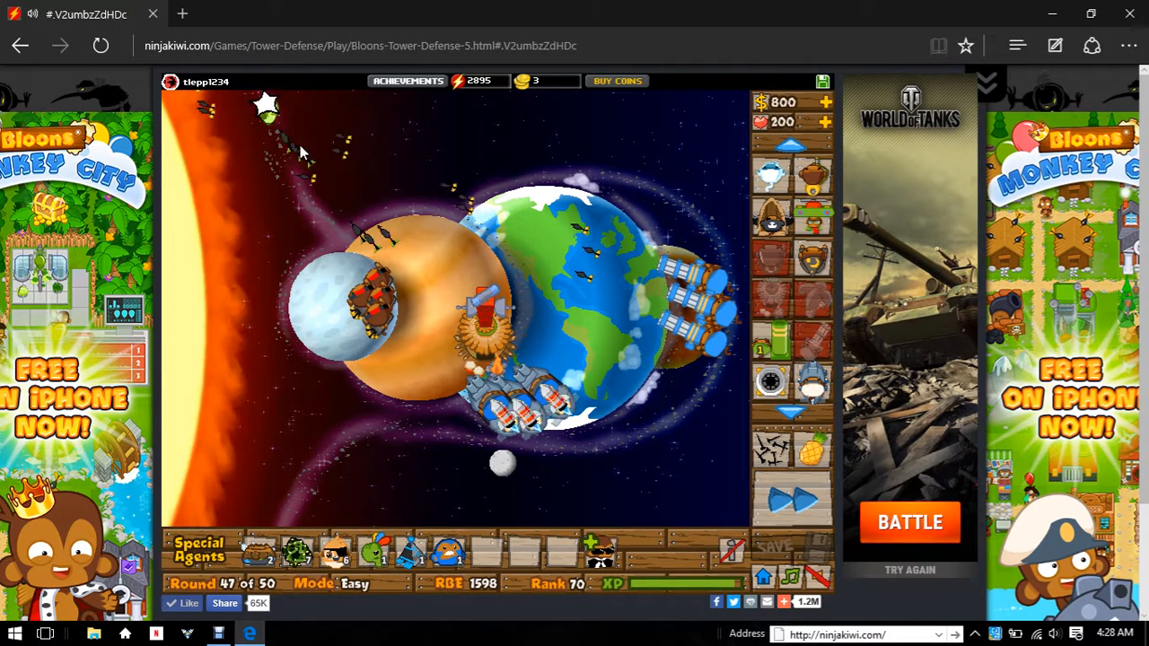
left_click(789, 500)
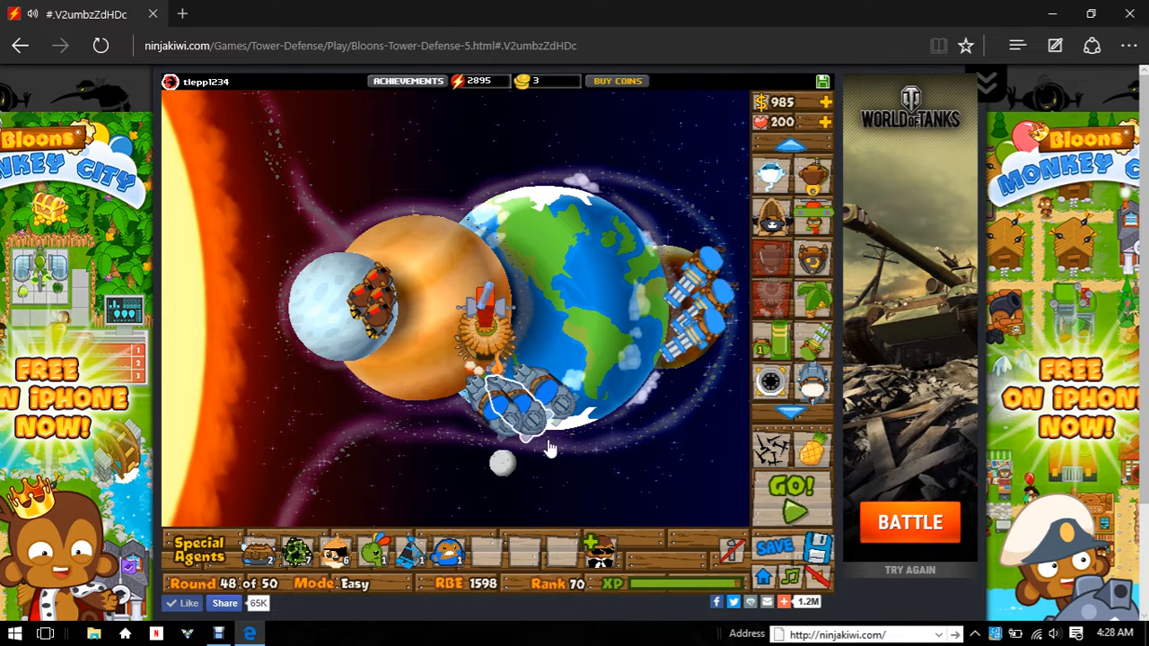
- Start round 48 and play it through until round 49 is ready
left_click(789, 498)
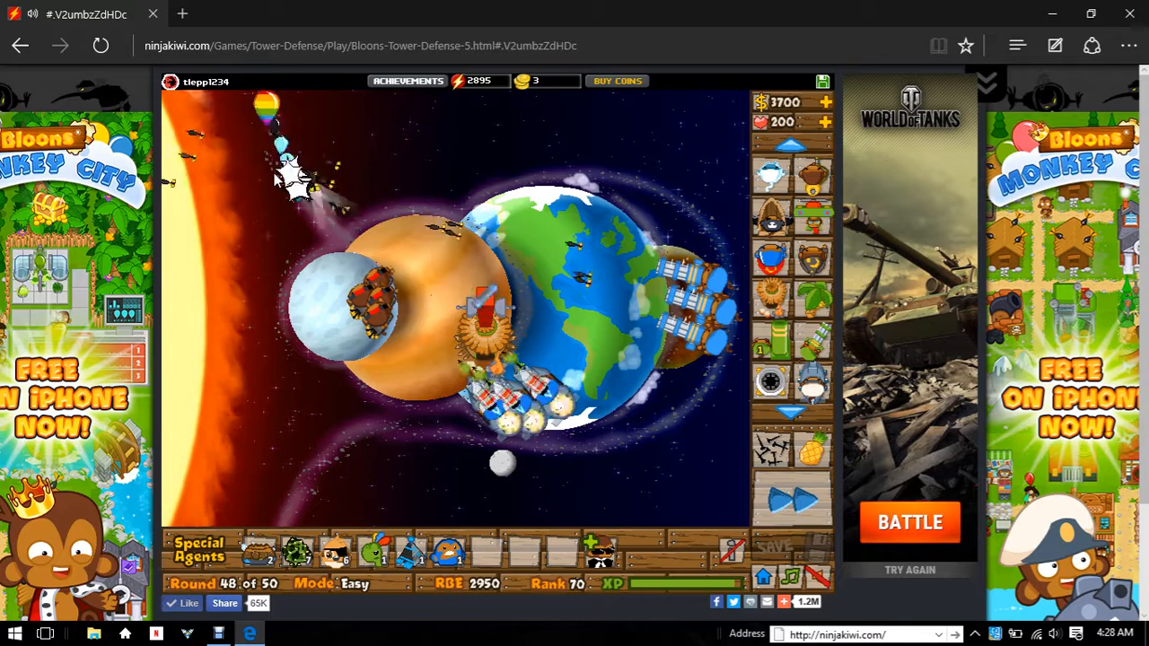
left_click(790, 499)
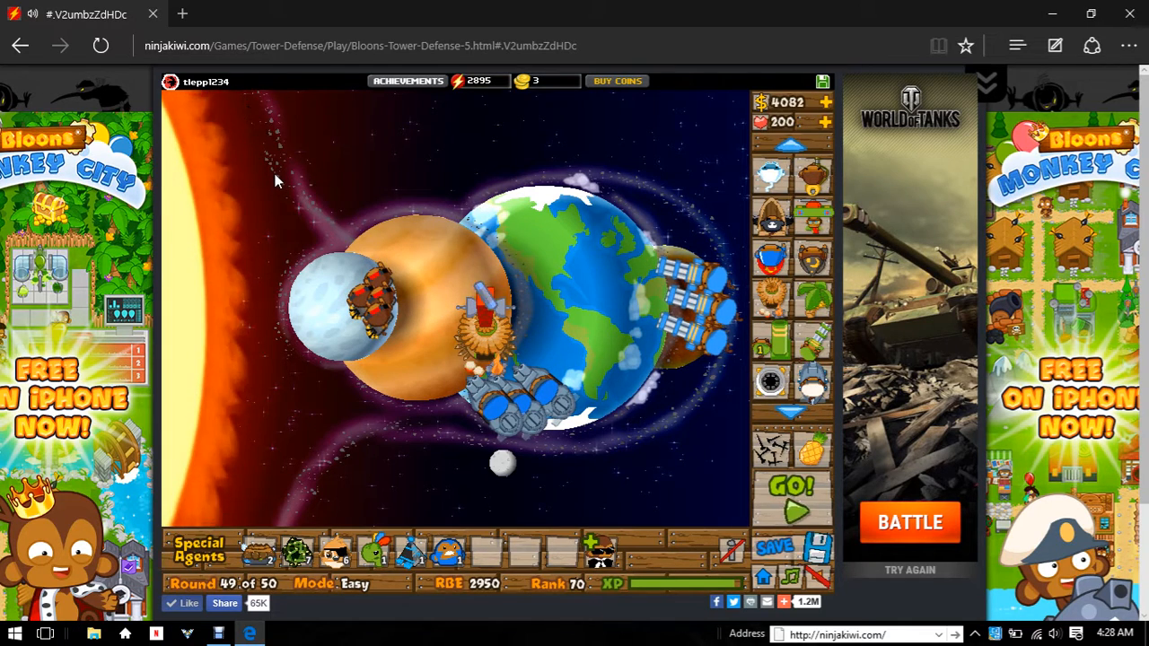
- Start round 49 and buy a Dartling Gun's $510 first path 2 upgrade
left_click(789, 494)
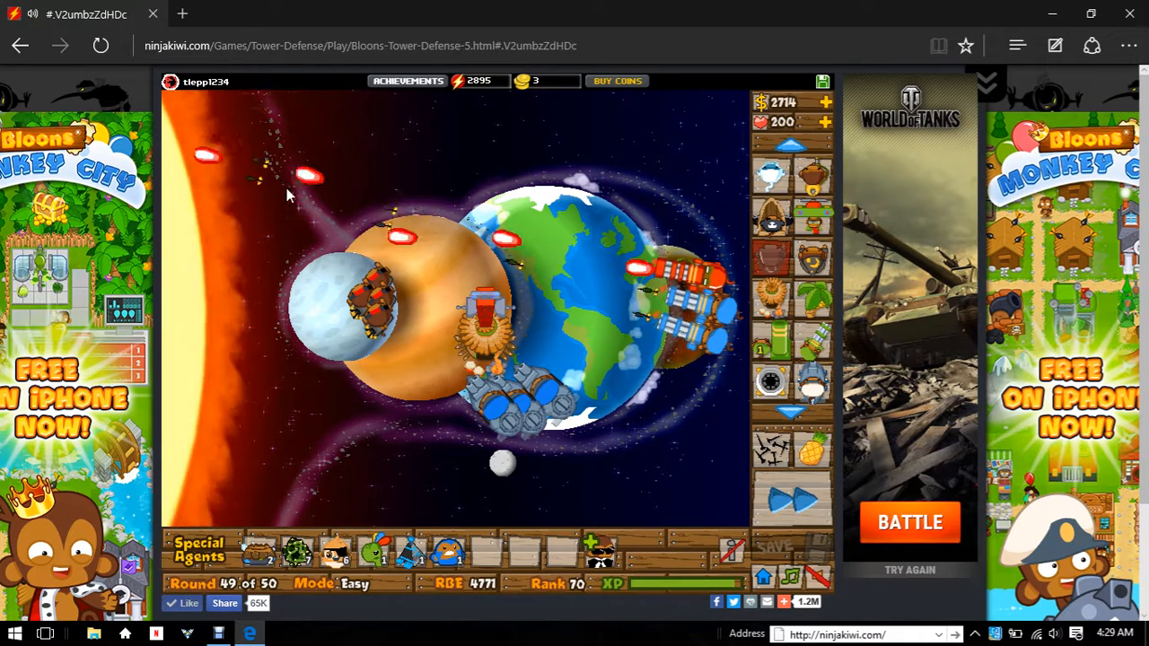
left_click(691, 296)
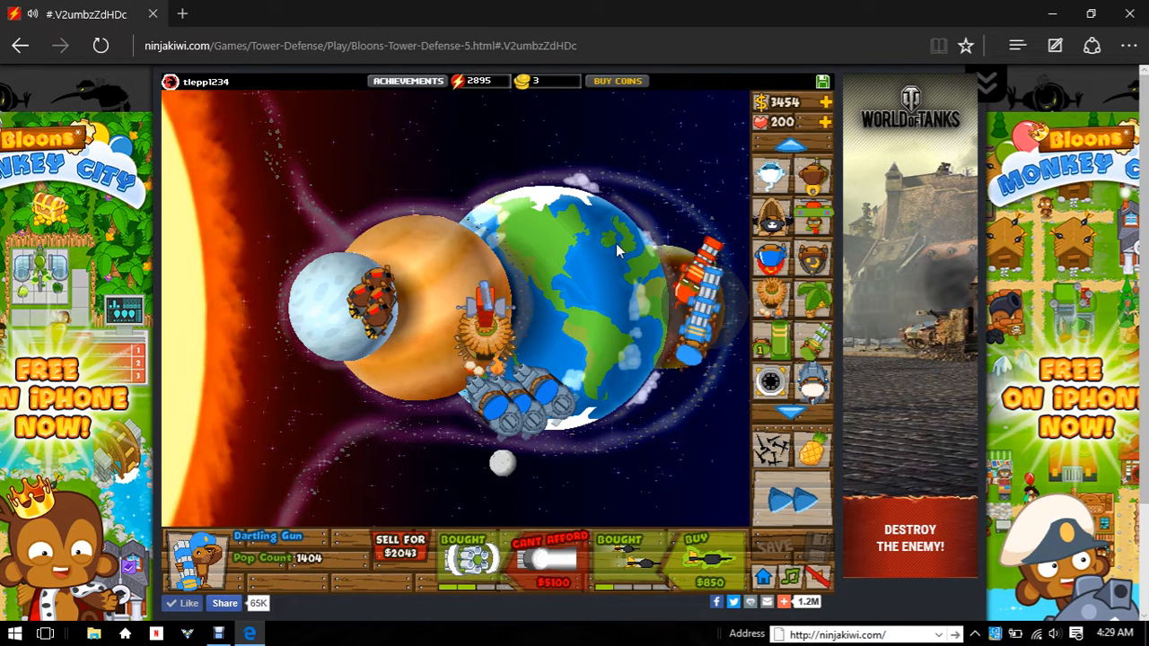
mouse_move(698, 209)
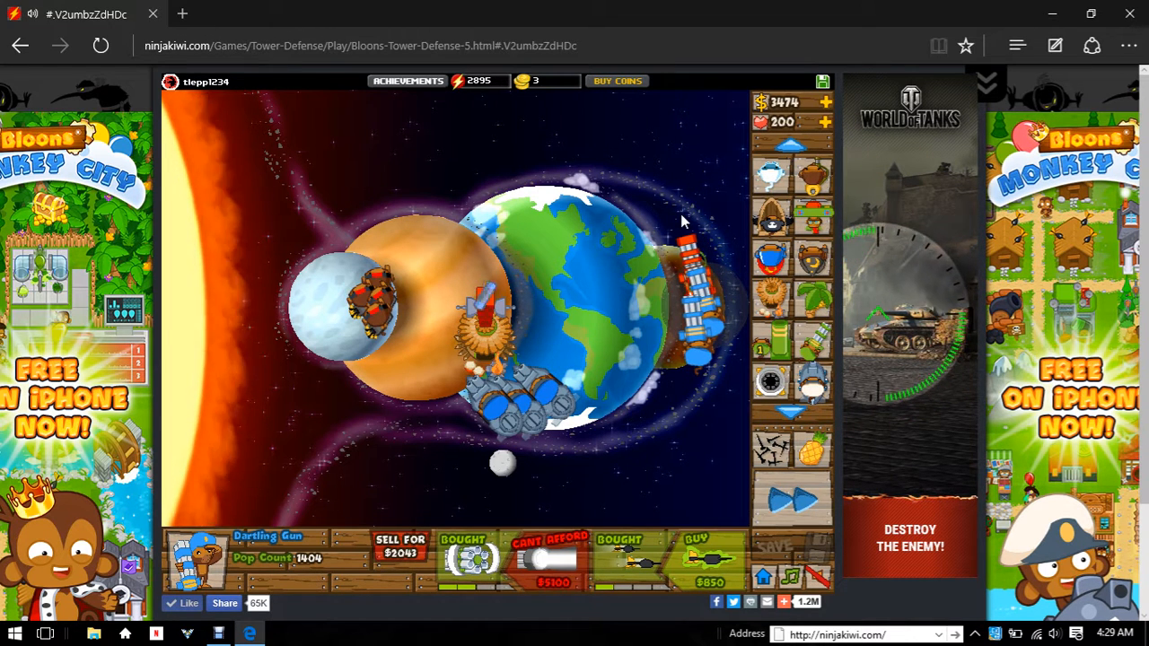
mouse_move(673, 229)
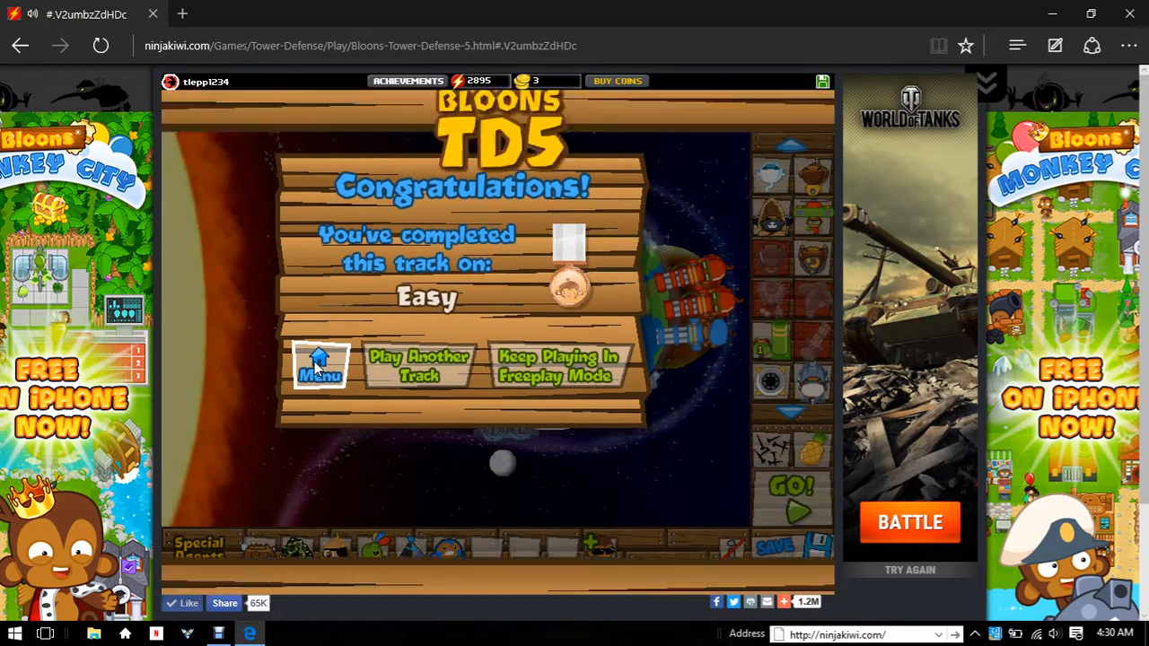
- Dismiss the victory popup to the menu and scroll through the Quests list
left_click(319, 366)
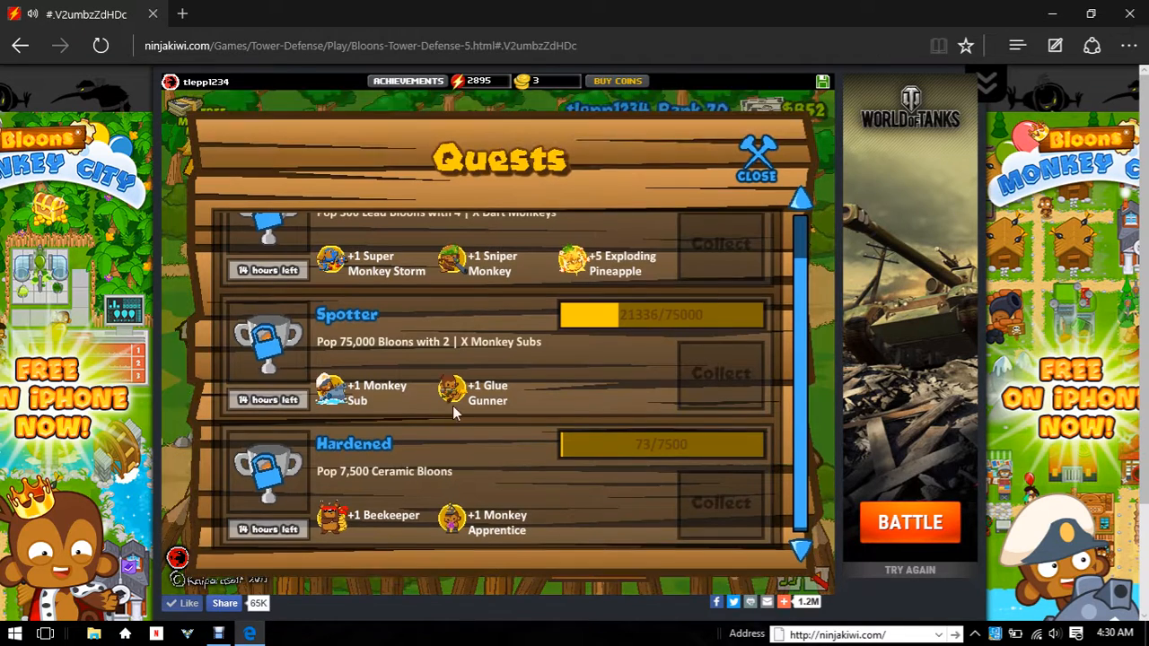
mouse_move(800, 200)
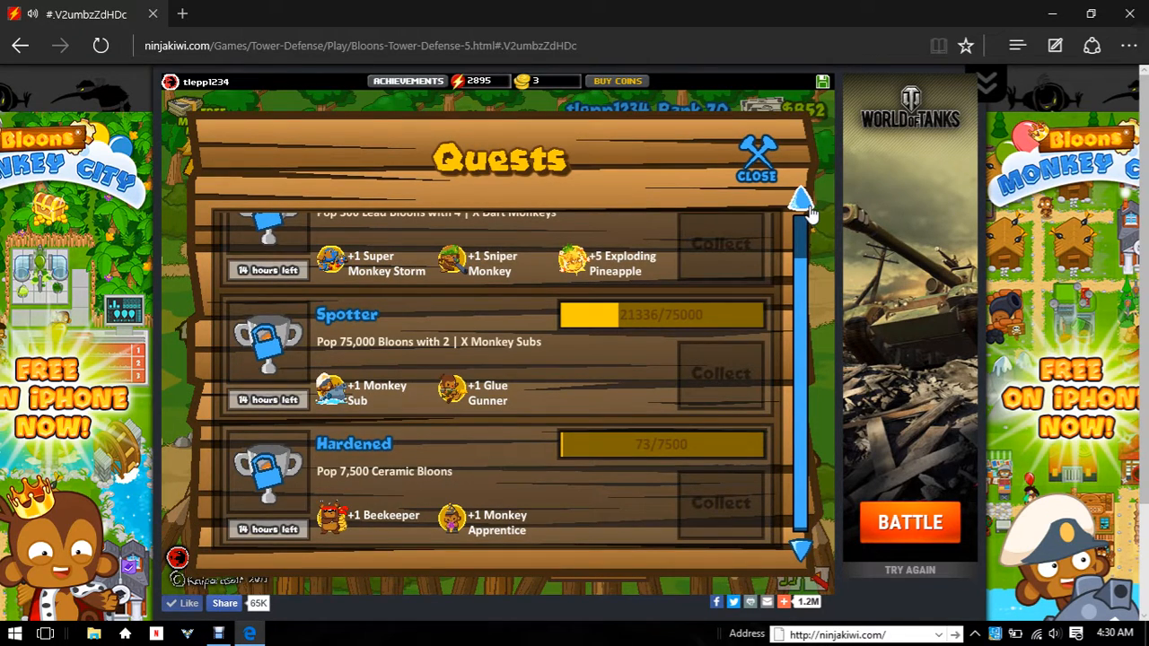
scroll("up", 3)
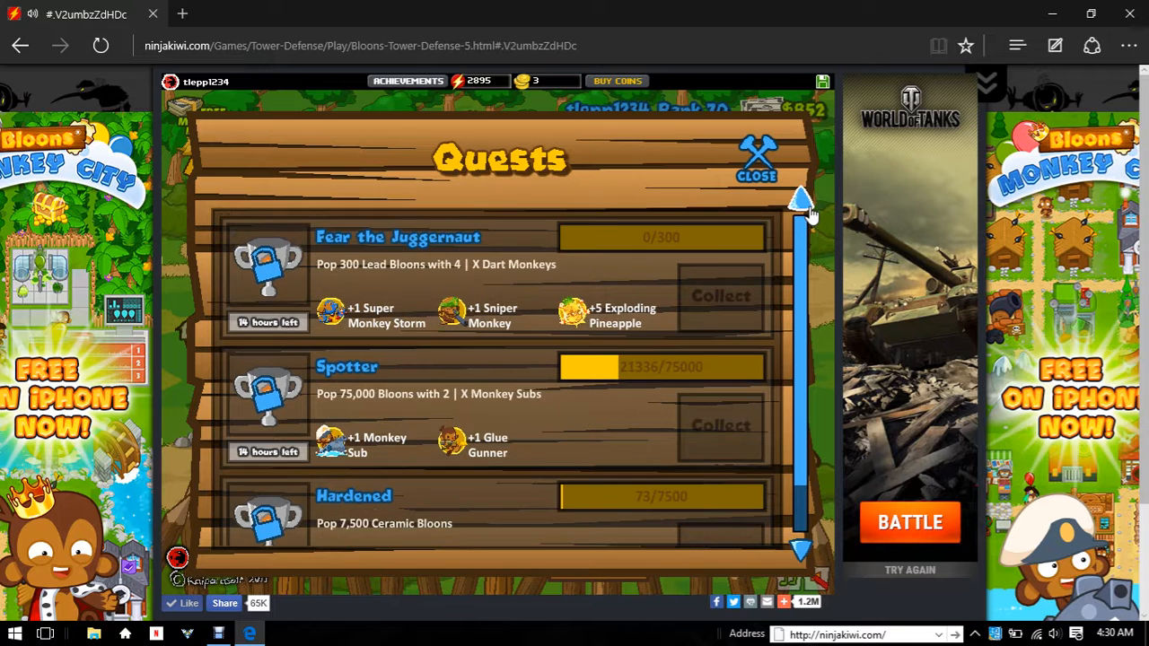
scroll("down", 3)
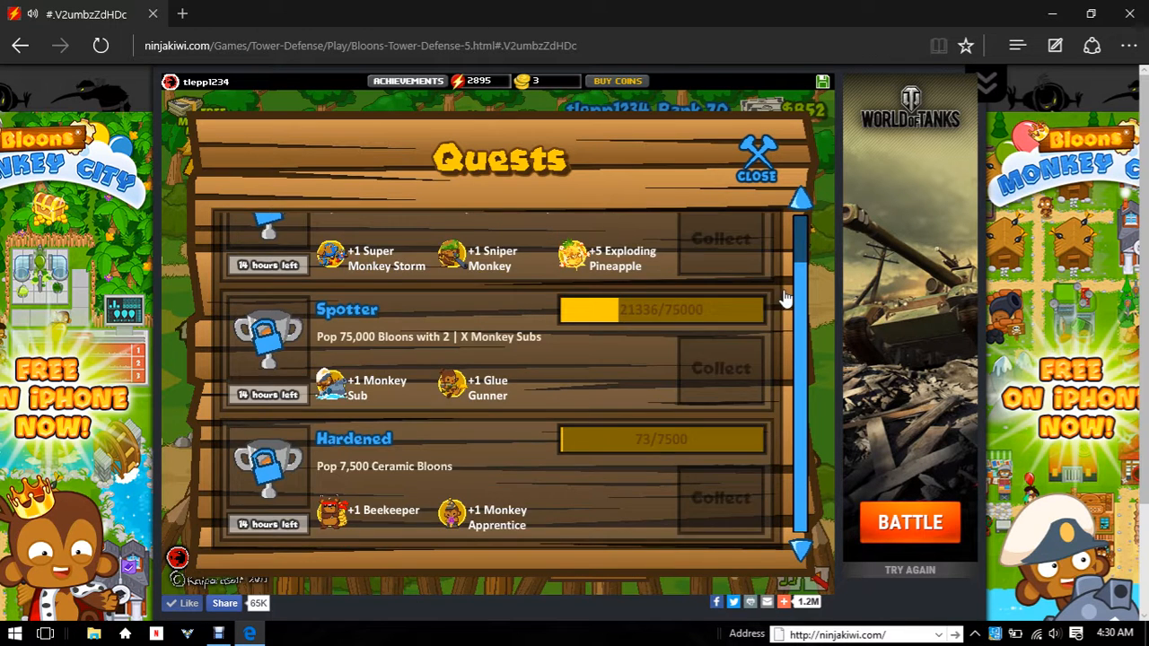
scroll("up", 3)
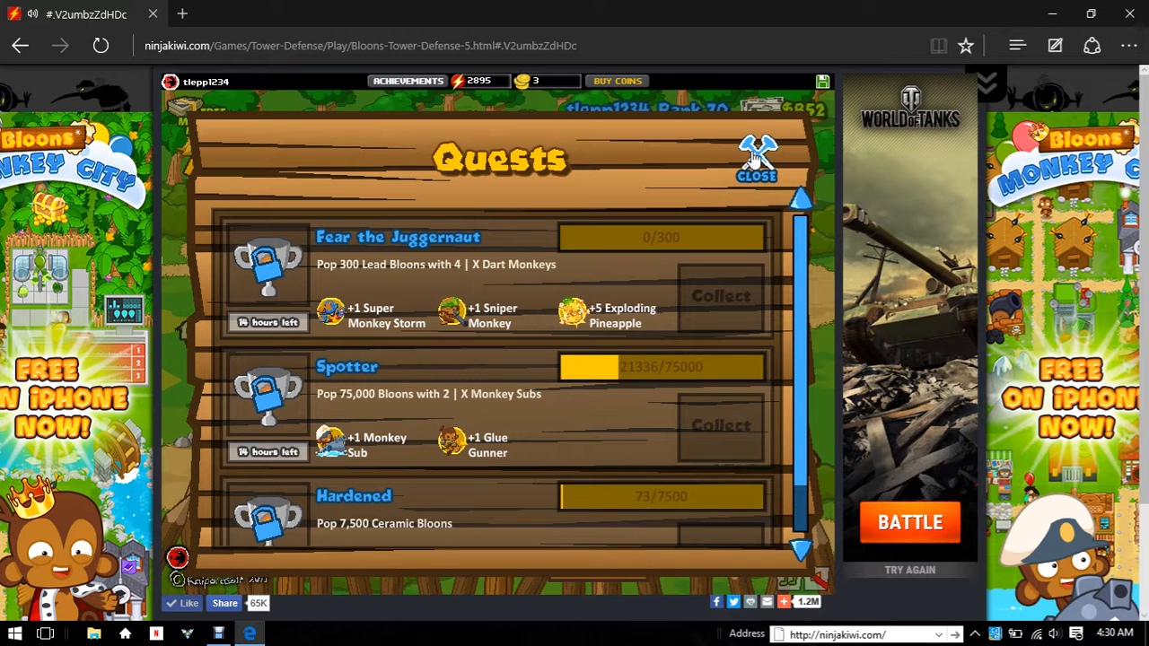
- Bring the Debut Professional window to the front from the taskbar
left_click(218, 634)
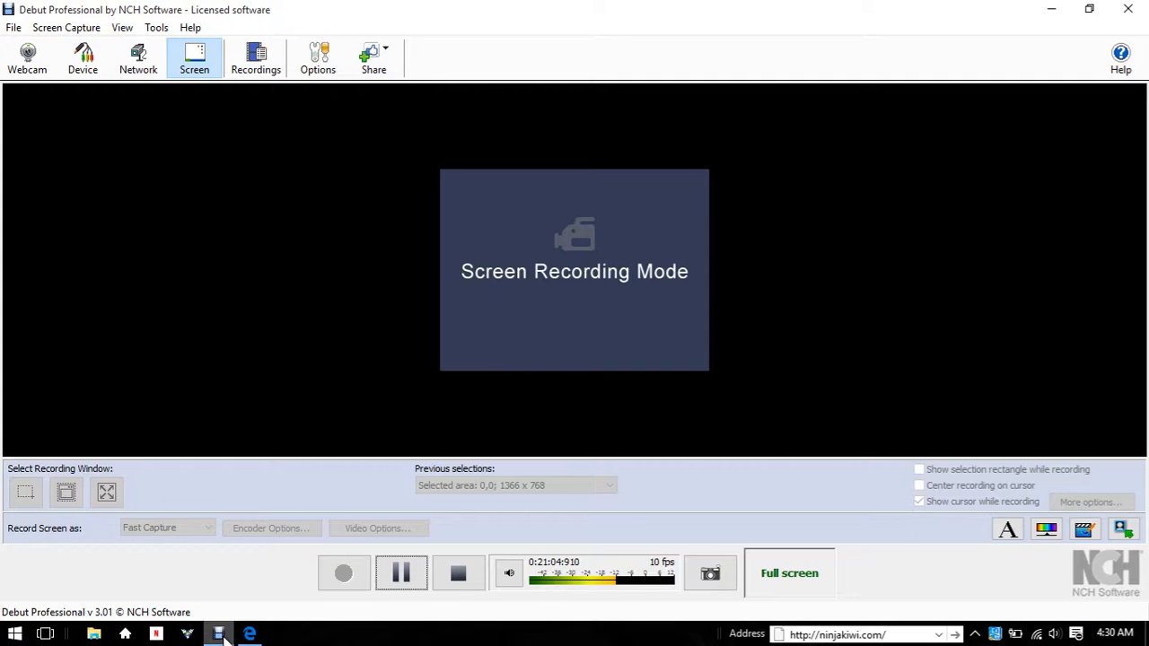
mouse_move(248, 634)
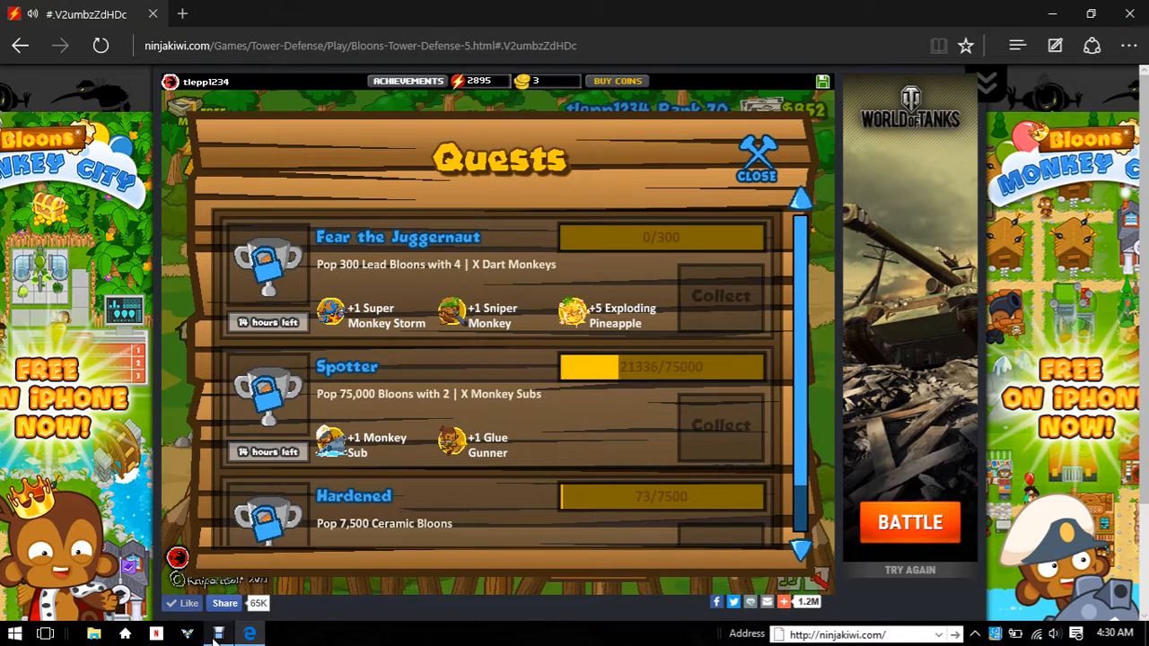
left_click(218, 633)
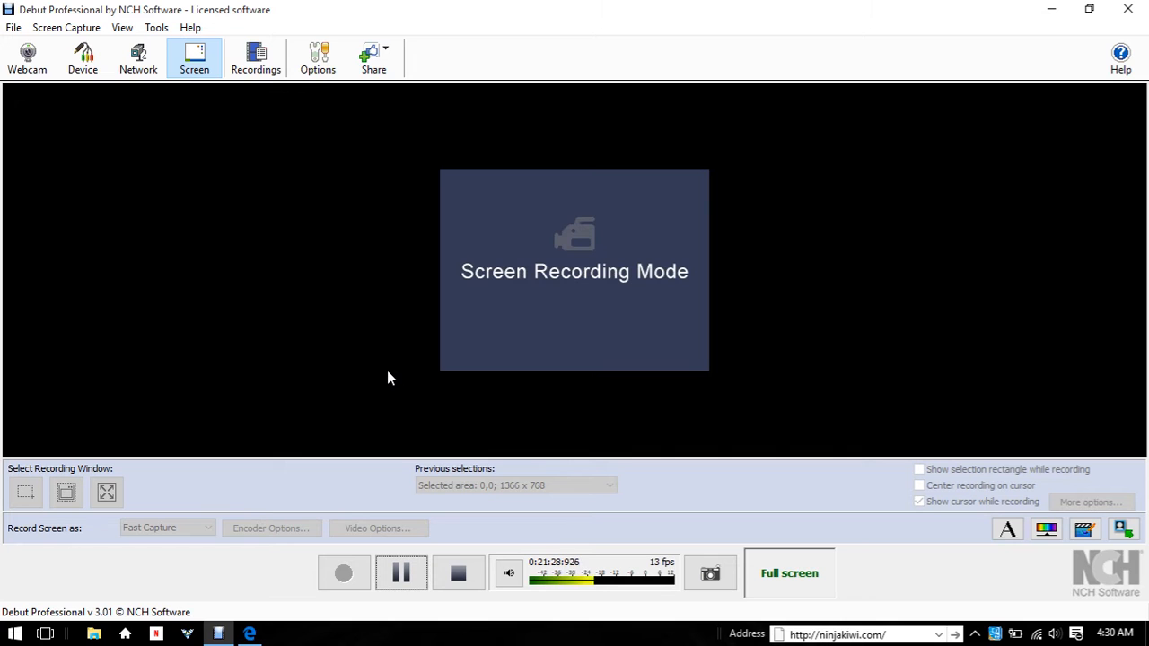
mouse_move(572, 7)
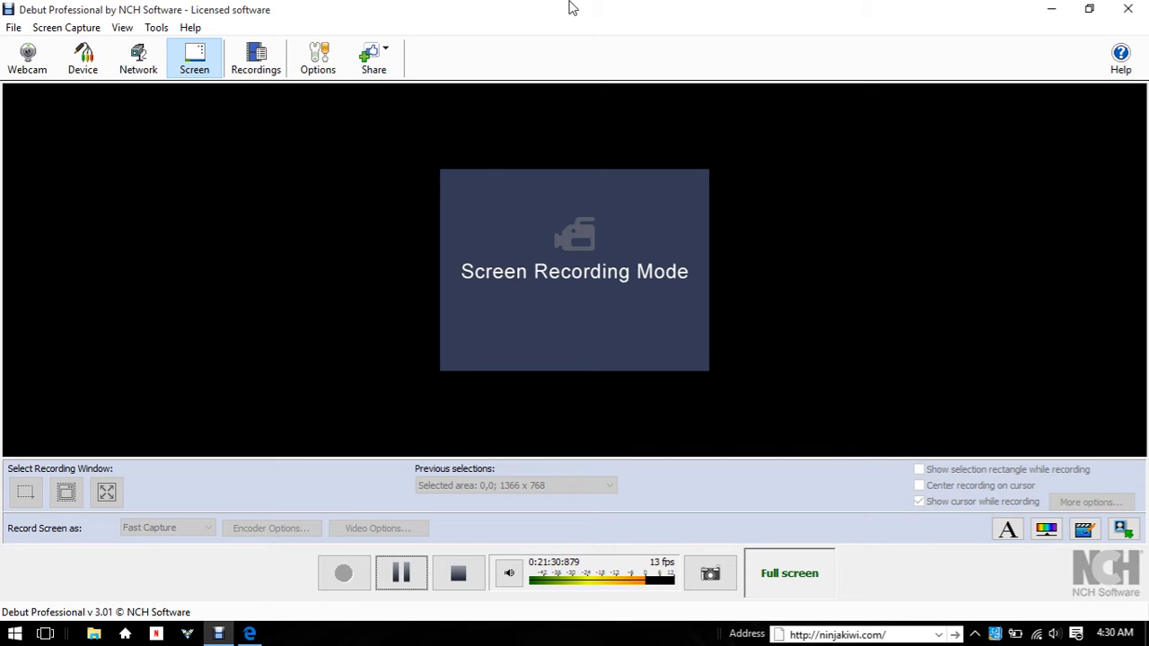
mouse_move(376, 356)
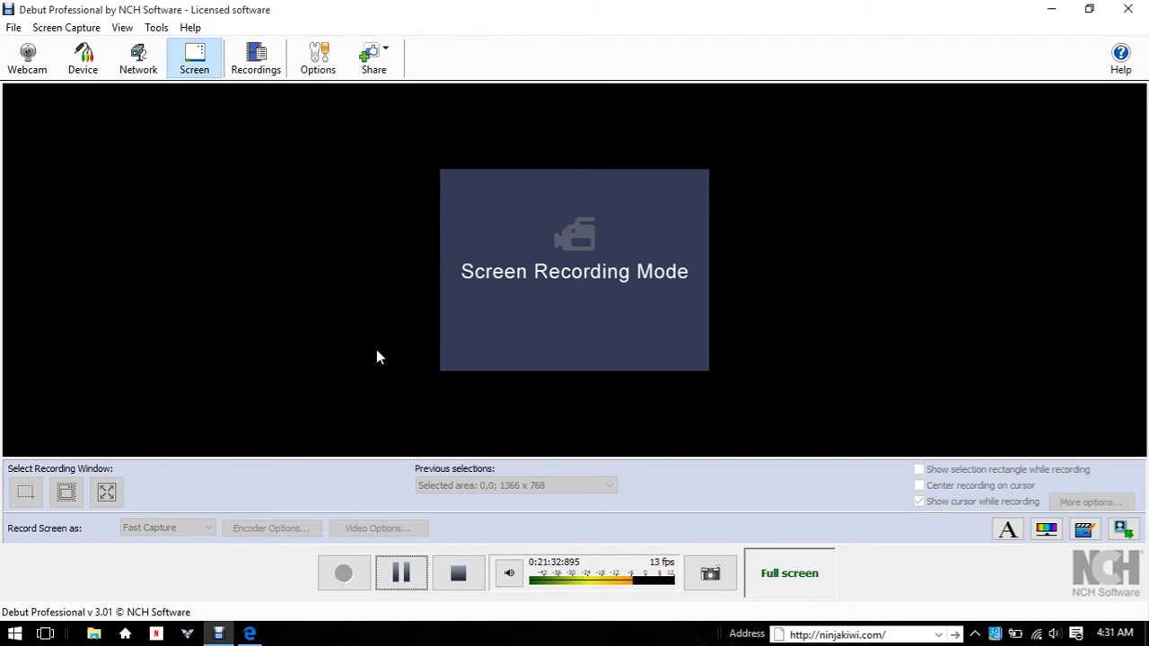
mouse_move(353, 370)
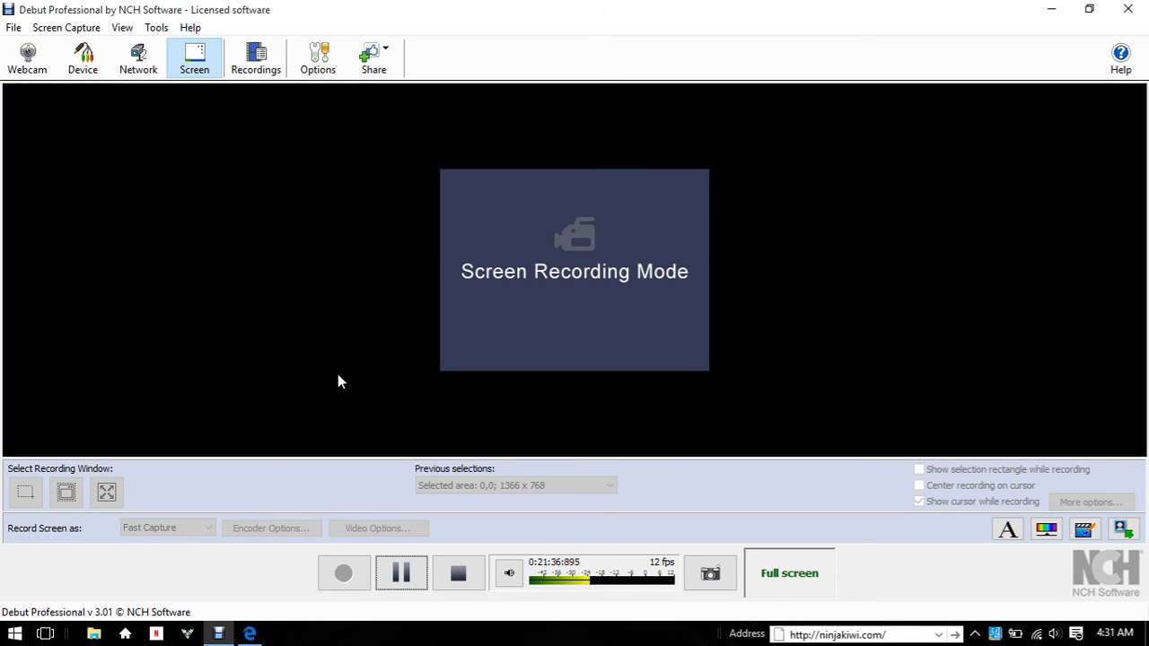
mouse_move(458, 573)
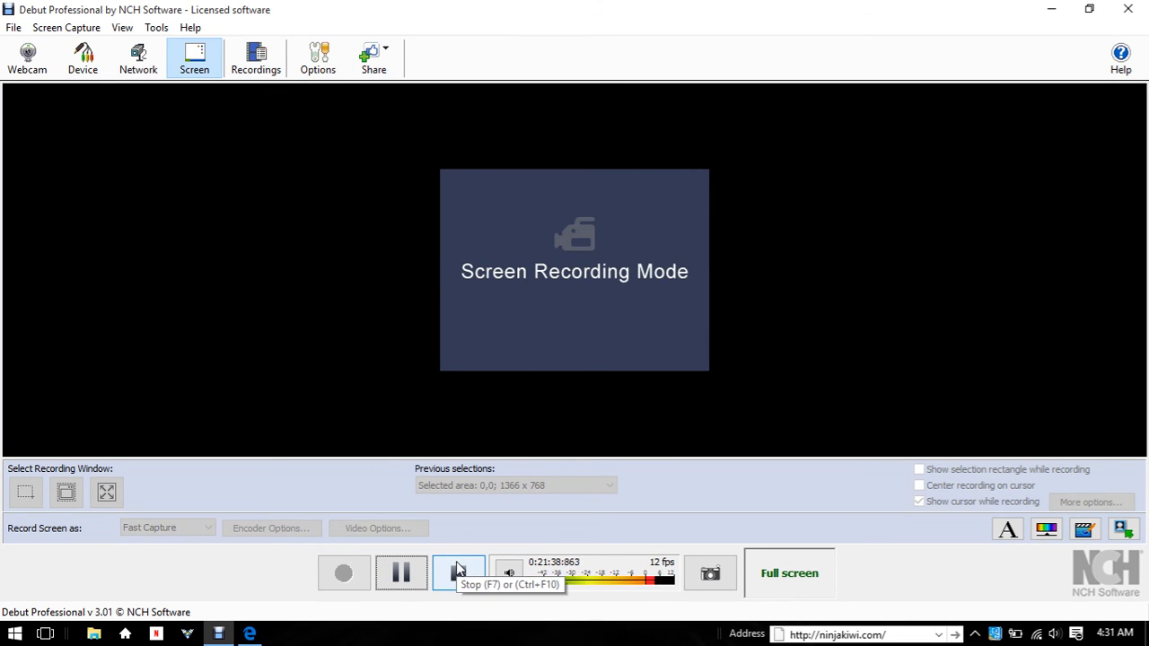